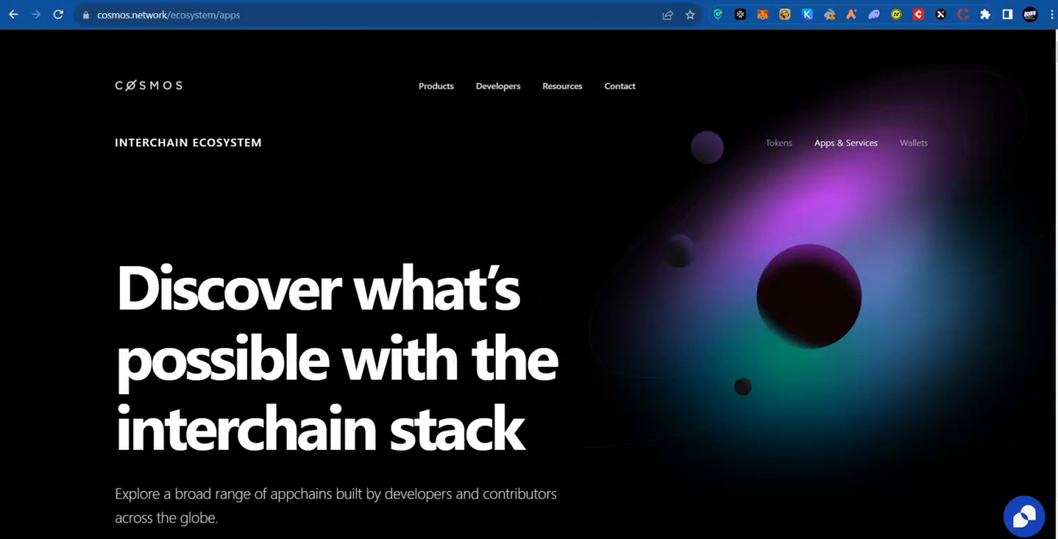
pyautogui.moveTo(747, 139)
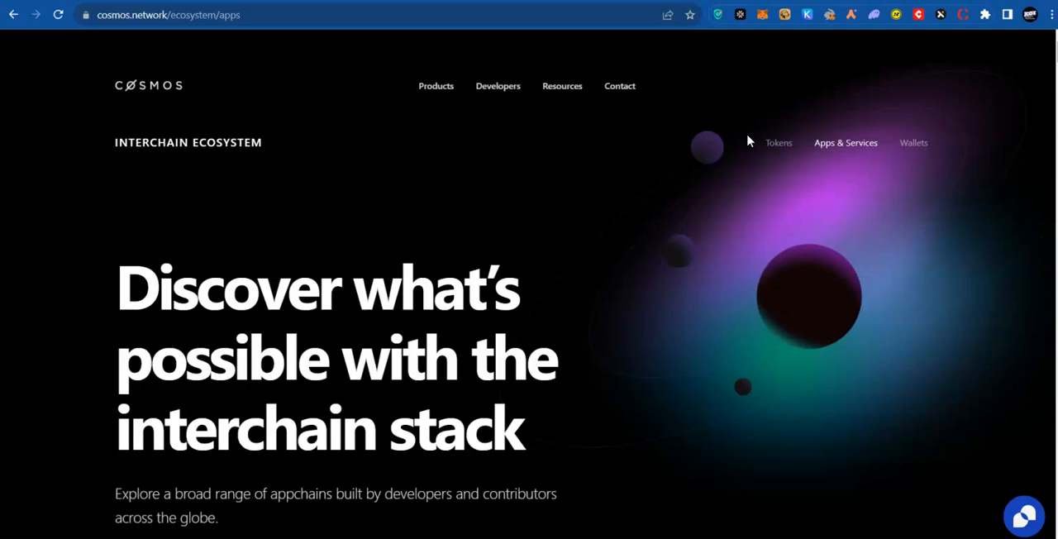
pyautogui.moveTo(992, 172)
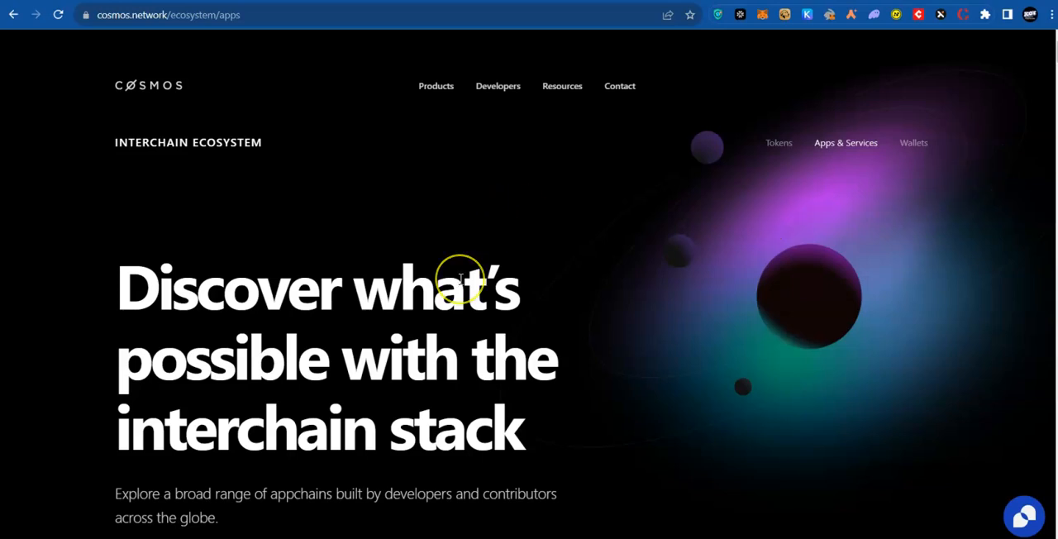
pyautogui.moveTo(460, 280)
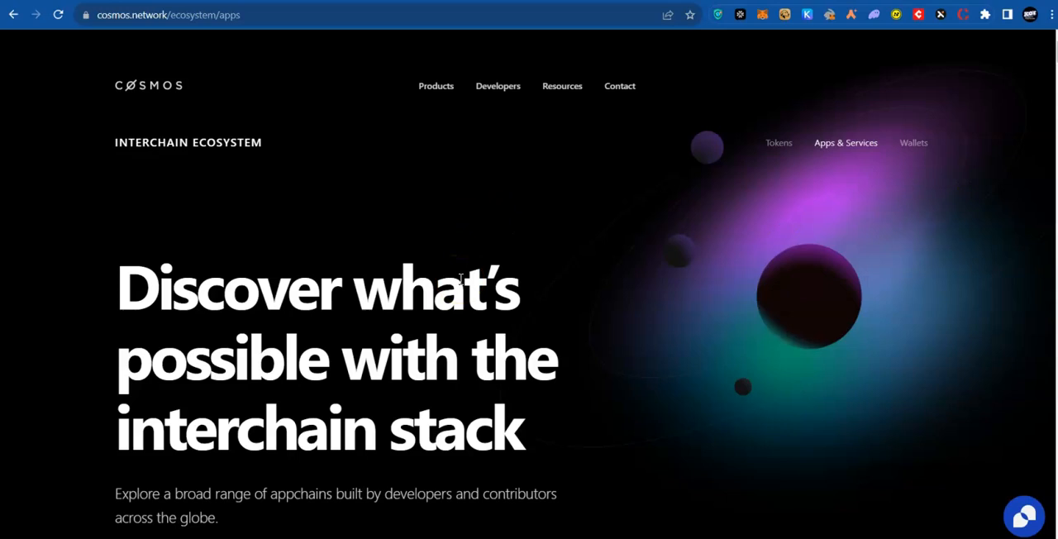
# Step: Scroll through the featured appchain cards such as Celestia, dYdX, Osmosis and Stride
pyautogui.scroll(-3)
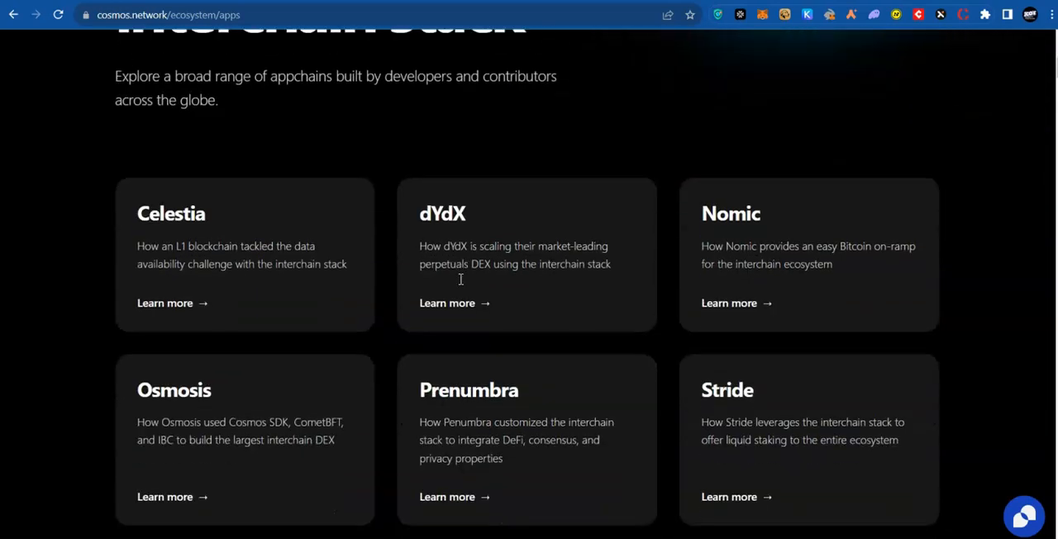
pyautogui.scroll(-3)
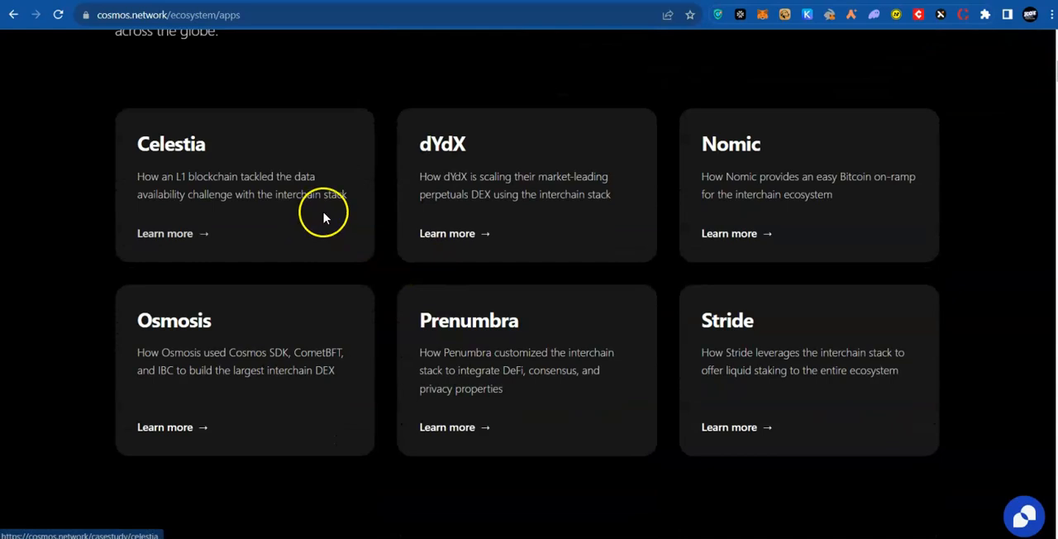
pyautogui.moveTo(480, 344)
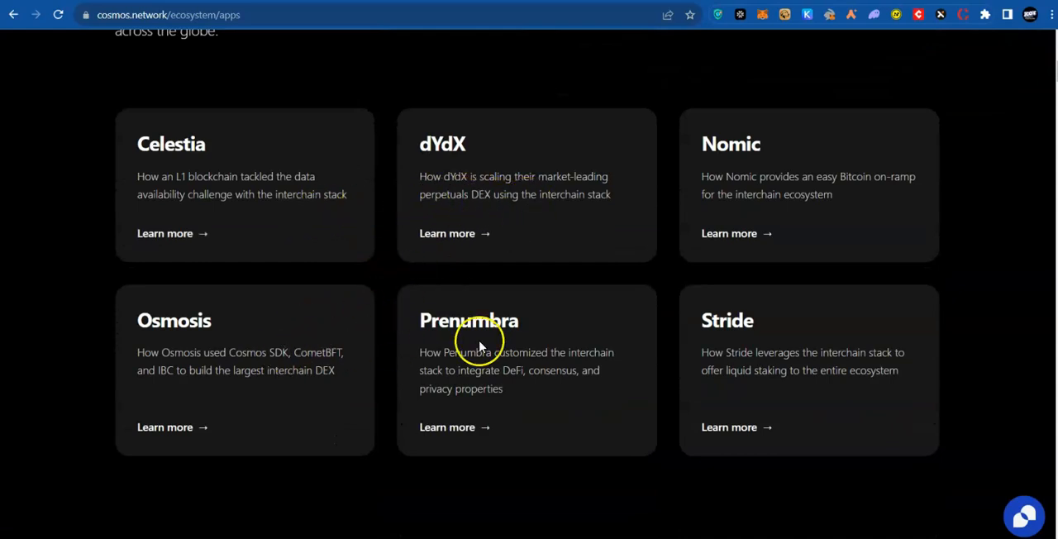
pyautogui.scroll(-3)
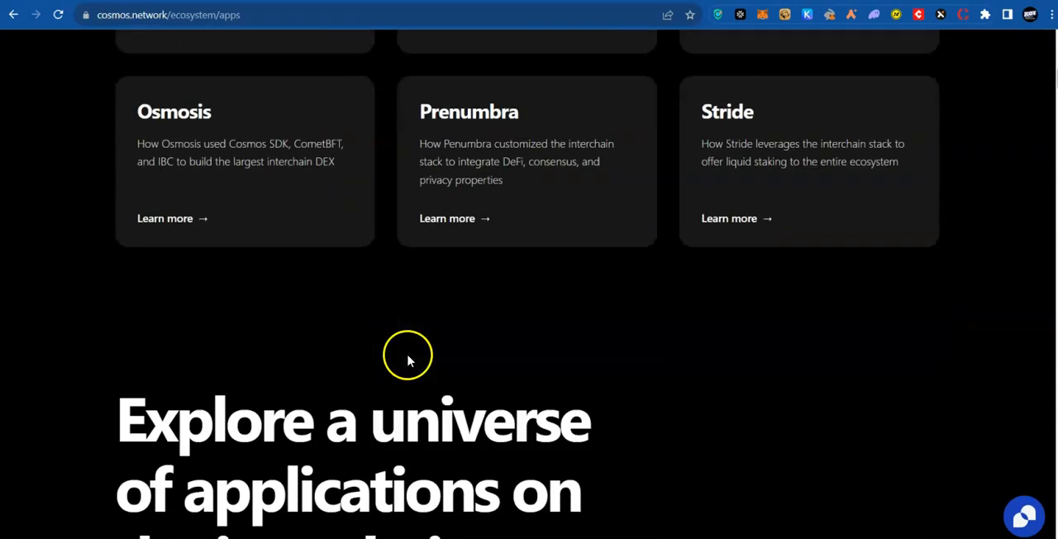
pyautogui.scroll(-3)
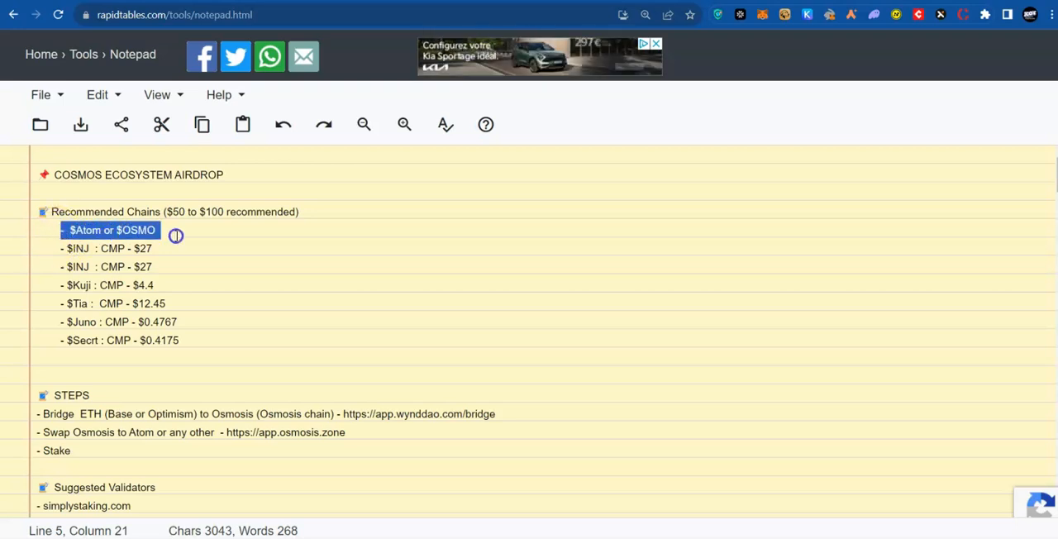
# Step: Select the duplicate '$INJ : CMP - $27' line in the recommended chains list for deletion
pyautogui.click(154, 248)
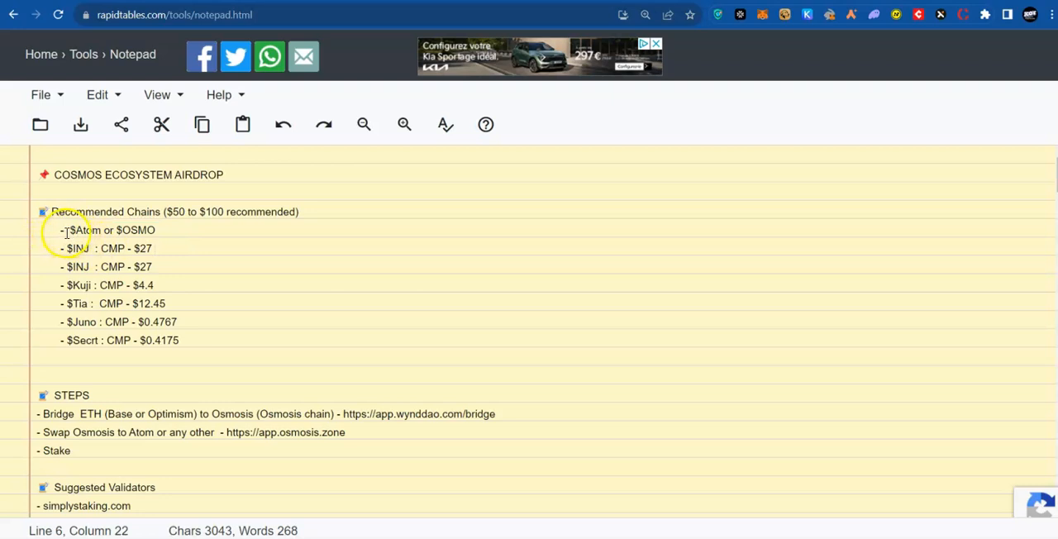
pyautogui.click(66, 230)
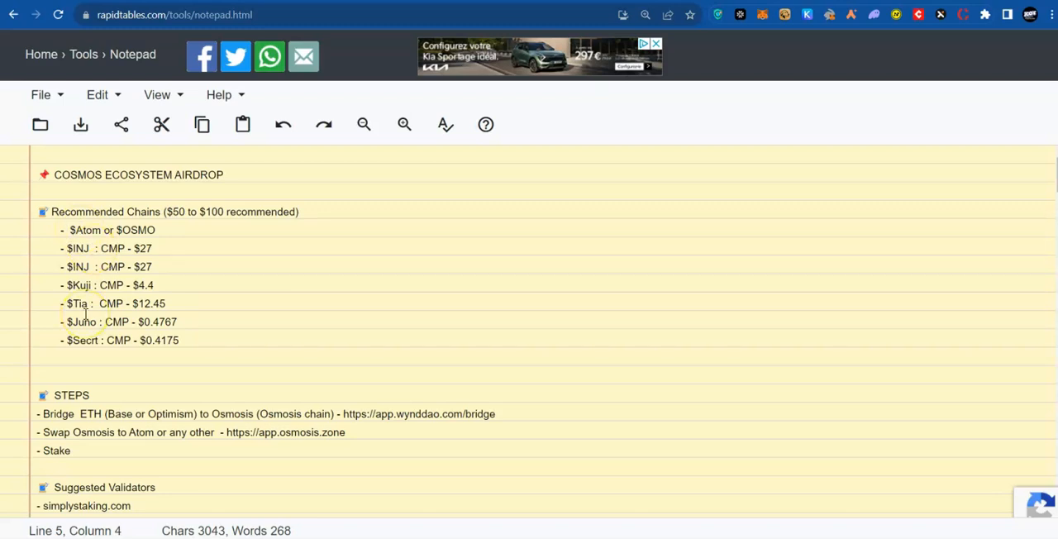
pyautogui.moveTo(136, 248); pyautogui.dragTo(175, 287)
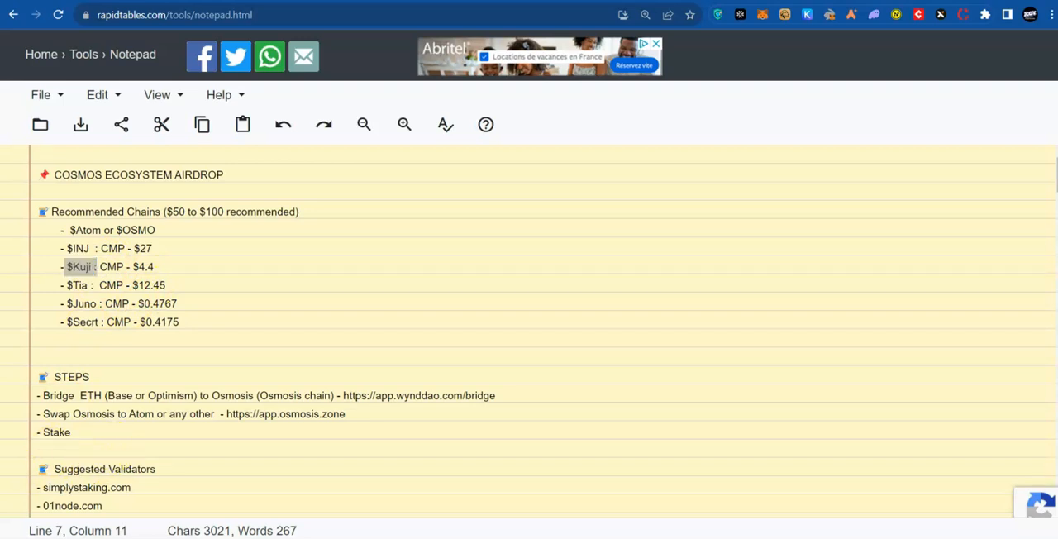
pyautogui.click(182, 266)
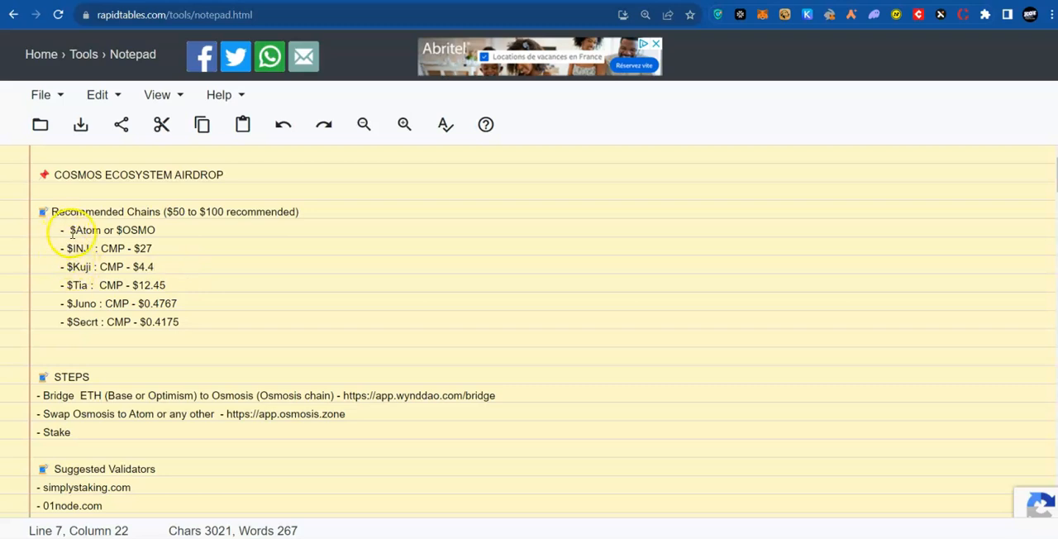
pyautogui.moveTo(153, 298)
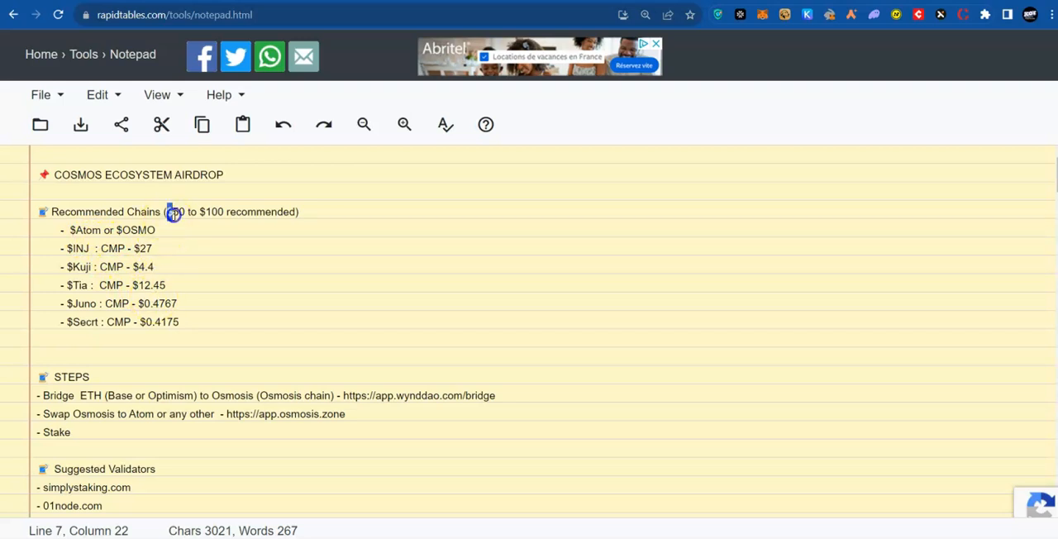
pyautogui.doubleClick(211, 211)
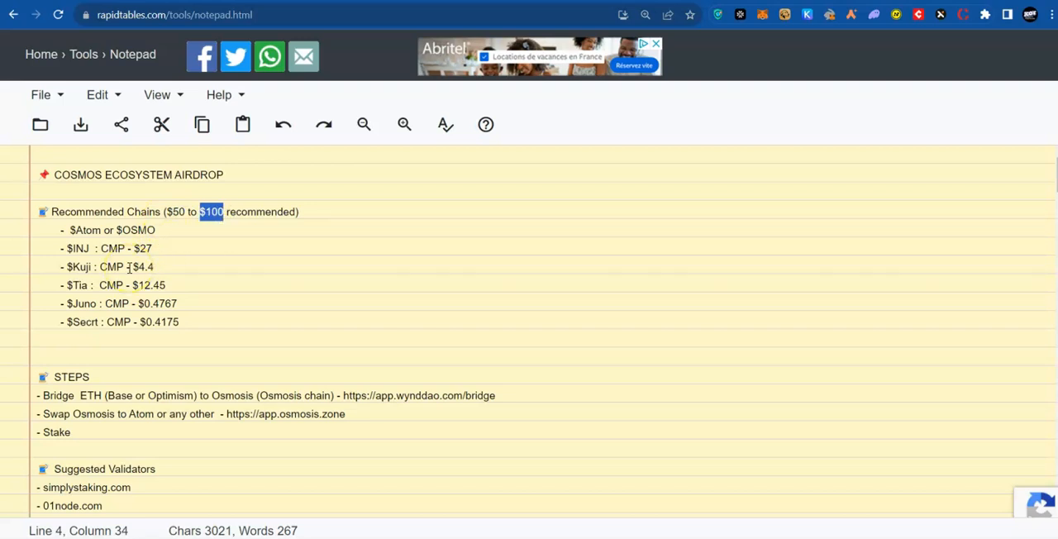
pyautogui.moveTo(101, 258)
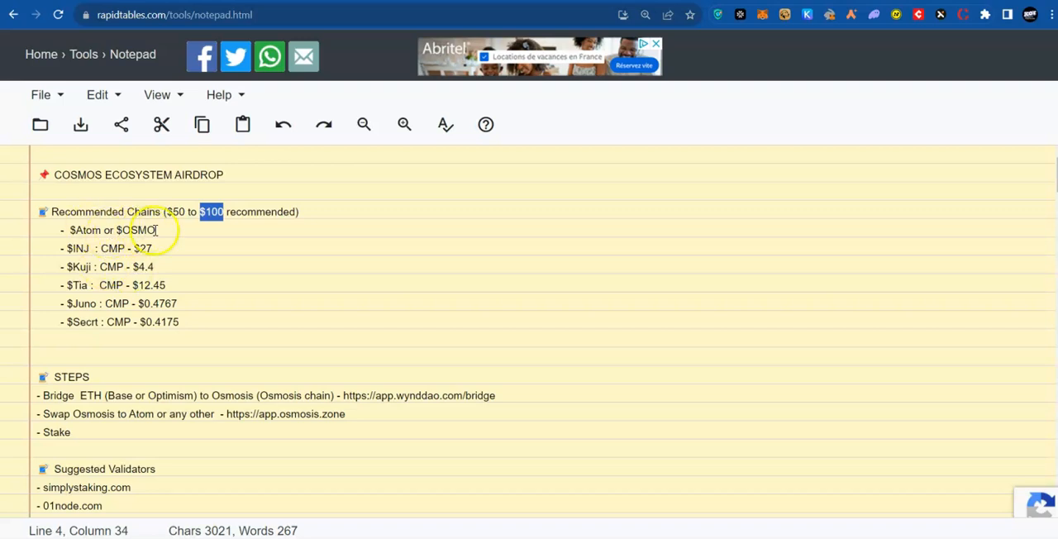
pyautogui.click(158, 230)
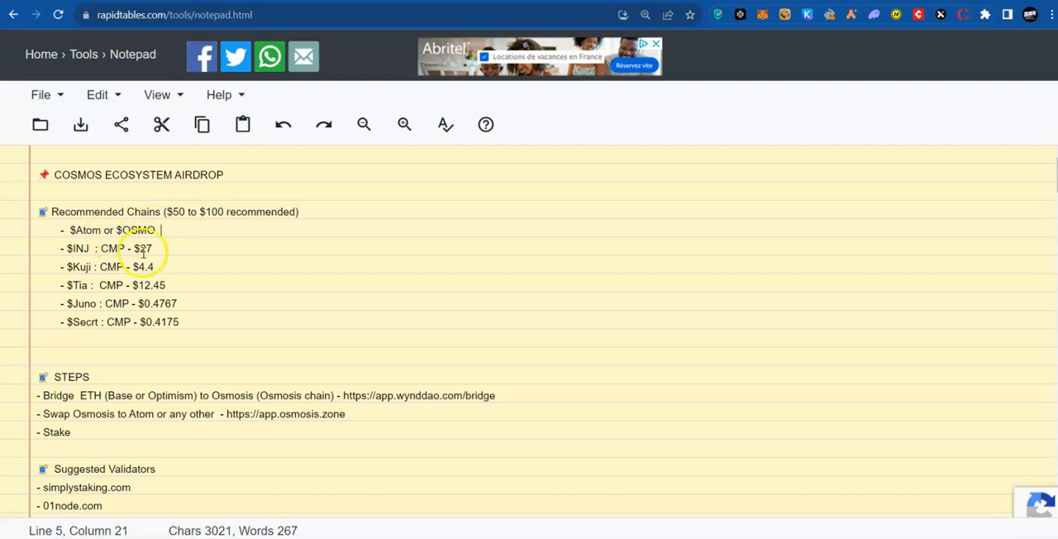
pyautogui.doubleClick(157, 305)
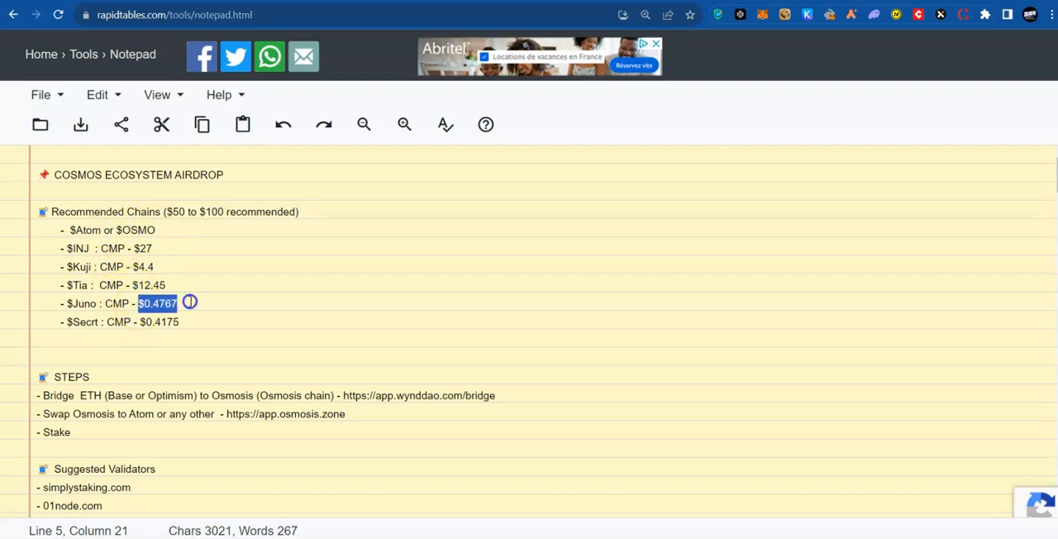
pyautogui.click(175, 304)
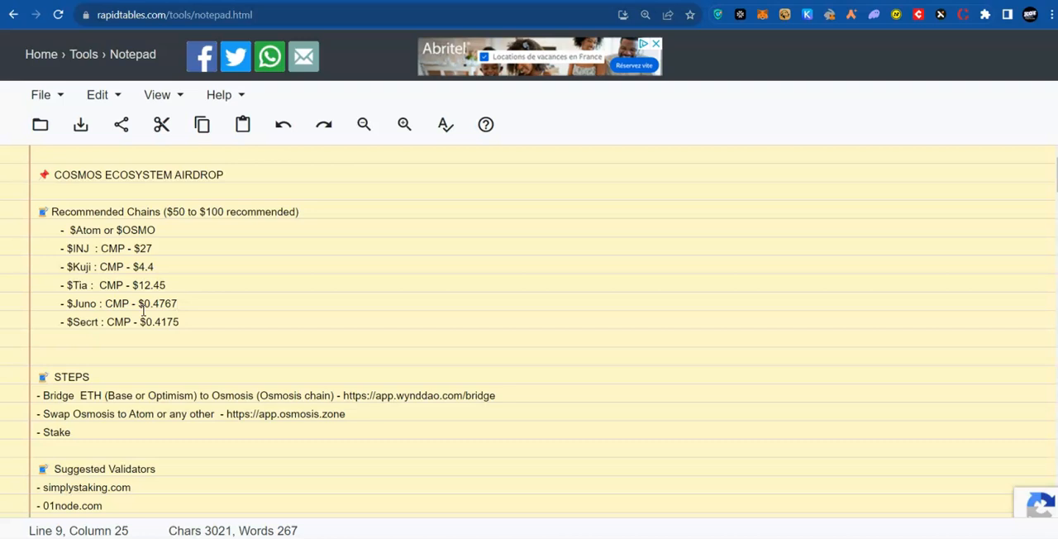
pyautogui.doubleClick(83, 229)
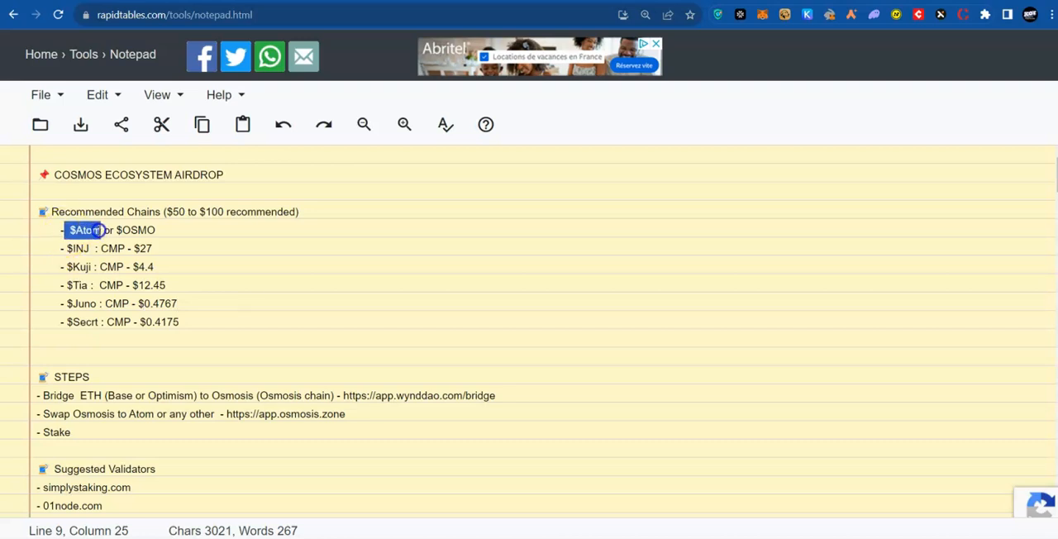
pyautogui.doubleClick(135, 230)
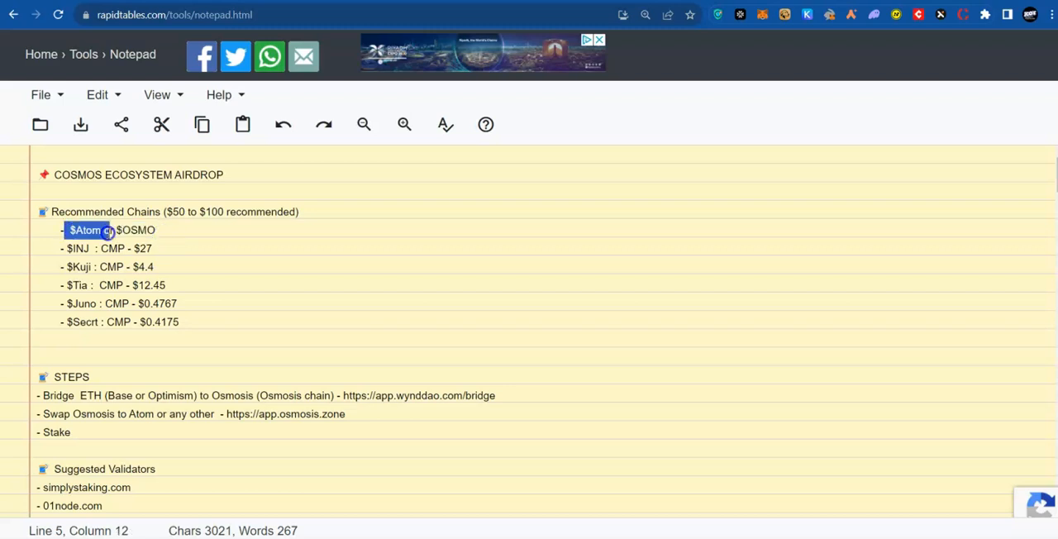
pyautogui.doubleClick(136, 230)
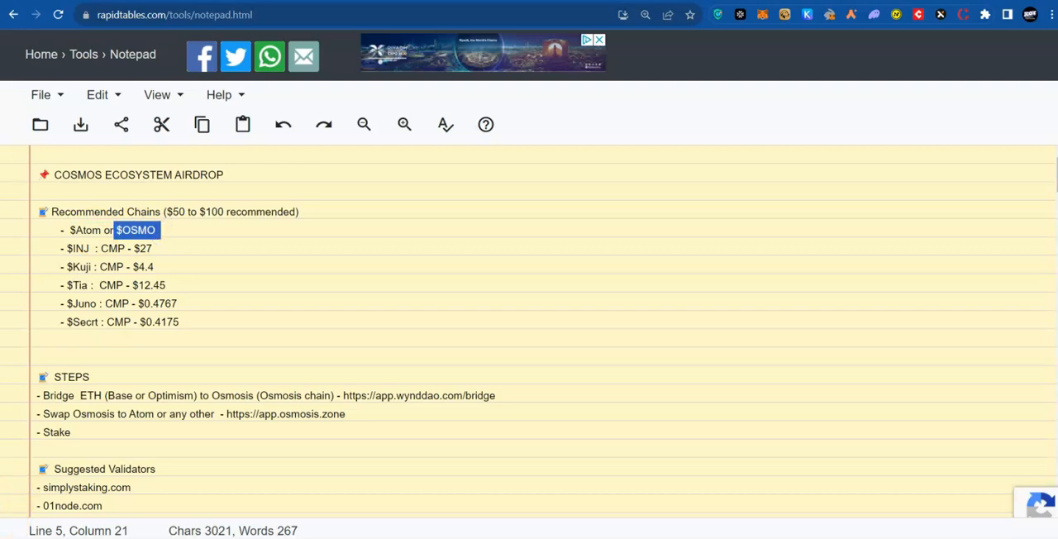
pyautogui.doubleClick(86, 230)
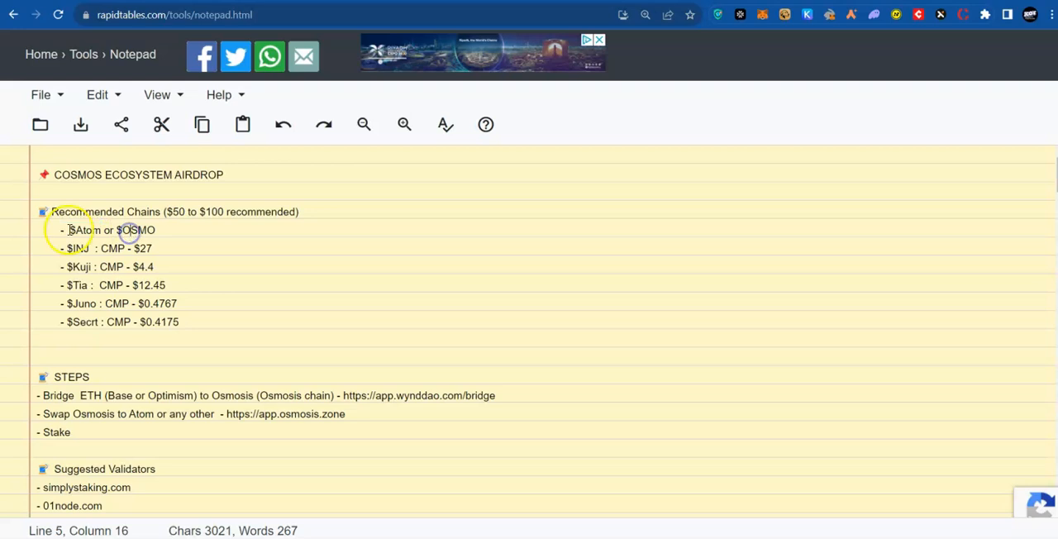
pyautogui.click(74, 229)
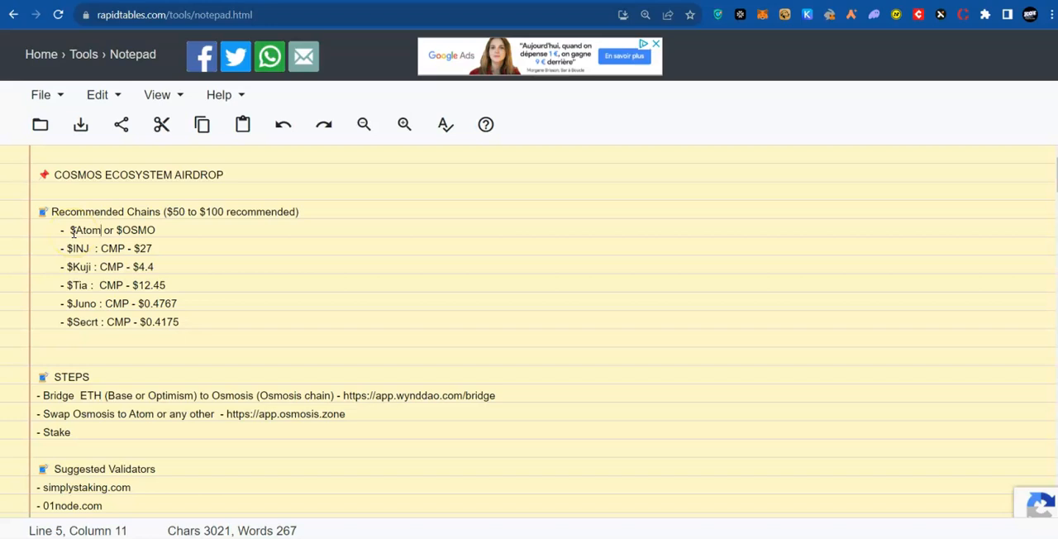
pyautogui.doubleClick(86, 230)
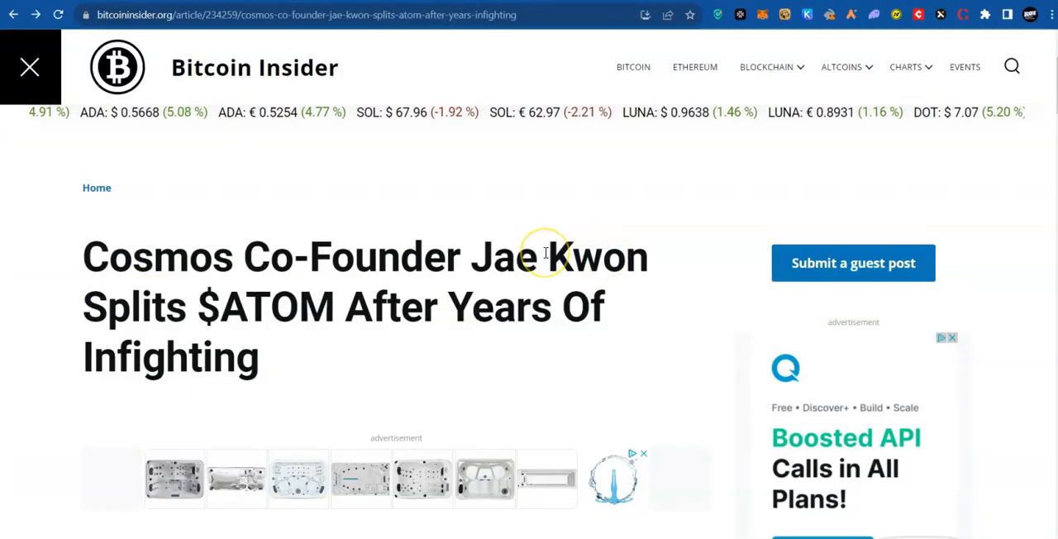
# Step: Scroll the article to the section on Kwon proposing the ATOM split and AtomOne
pyautogui.scroll(-3)
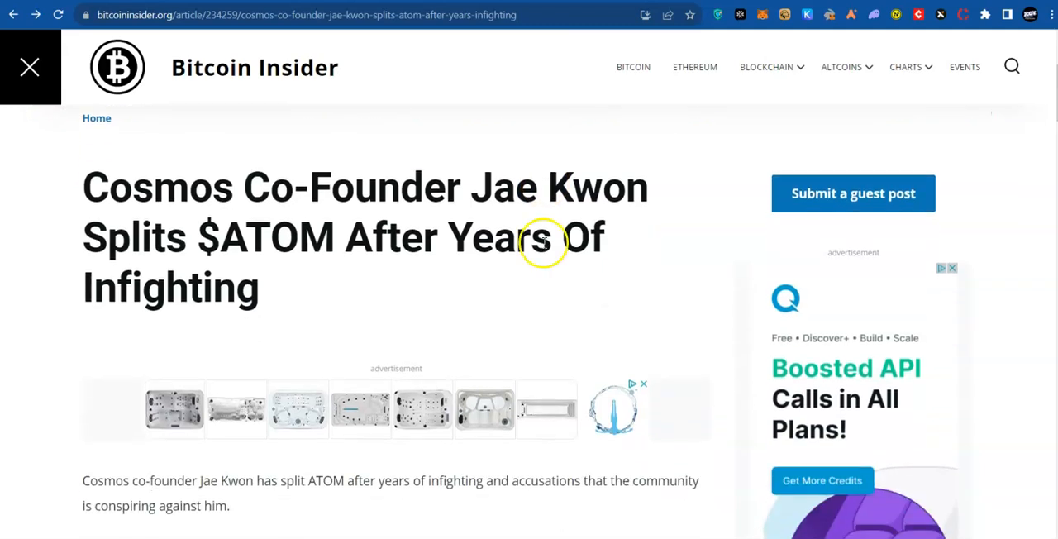
pyautogui.scroll(-3)
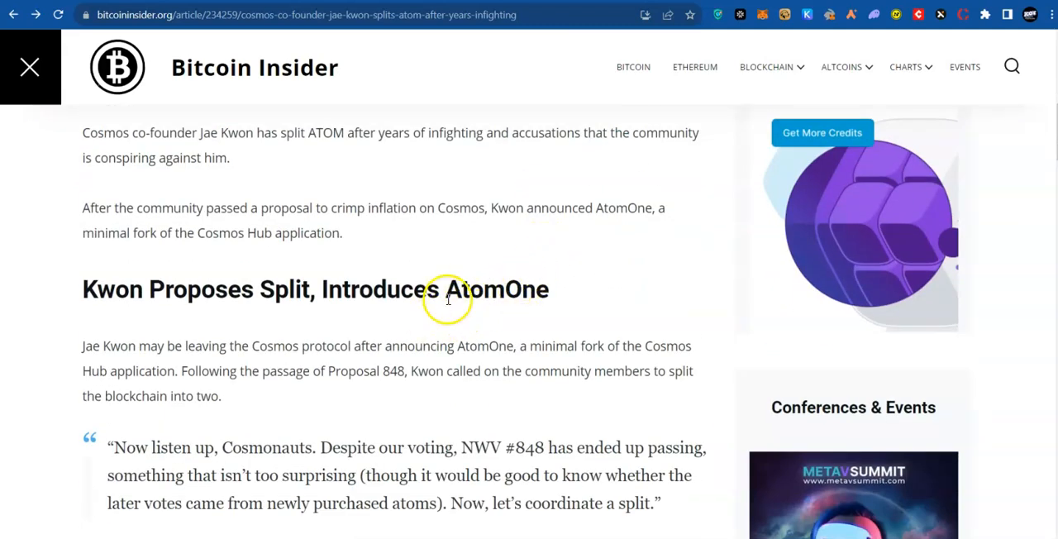
pyautogui.moveTo(662, 32)
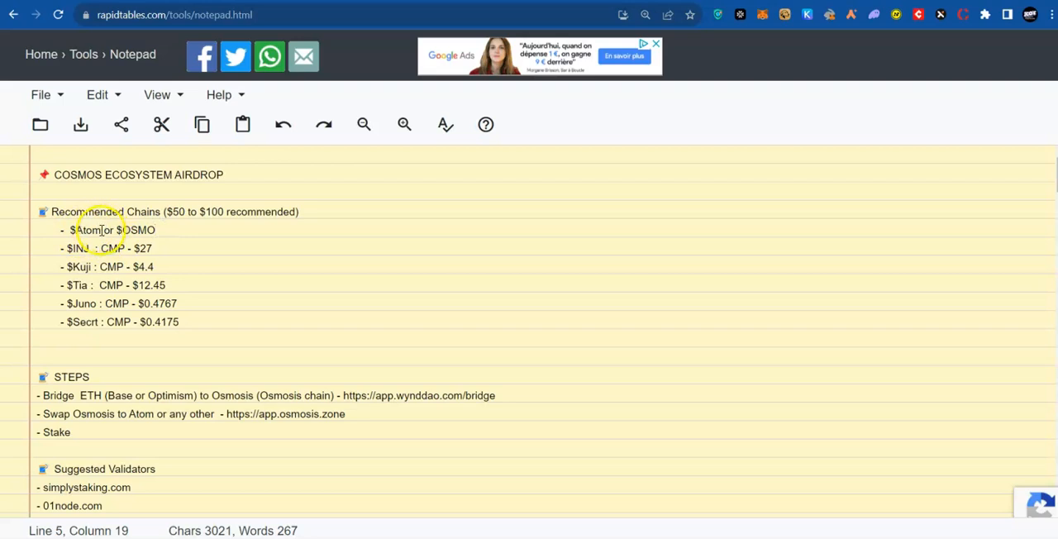
pyautogui.doubleClick(86, 230)
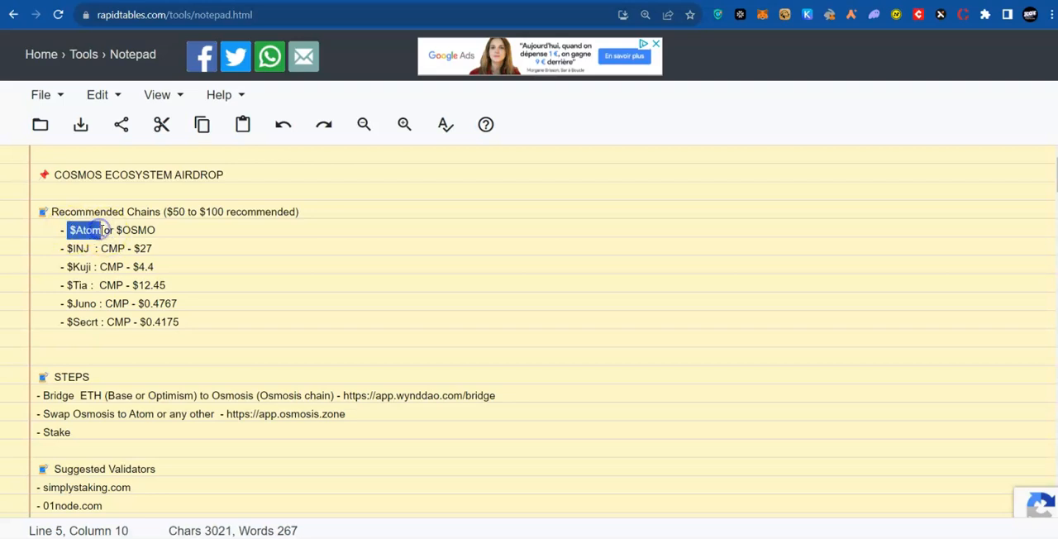
pyautogui.click(86, 230)
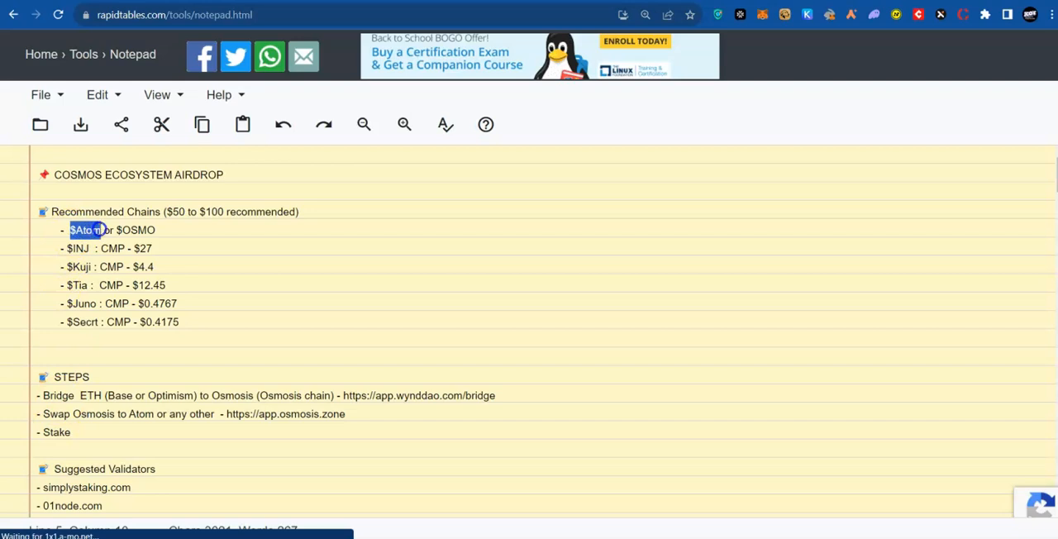
pyautogui.click(100, 230)
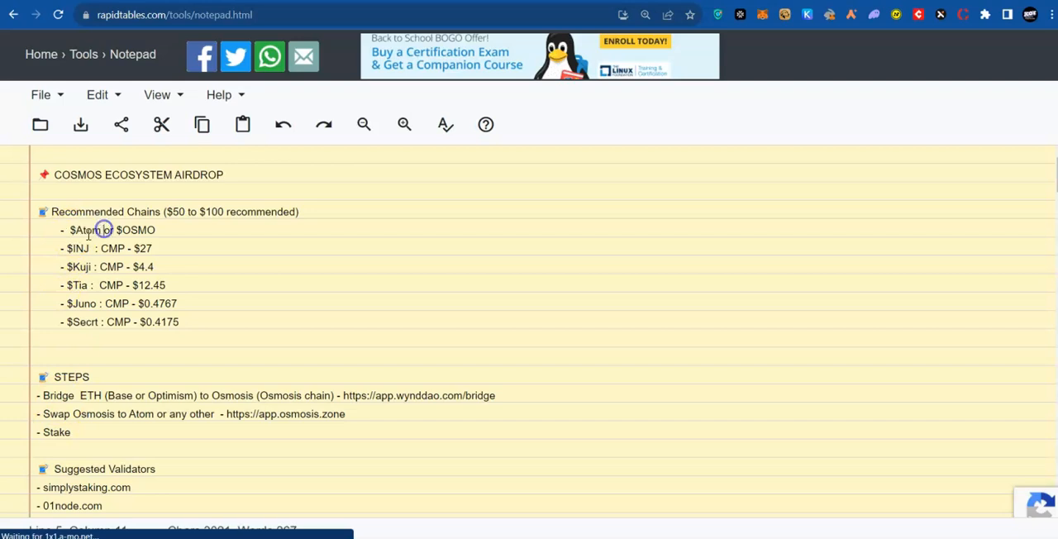
pyautogui.doubleClick(88, 230)
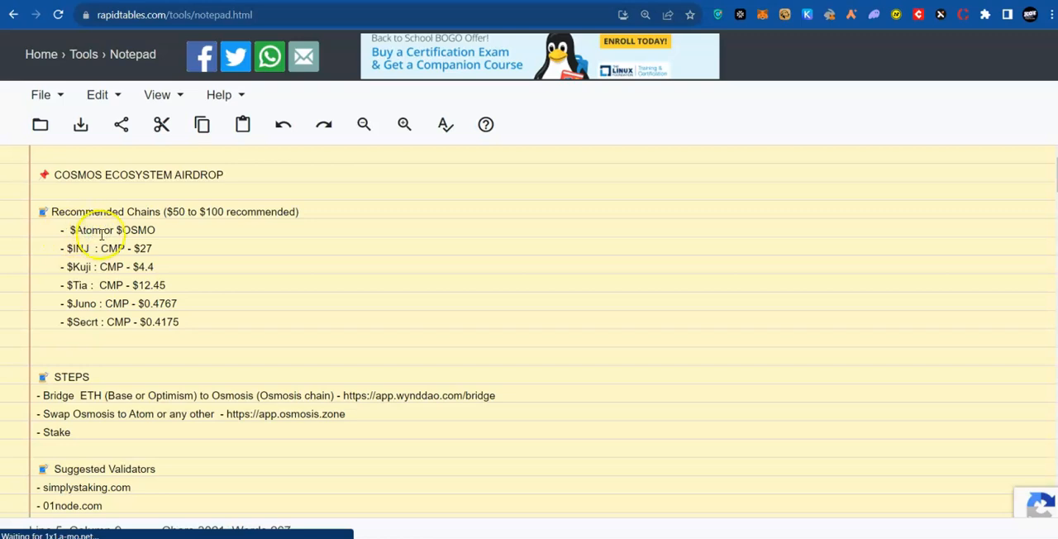
pyautogui.doubleClick(142, 229)
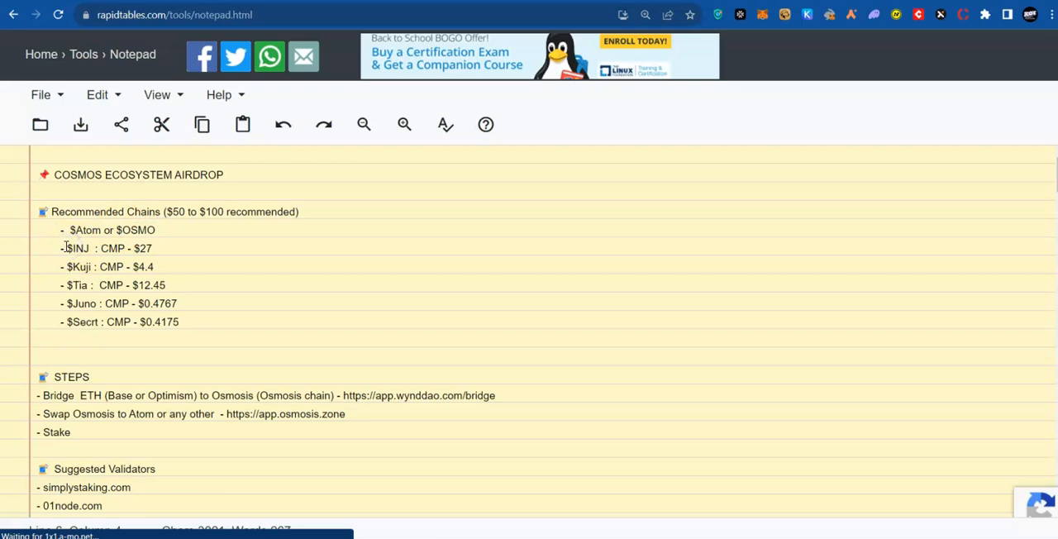
pyautogui.doubleClick(78, 248)
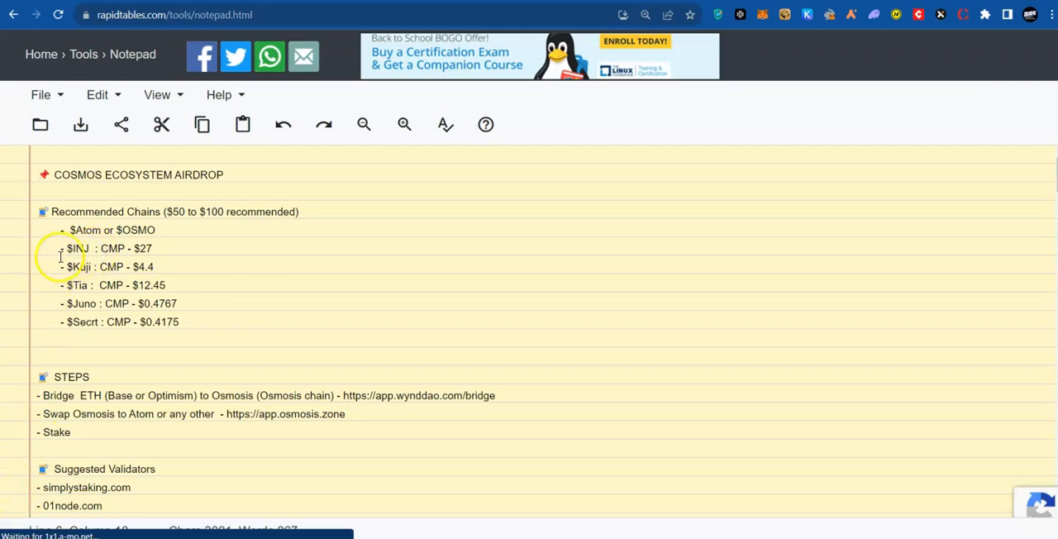
pyautogui.doubleClick(80, 248)
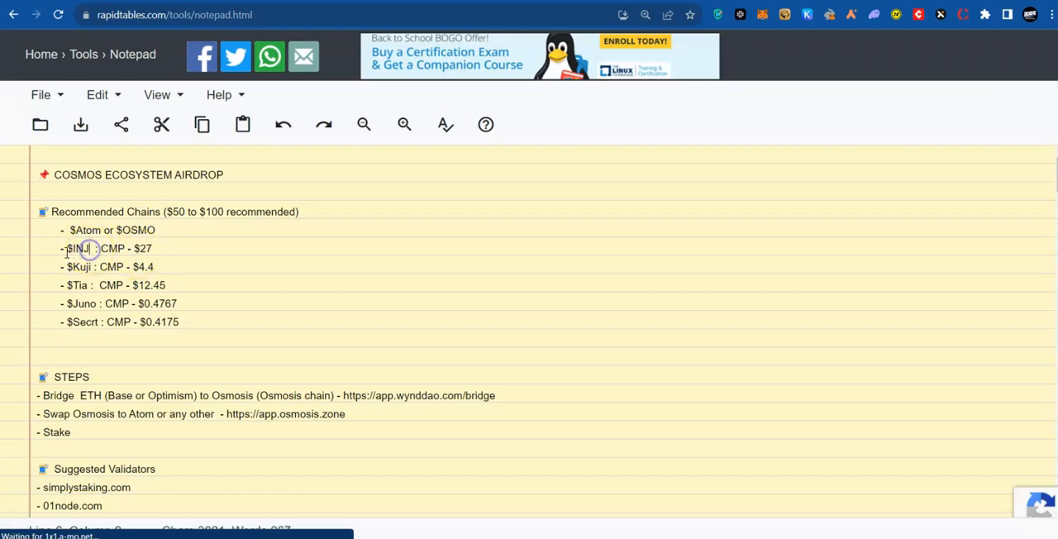
pyautogui.doubleClick(80, 248)
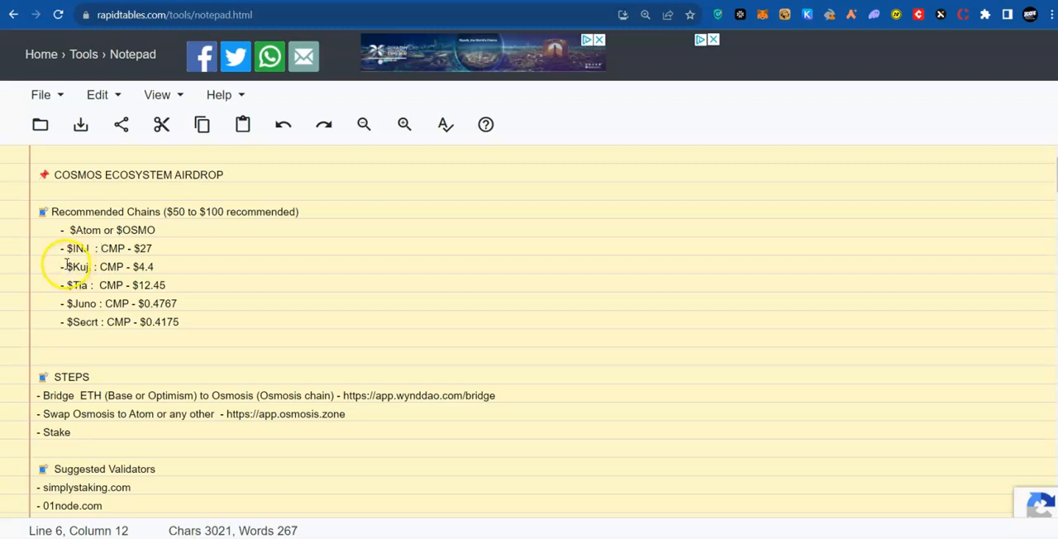
pyautogui.moveTo(68, 266); pyautogui.dragTo(172, 305)
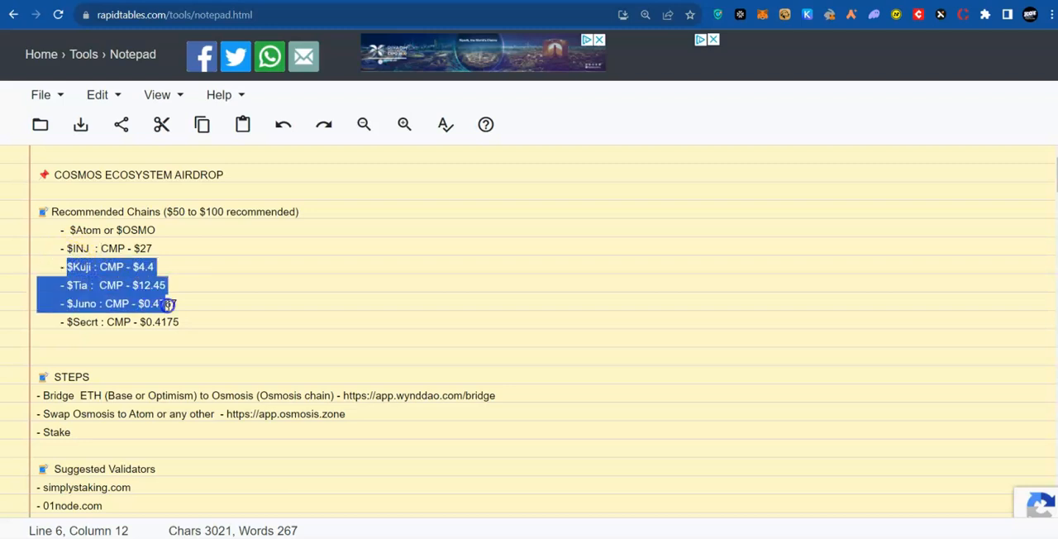
# Step: Add '- Install Kepler wallet' at the top of the STEPS list and review it
pyautogui.click(178, 321)
pyautogui.write('- Install Kepler wallet')
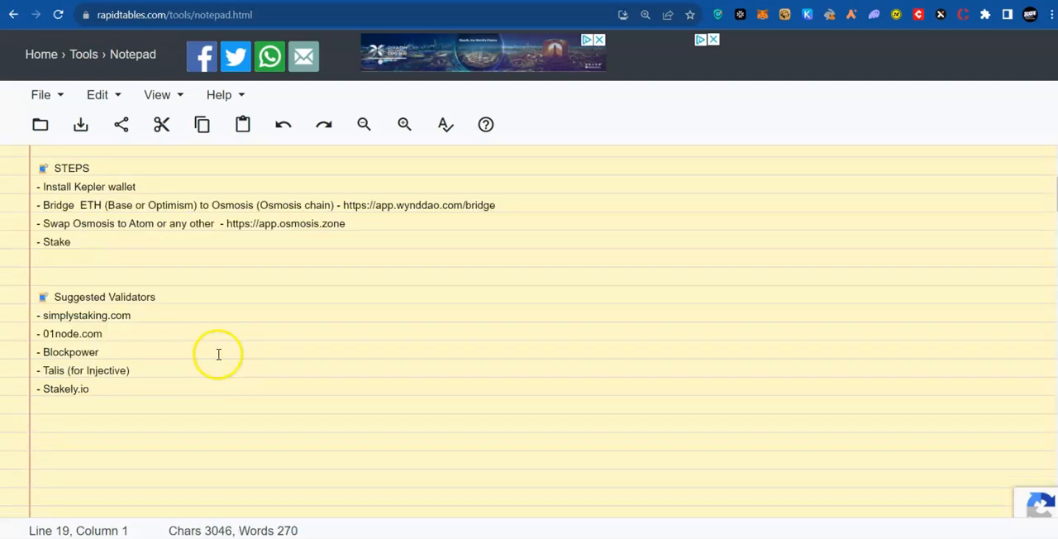
pyautogui.moveTo(147, 287)
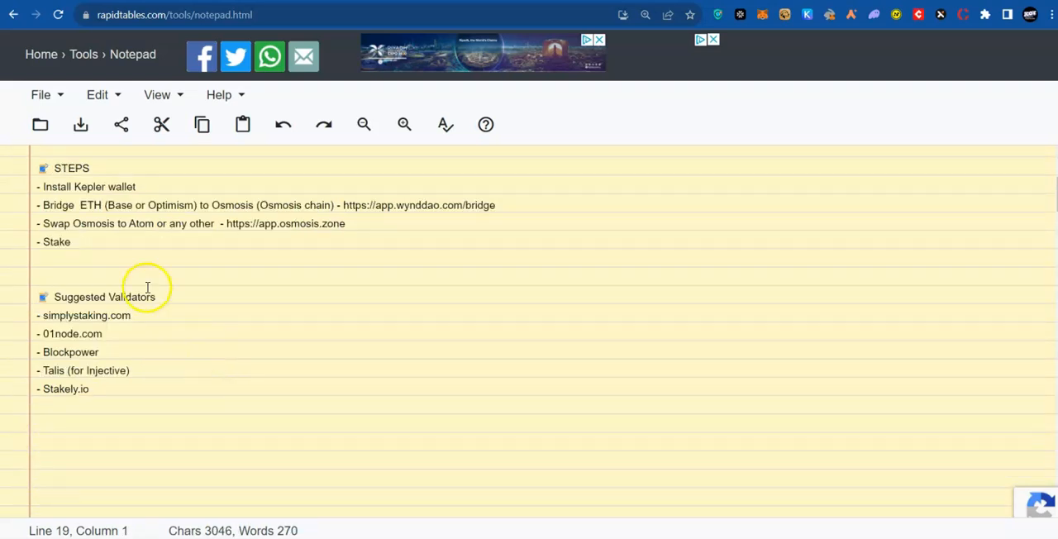
pyautogui.moveTo(132, 222)
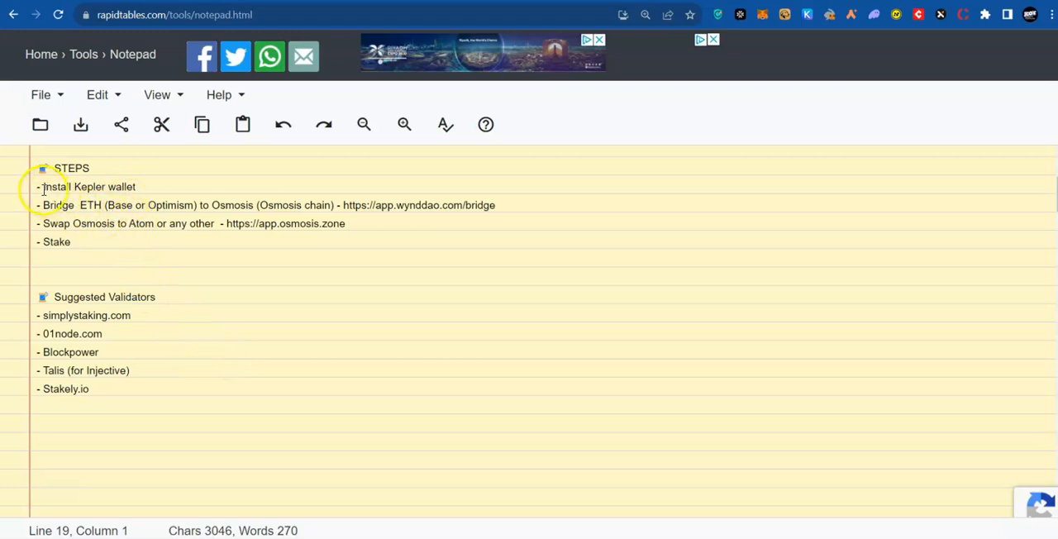
pyautogui.click(157, 190)
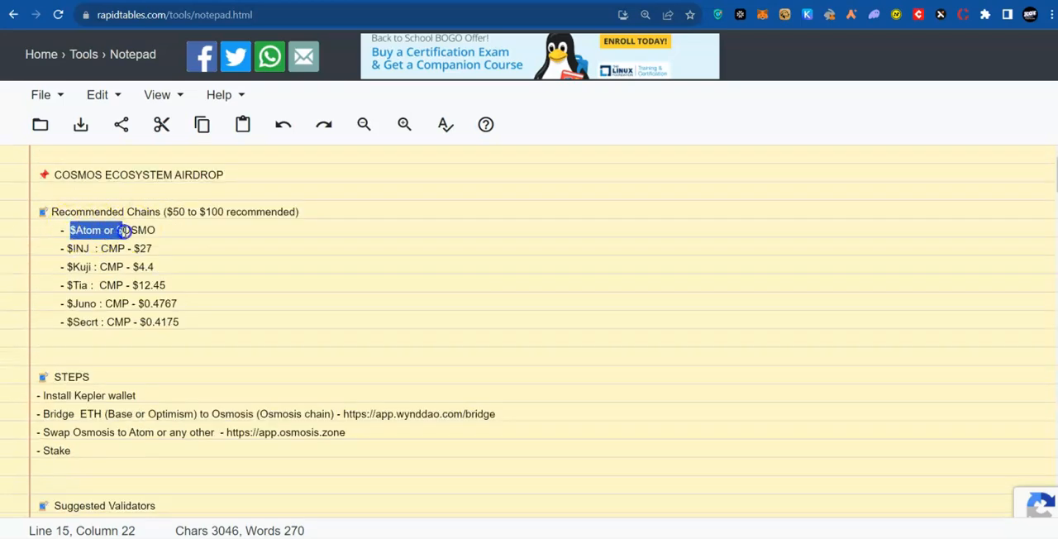
pyautogui.doubleClick(79, 248)
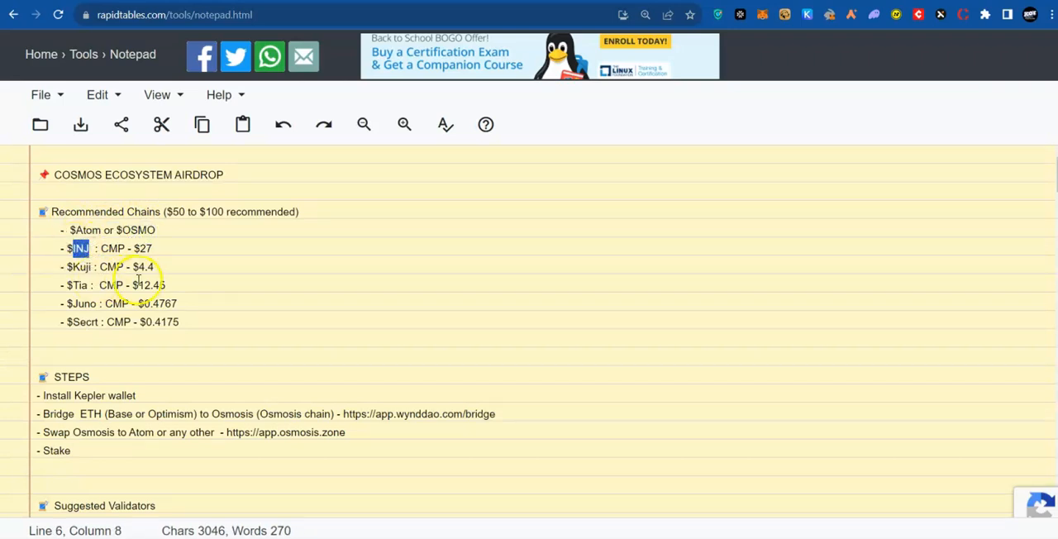
pyautogui.scroll(-3)
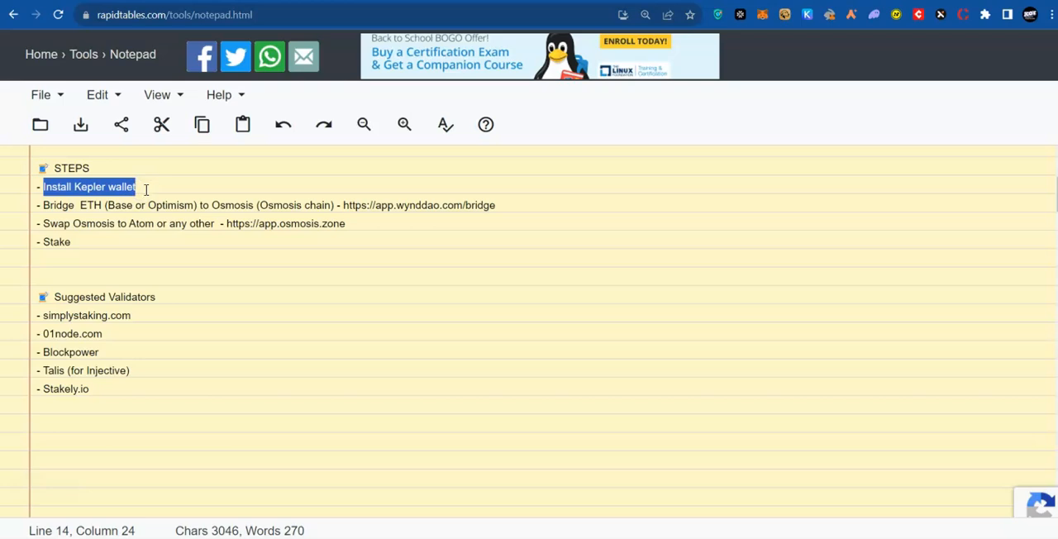
pyautogui.doubleClick(57, 205)
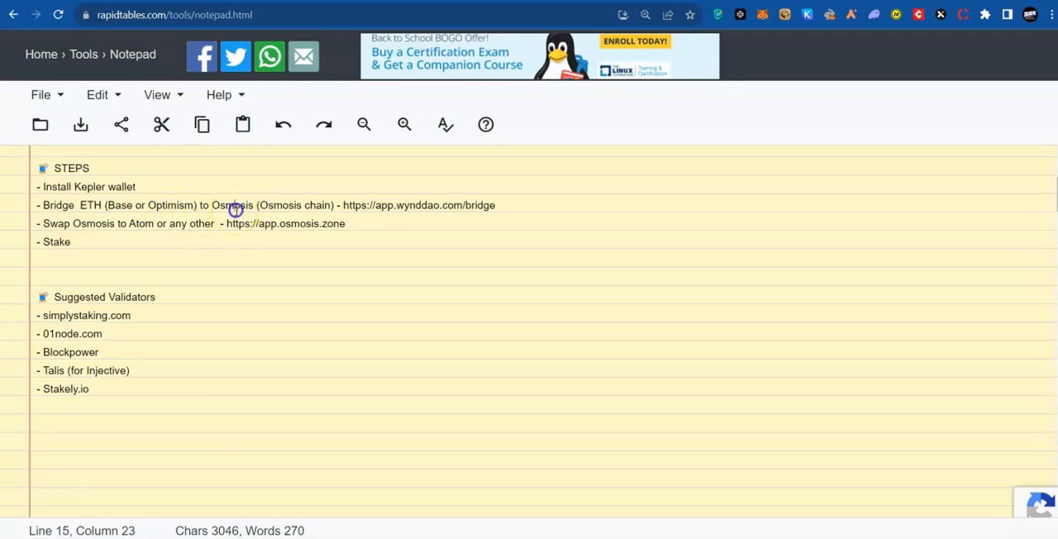
# Step: Review the Osmosis bridge and swap steps, checking the ETH wording
pyautogui.click(235, 212)
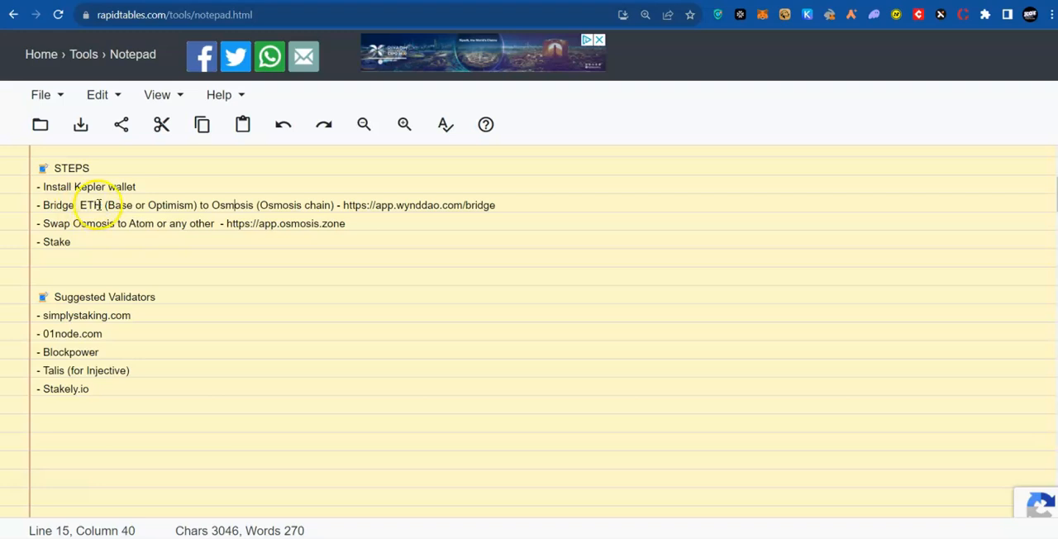
pyautogui.click(211, 205)
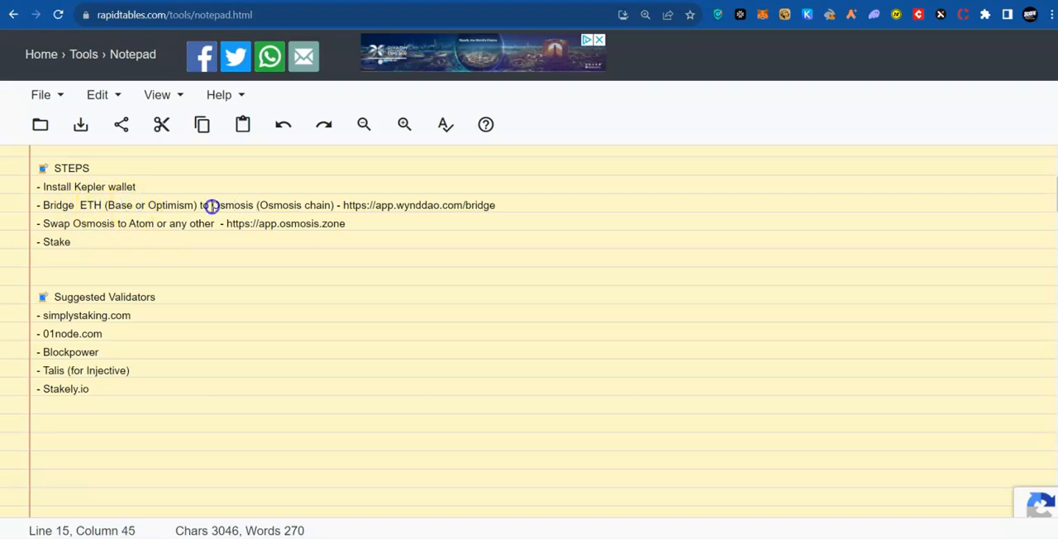
pyautogui.click(132, 225)
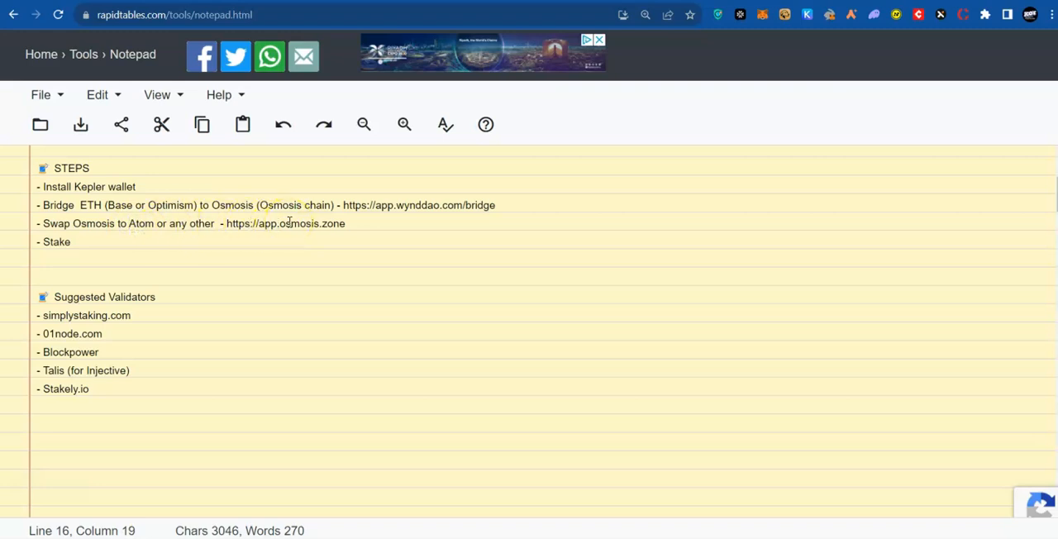
pyautogui.moveTo(228, 223)
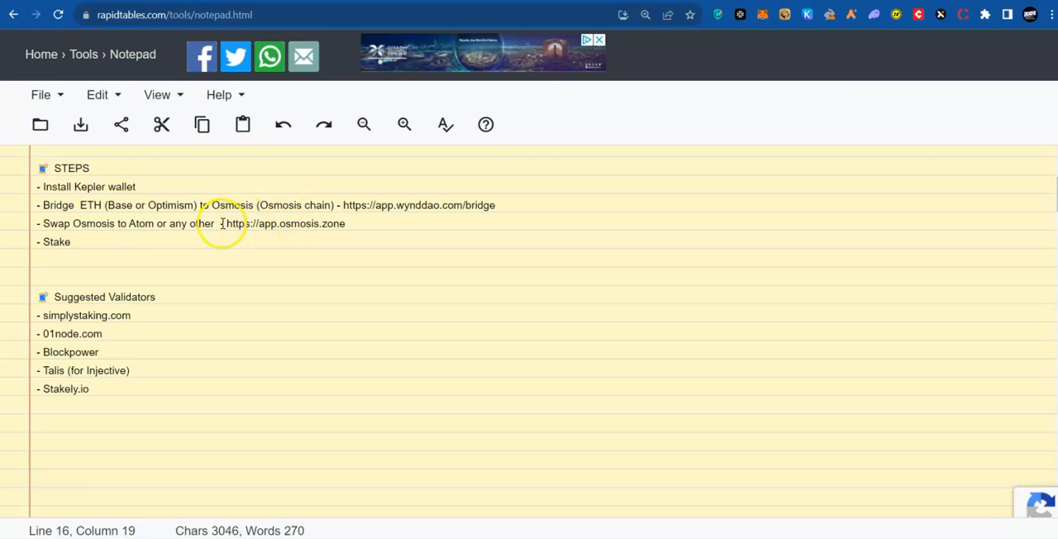
pyautogui.moveTo(222, 223)
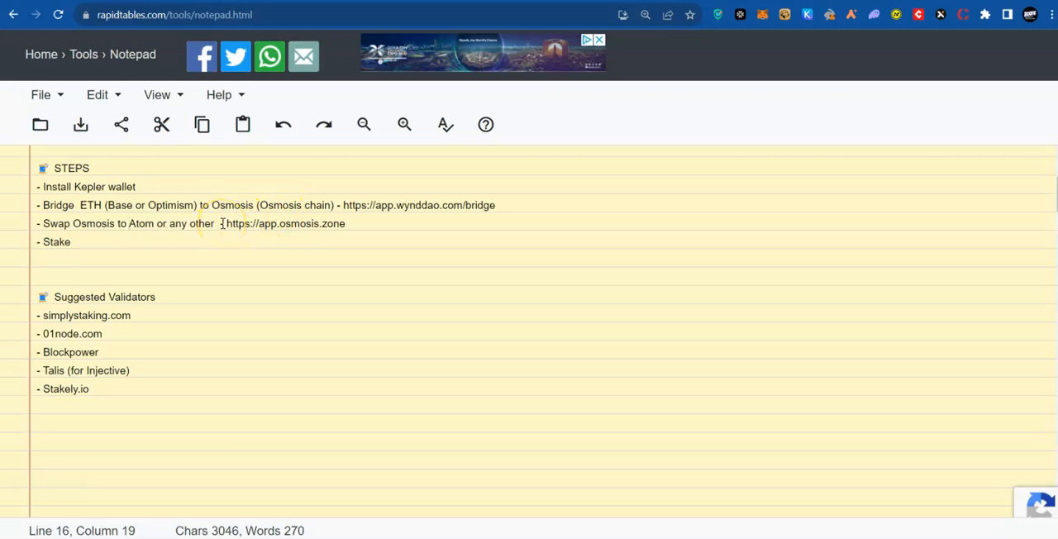
pyautogui.moveTo(266, 212)
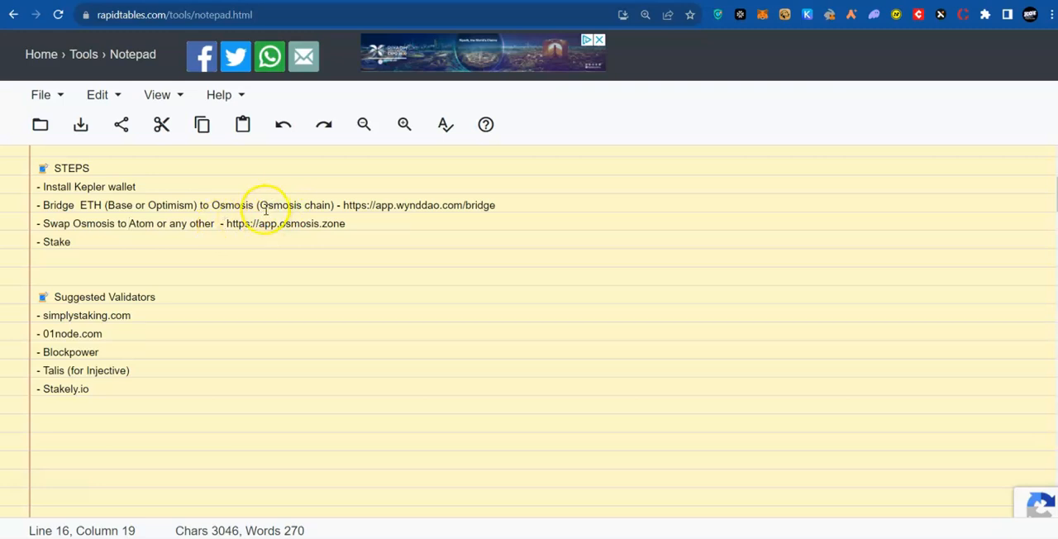
pyautogui.moveTo(107, 231)
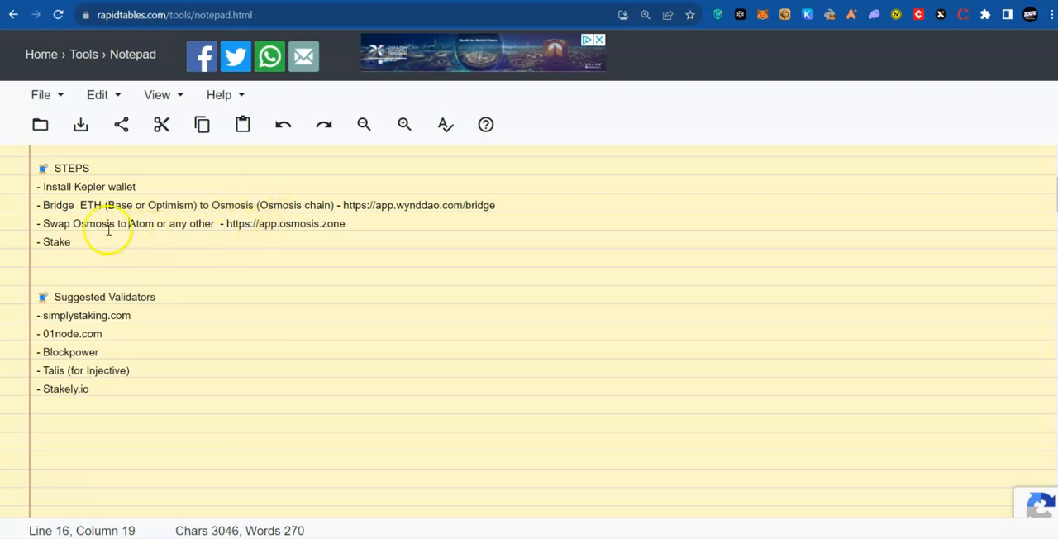
pyautogui.doubleClick(93, 223)
pyautogui.write('kepler w')
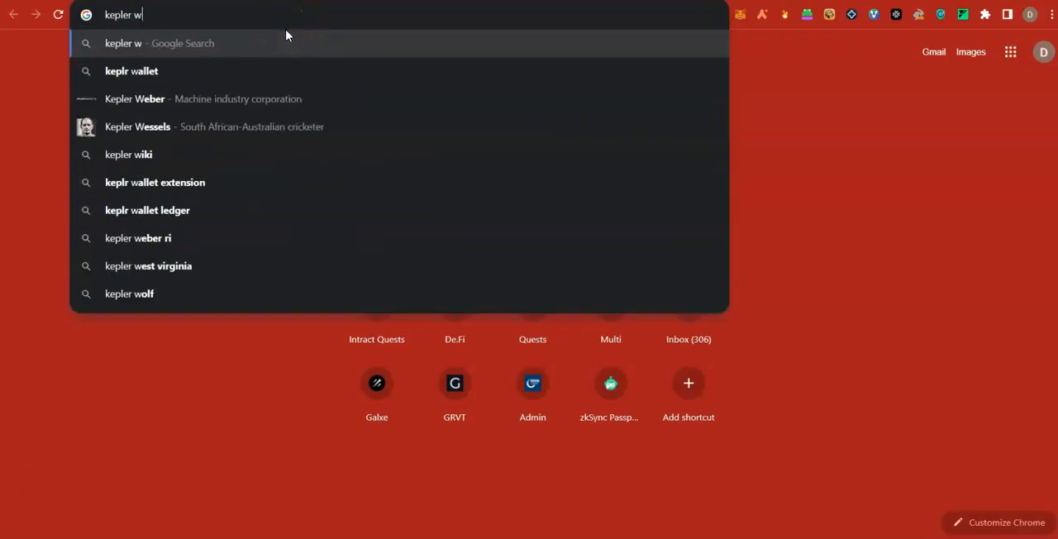
# Step: Search 'kepler wallet chrome' and add the Keplr extension from the Chrome Web Store
pyautogui.write('allet chrome')
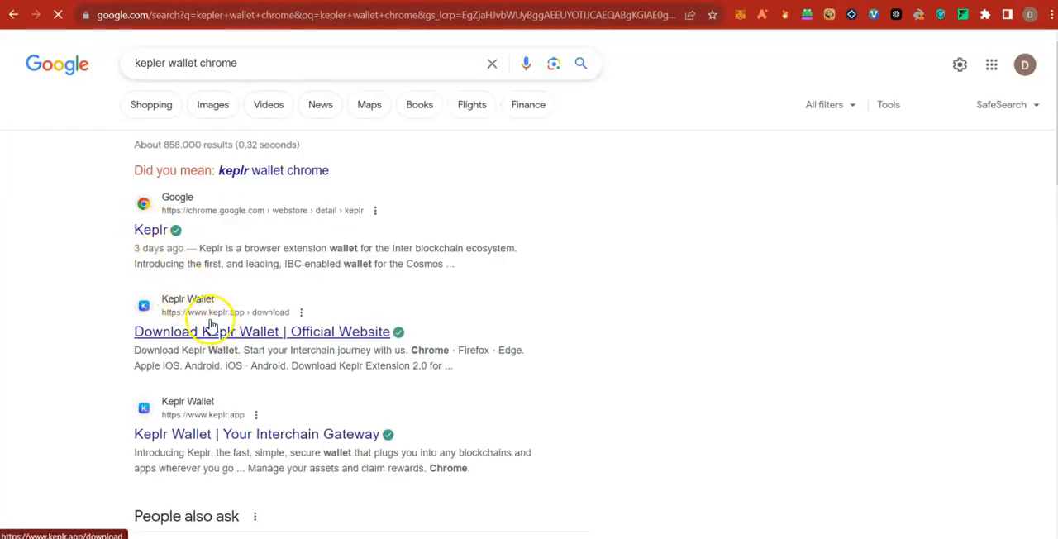
pyautogui.click(152, 229)
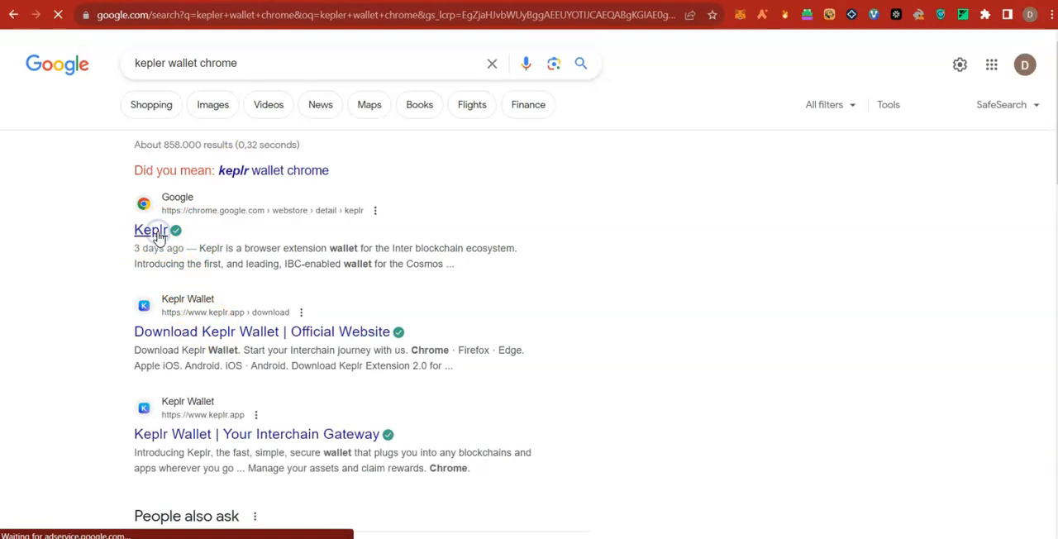
pyautogui.click(151, 230)
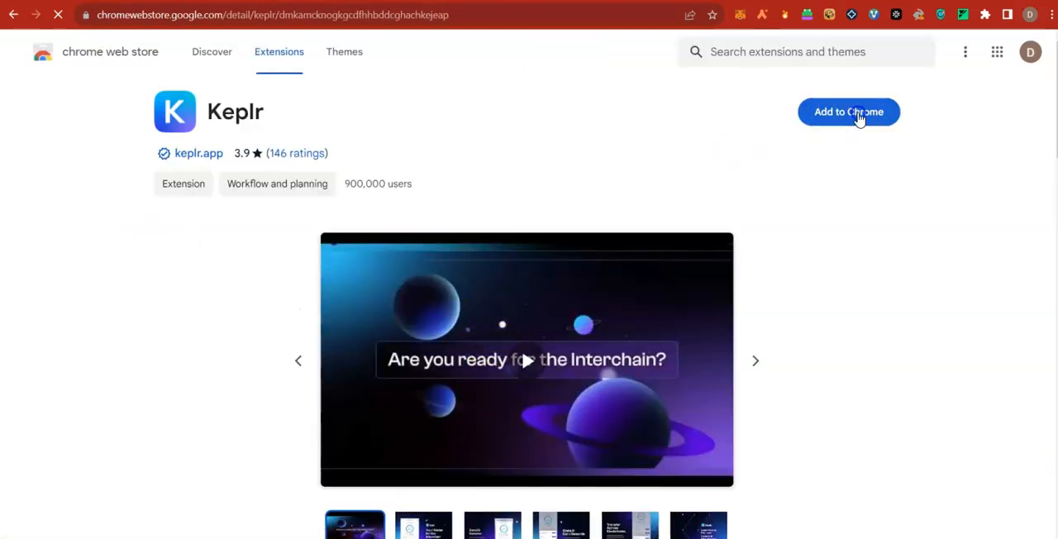
pyautogui.click(849, 112)
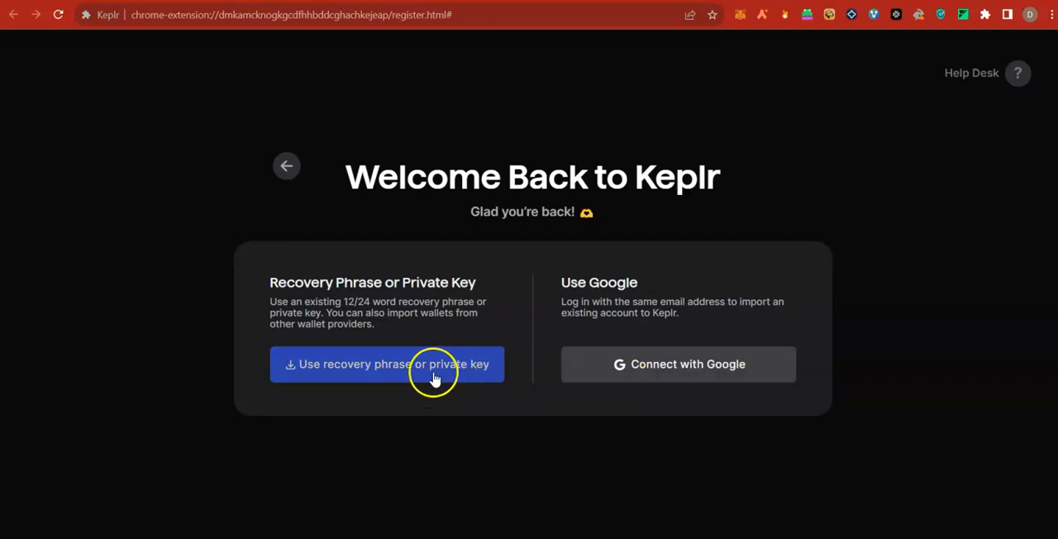
# Step: Import a wallet by recovery phrase named 'sample tutorial' with a confirmed password
pyautogui.click(387, 363)
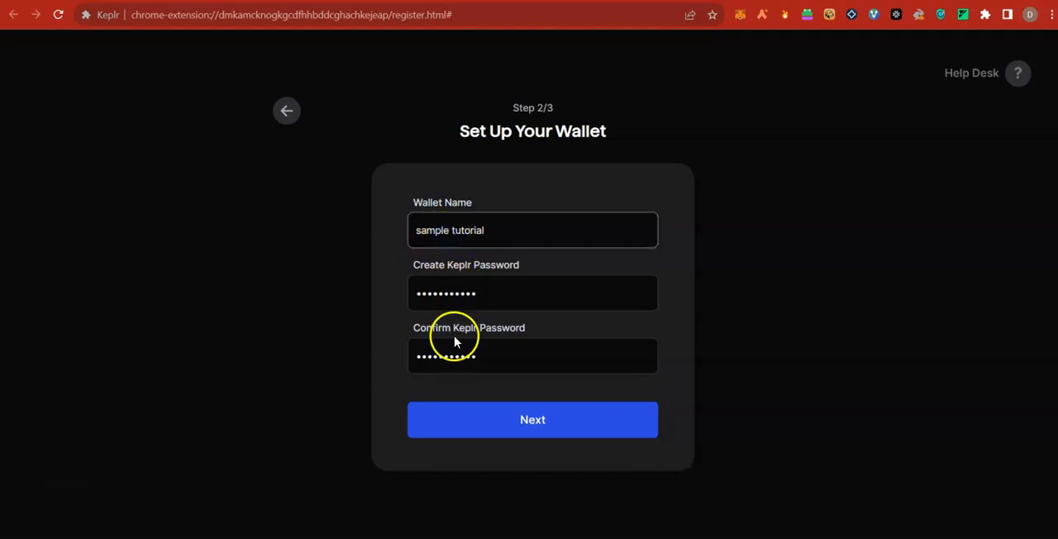
pyautogui.click(533, 419)
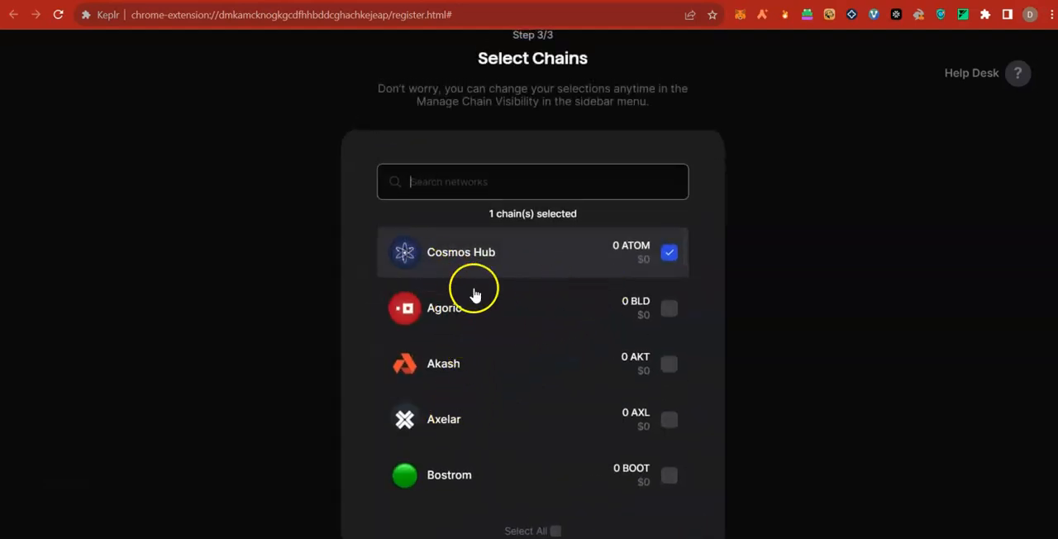
pyautogui.moveTo(602, 314)
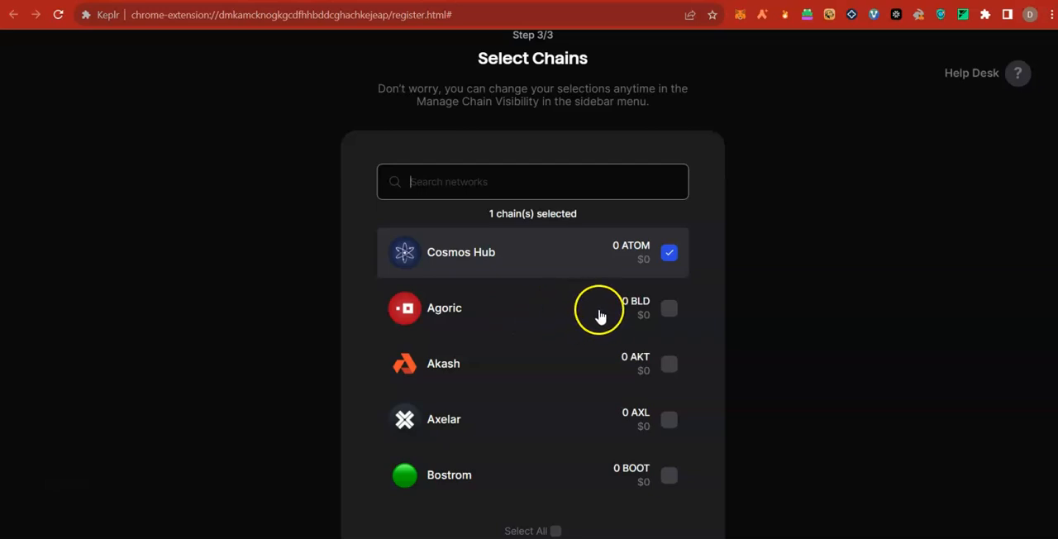
pyautogui.moveTo(466, 288)
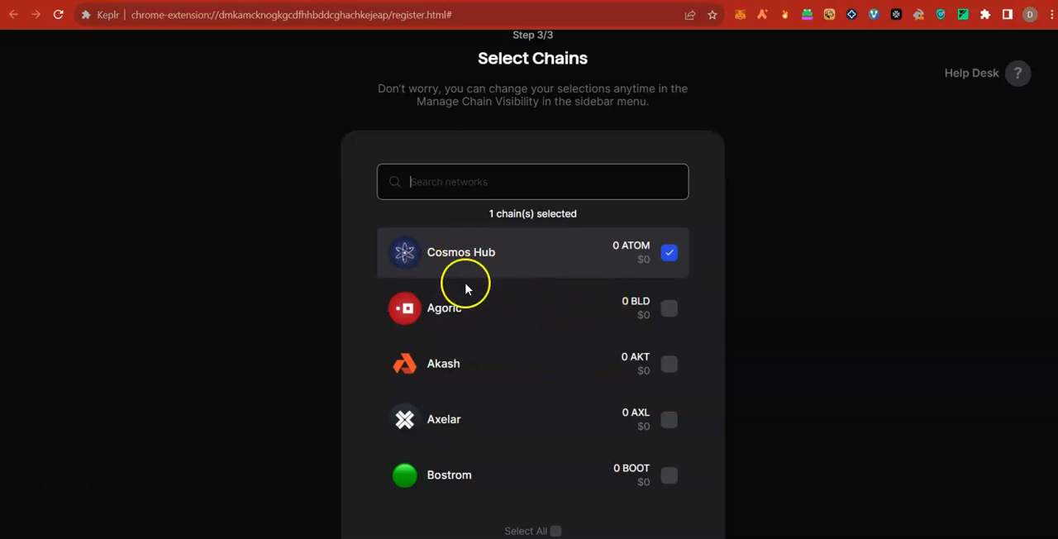
pyautogui.moveTo(670, 251)
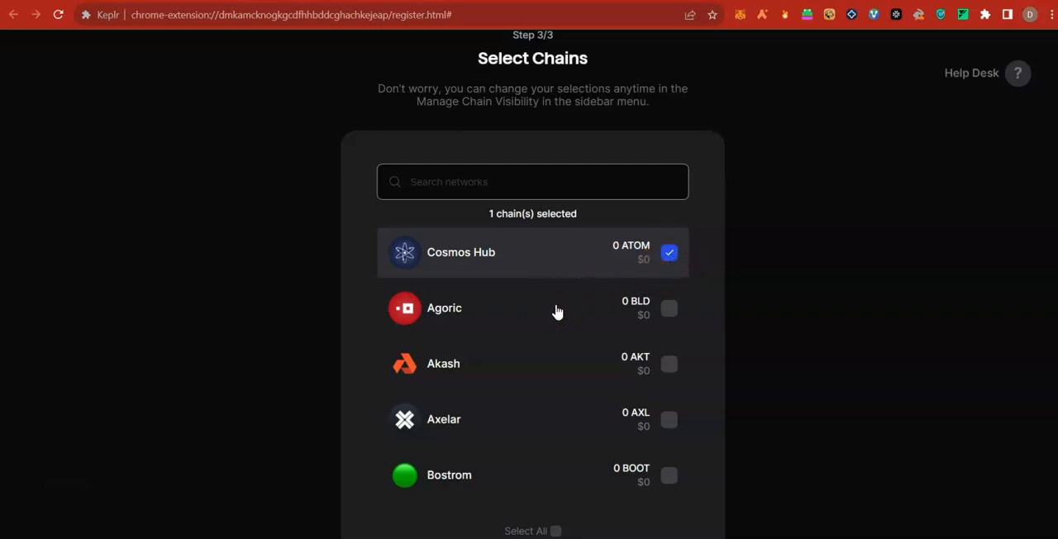
# Step: Add Celestia alongside Cosmos Hub in the wallet's chain selection
pyautogui.scroll(-3)
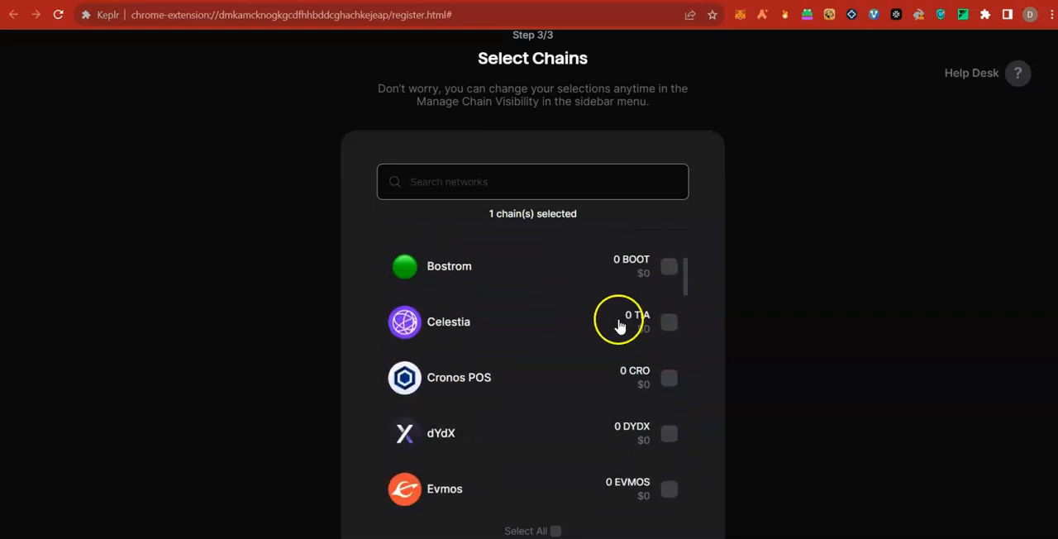
pyautogui.click(668, 321)
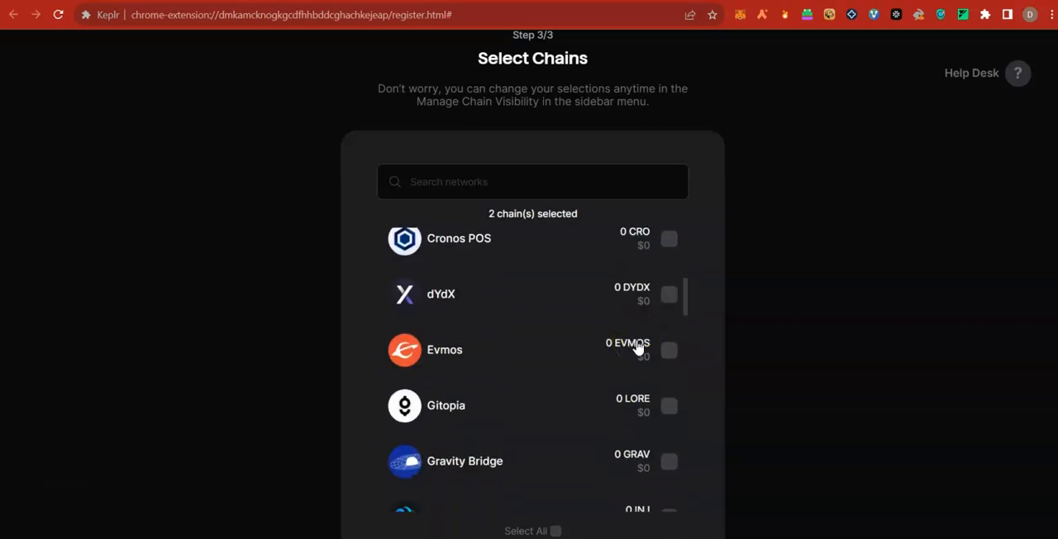
pyautogui.scroll(3)
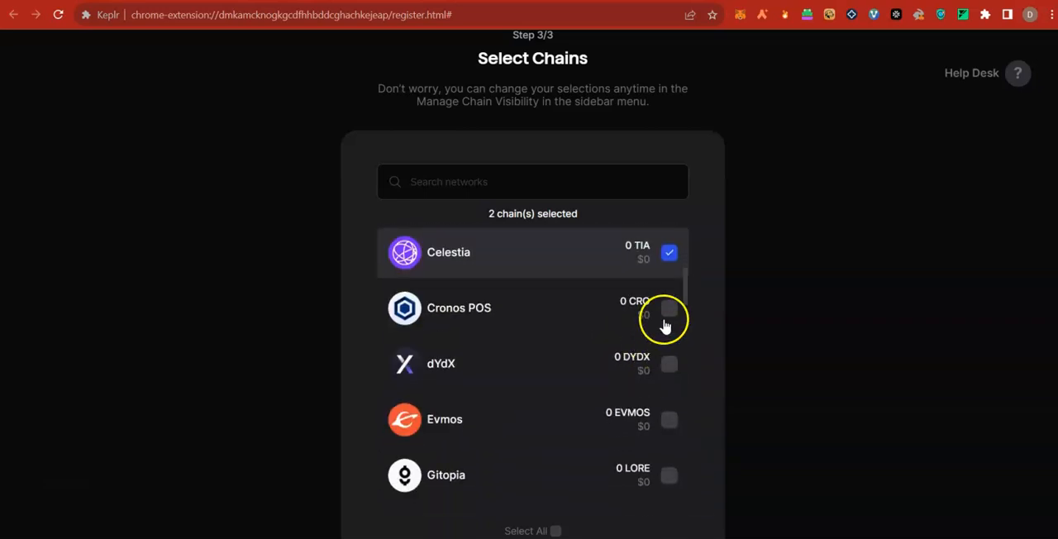
pyautogui.scroll(-3)
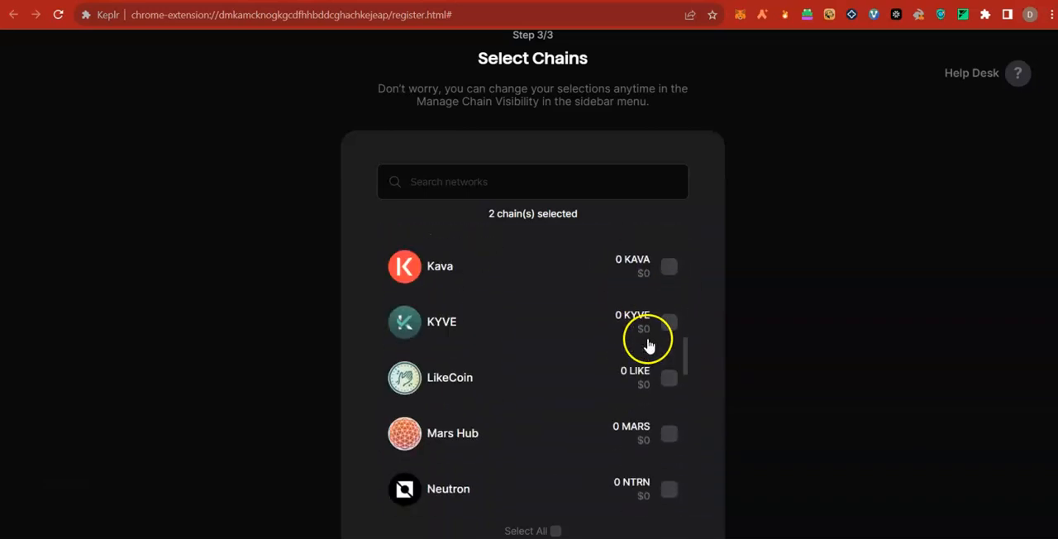
pyautogui.scroll(-3)
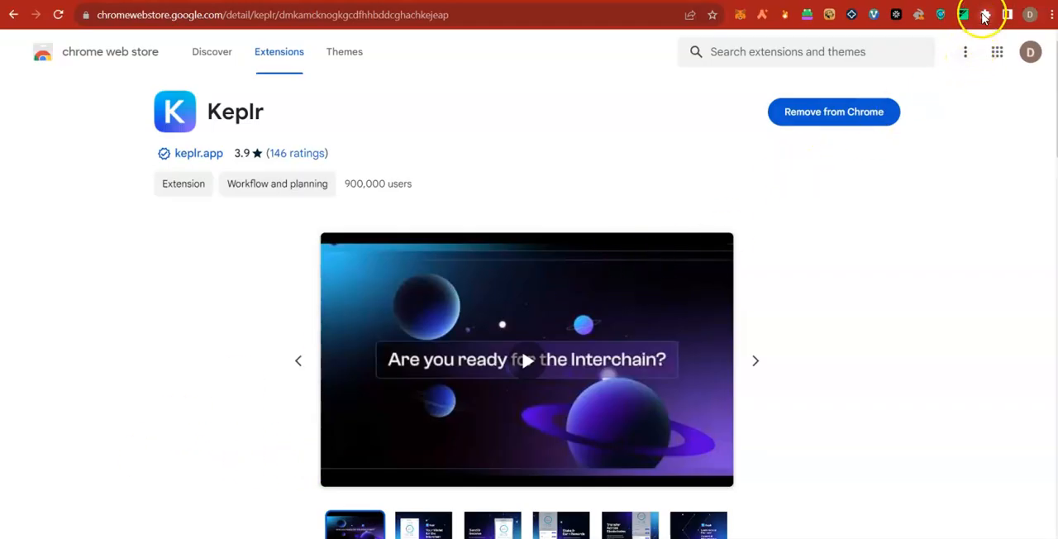
# Step: Return to the notepad and copy the app.wynddao.com/bridge link from the STEPS list
pyautogui.click(985, 15)
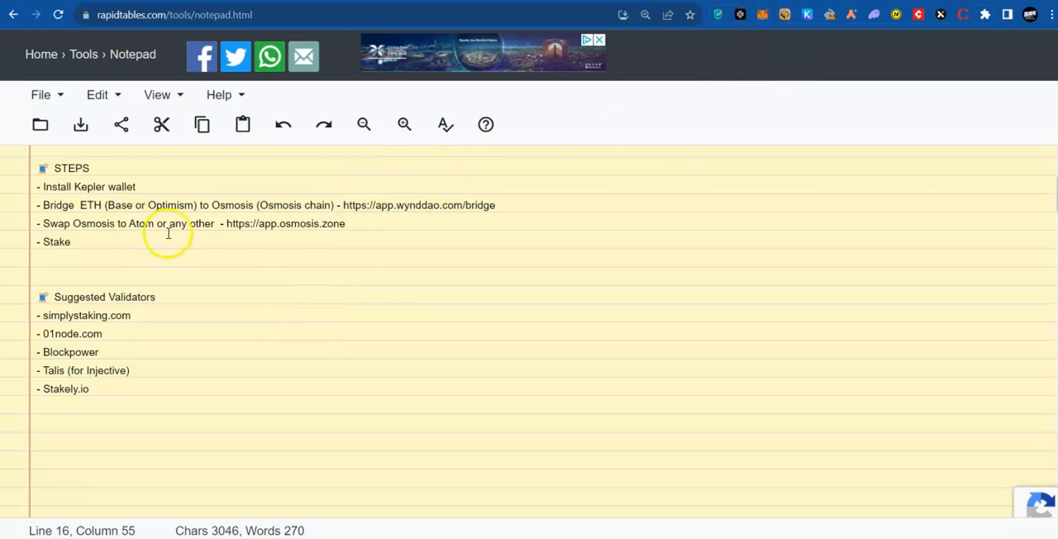
pyautogui.moveTo(363, 213)
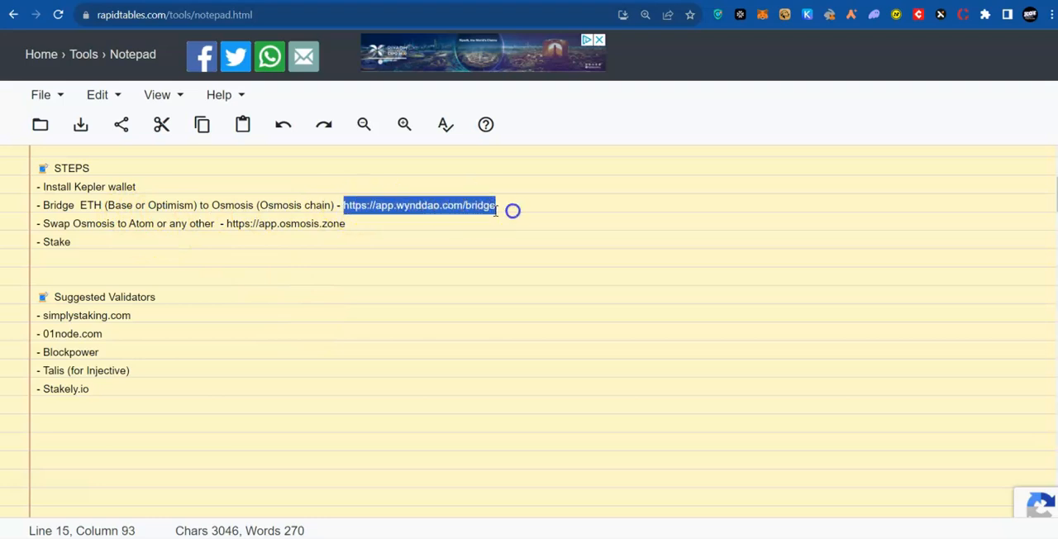
pyautogui.rightClick(420, 205)
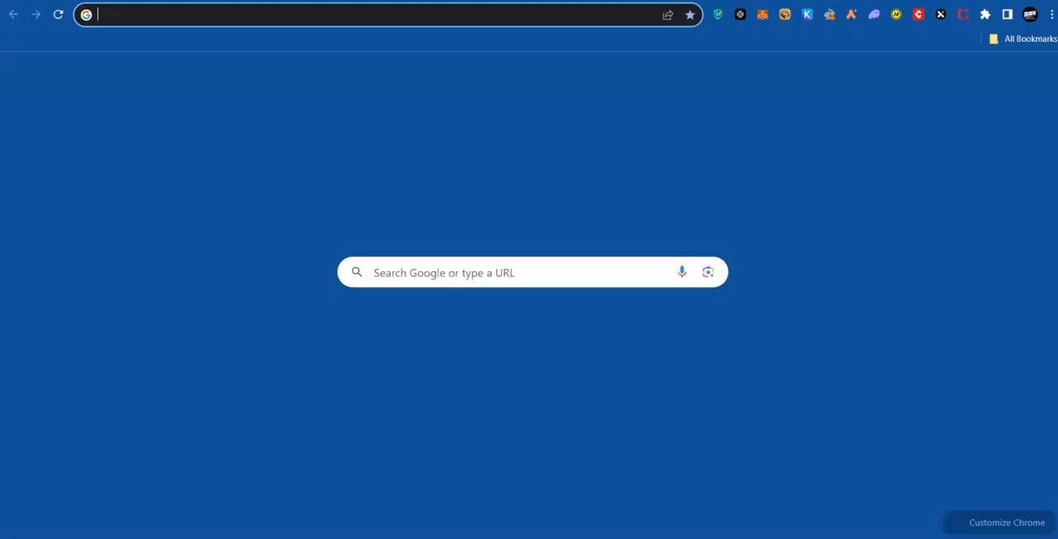
# Step: Load app.wynddao.com/bridge, set ETH as the source token and connect the wallet on Base
pyautogui.write('app.wynddao.com/bridge')
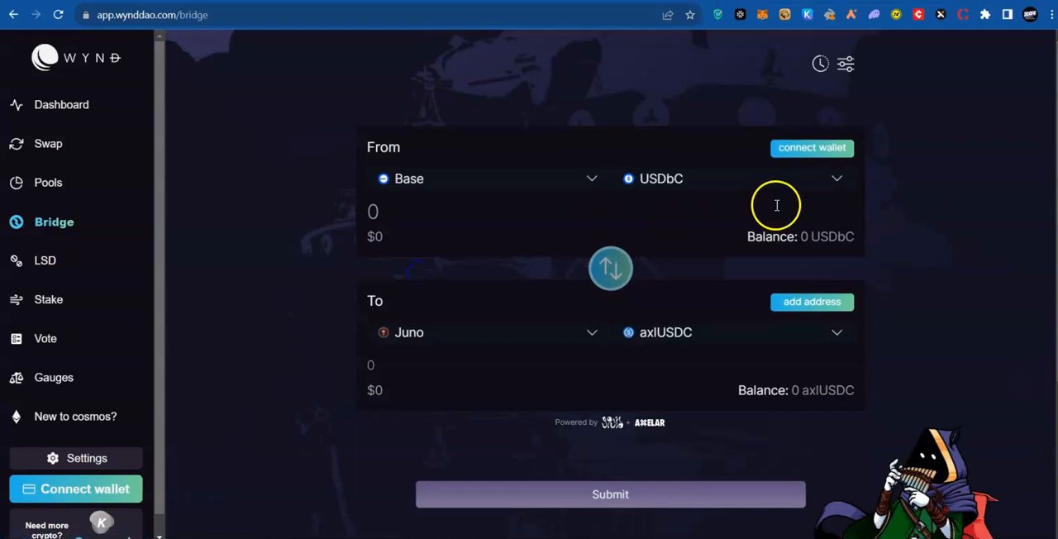
pyautogui.click(837, 179)
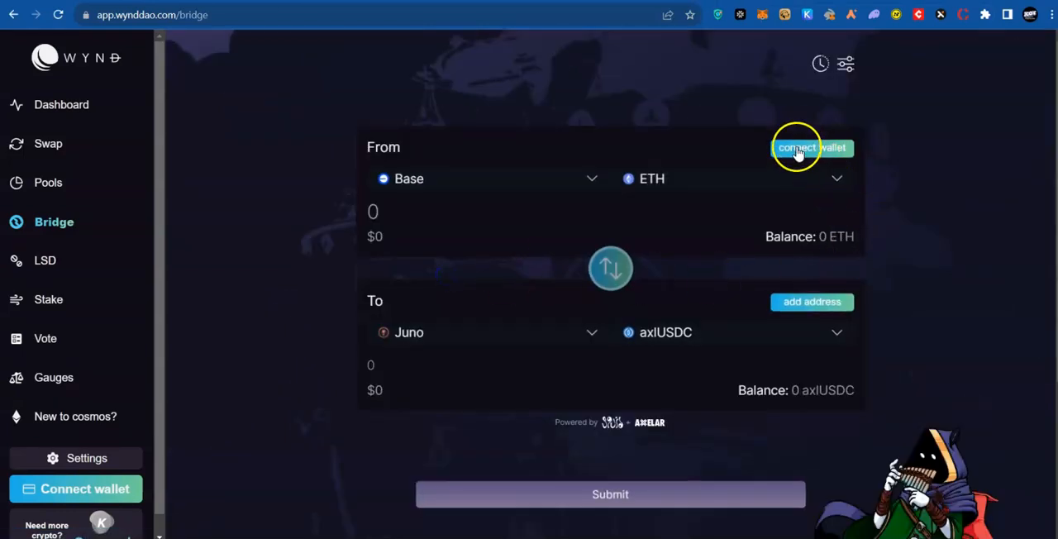
pyautogui.click(797, 147)
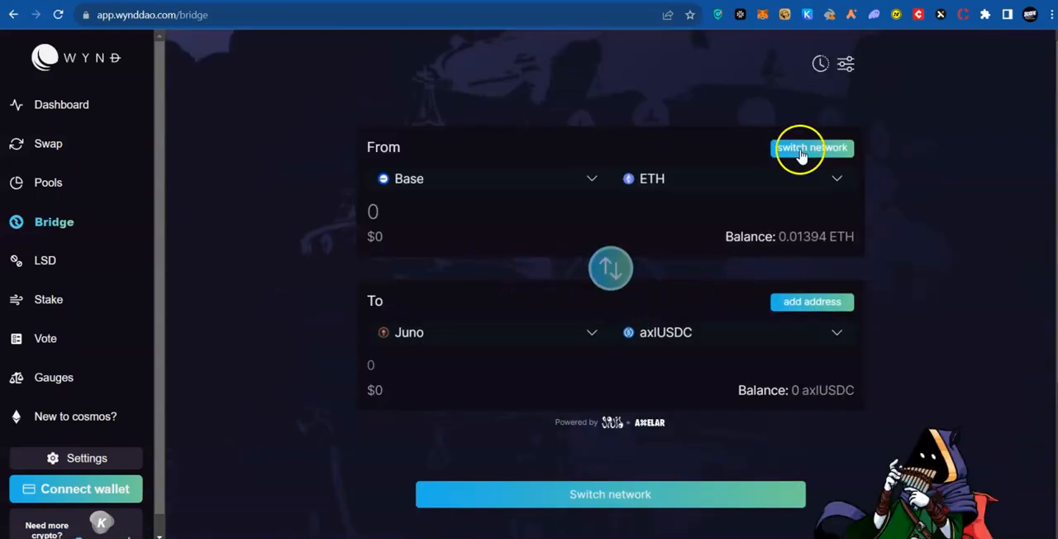
pyautogui.click(812, 147)
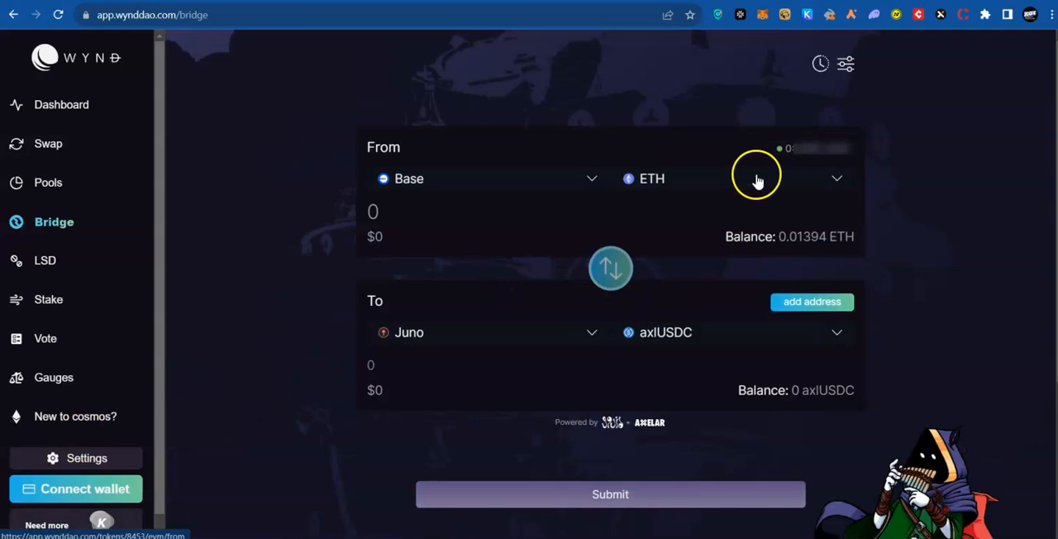
pyautogui.moveTo(814, 323)
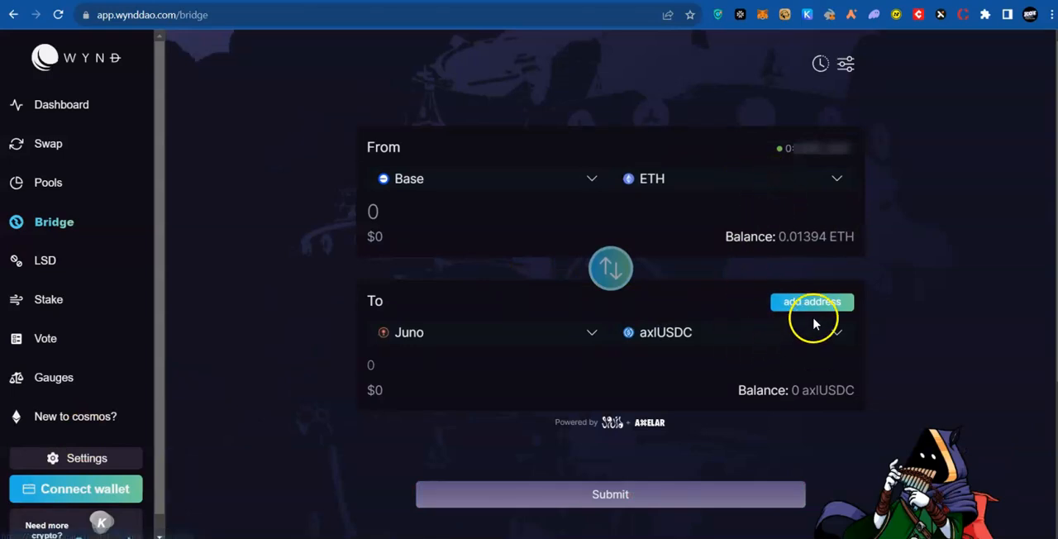
# Step: Set Osmosis as destination, add the receiving address and enter 0.003 ETH to bridge
pyautogui.click(486, 179)
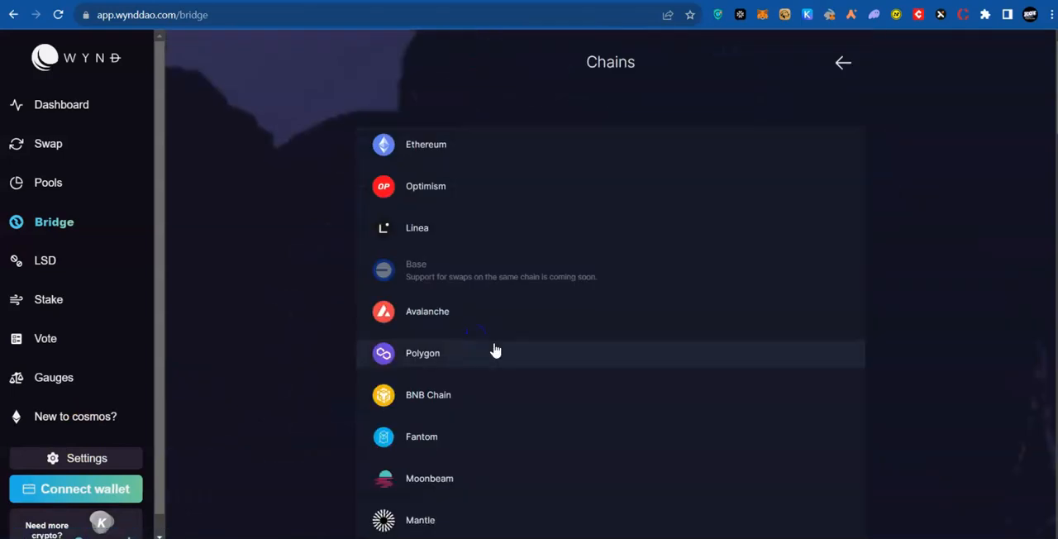
pyautogui.scroll(-3)
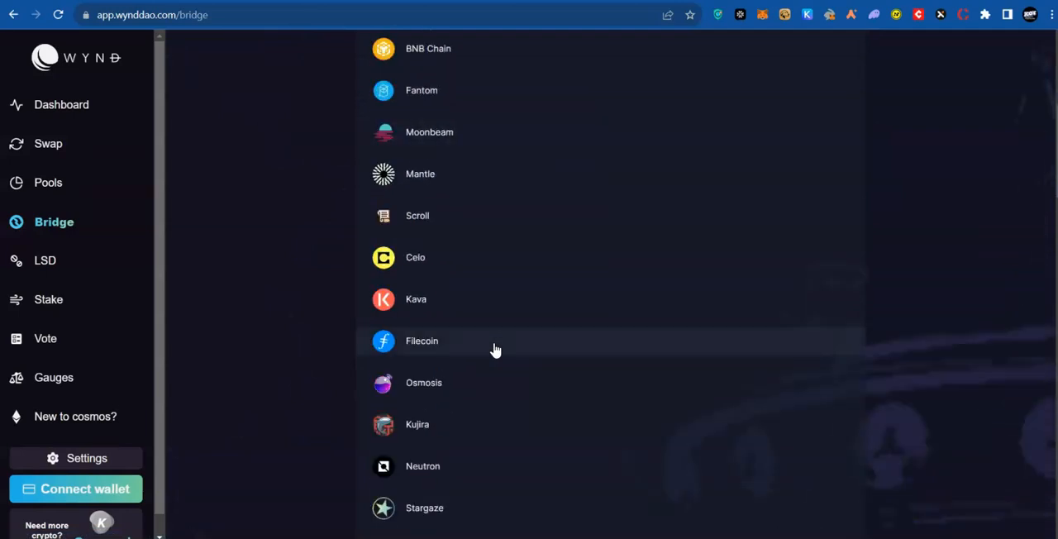
pyautogui.moveTo(410, 387)
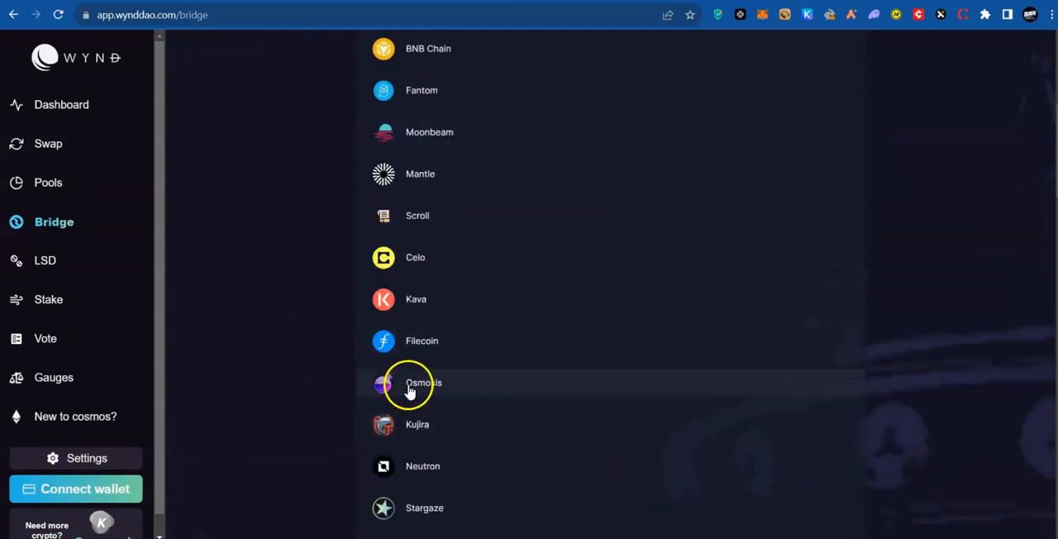
pyautogui.click(423, 383)
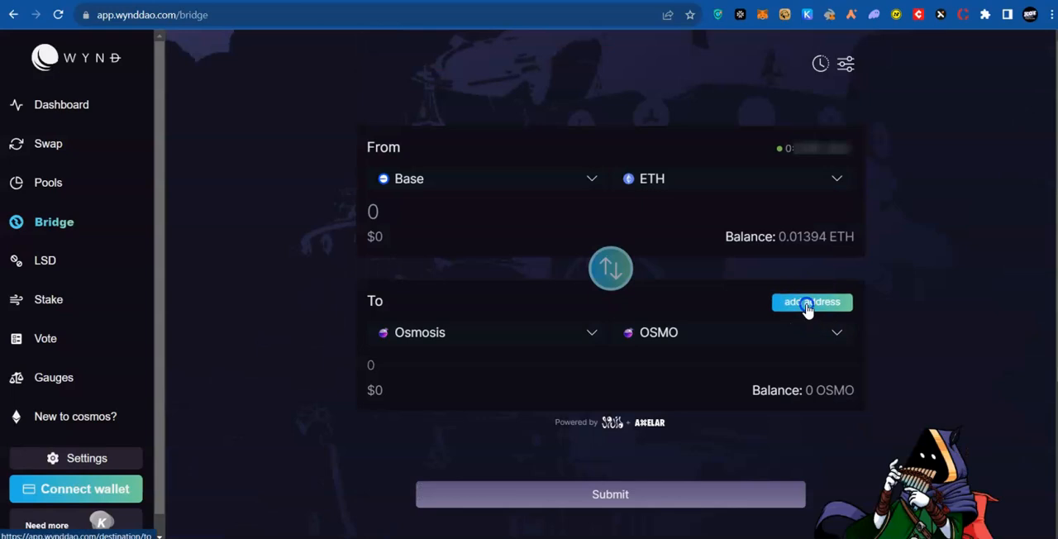
pyautogui.click(812, 301)
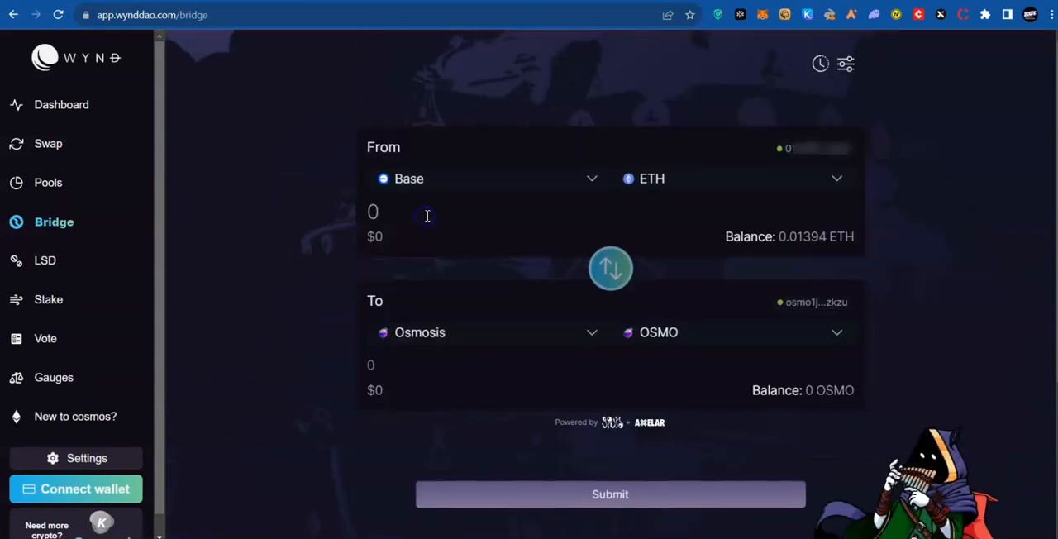
pyautogui.write('0.003')
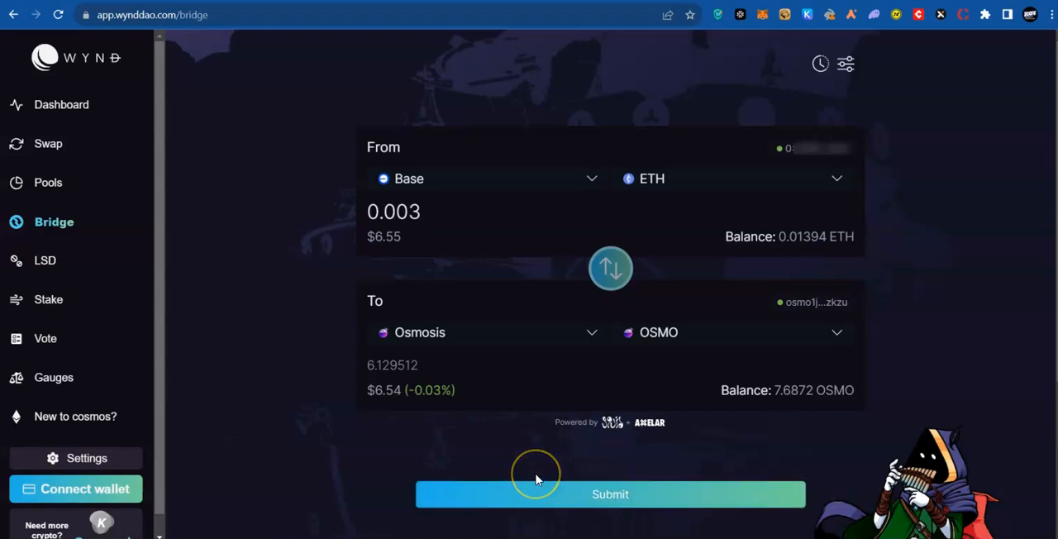
pyautogui.moveTo(535, 479)
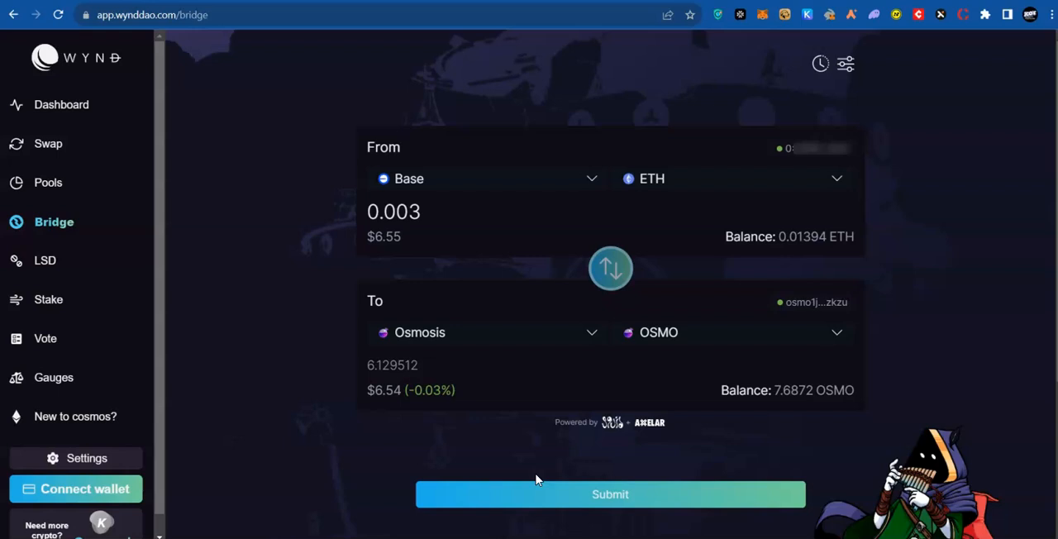
pyautogui.moveTo(625, 450)
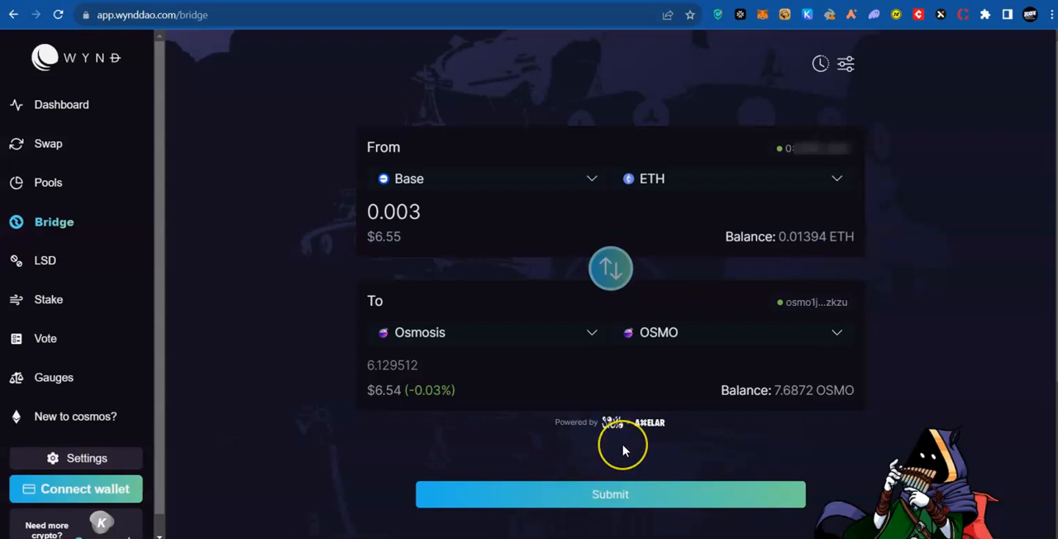
# Step: Review the Keplr wallet's zero ATOM, TIA and OSMO balances by scrolling the balance list
pyautogui.click(962, 15)
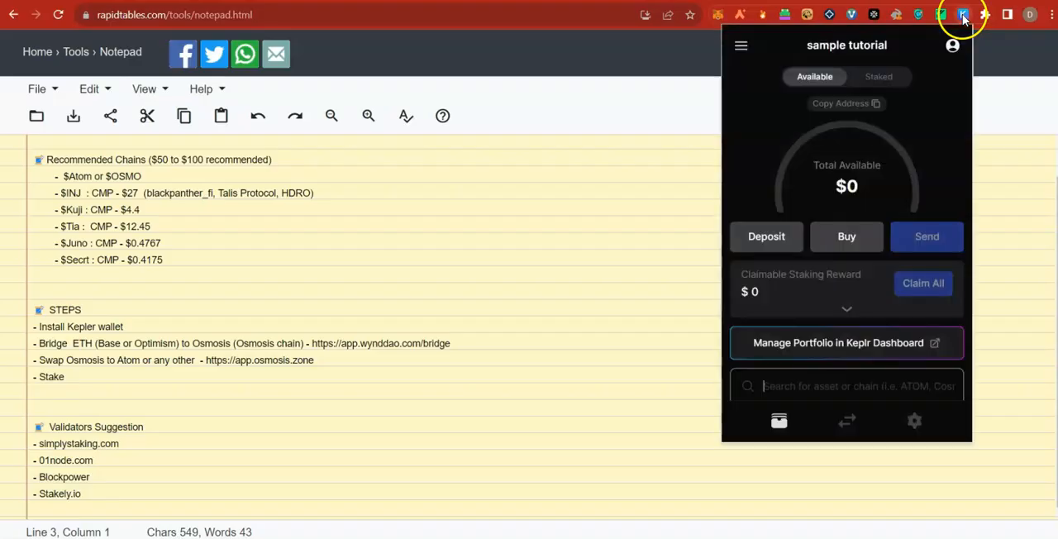
pyautogui.scroll(-3)
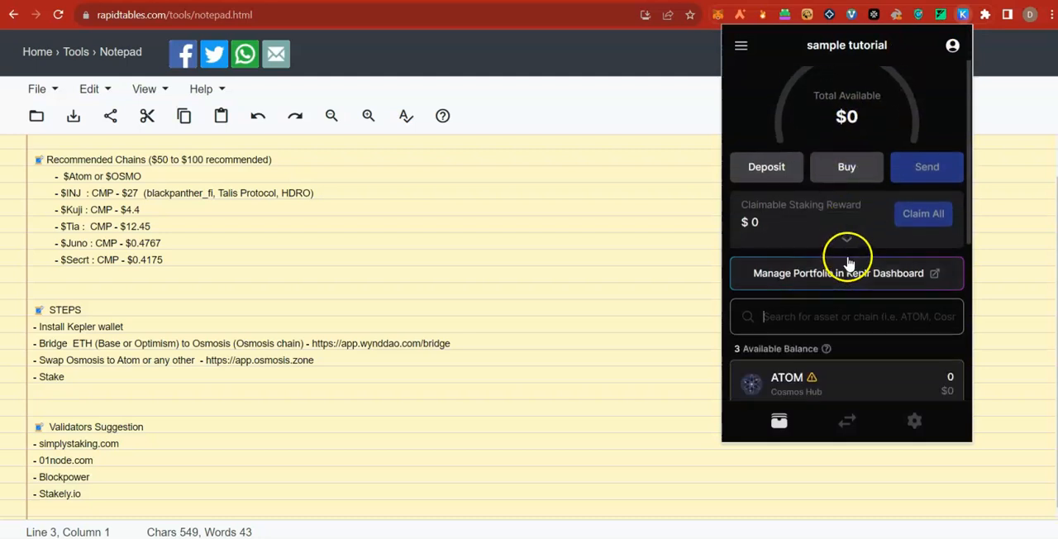
pyautogui.scroll(-3)
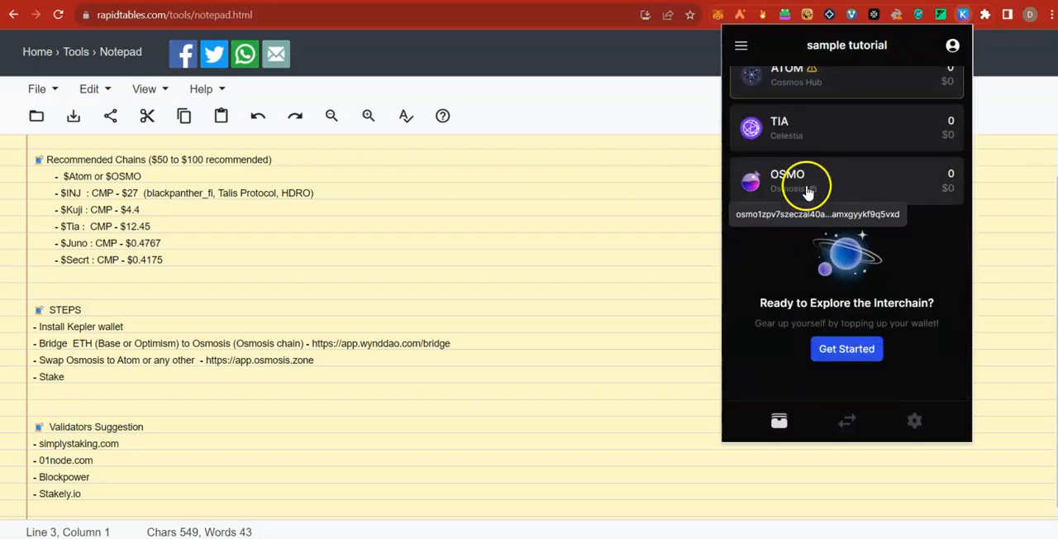
pyautogui.scroll(3)
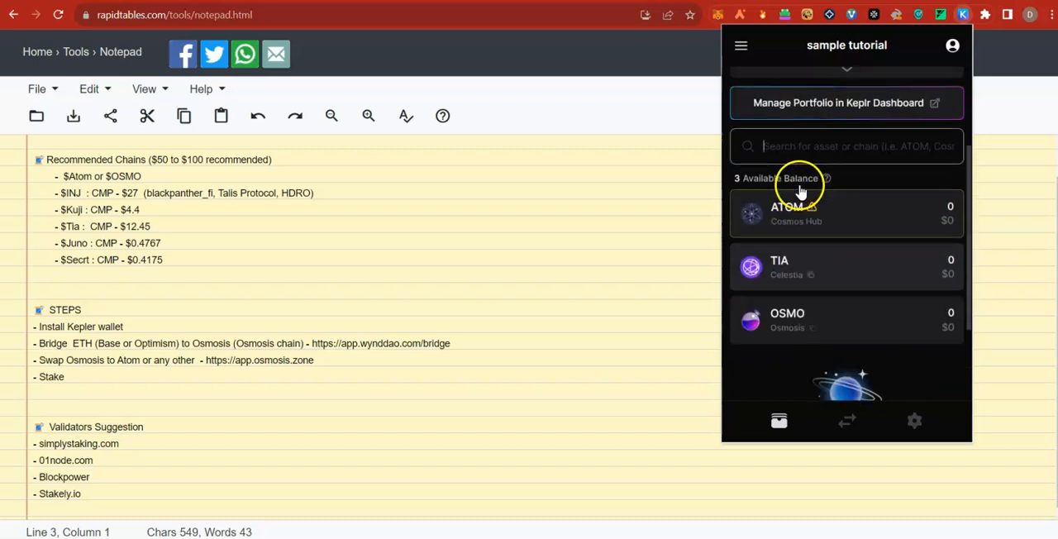
pyautogui.scroll(-3)
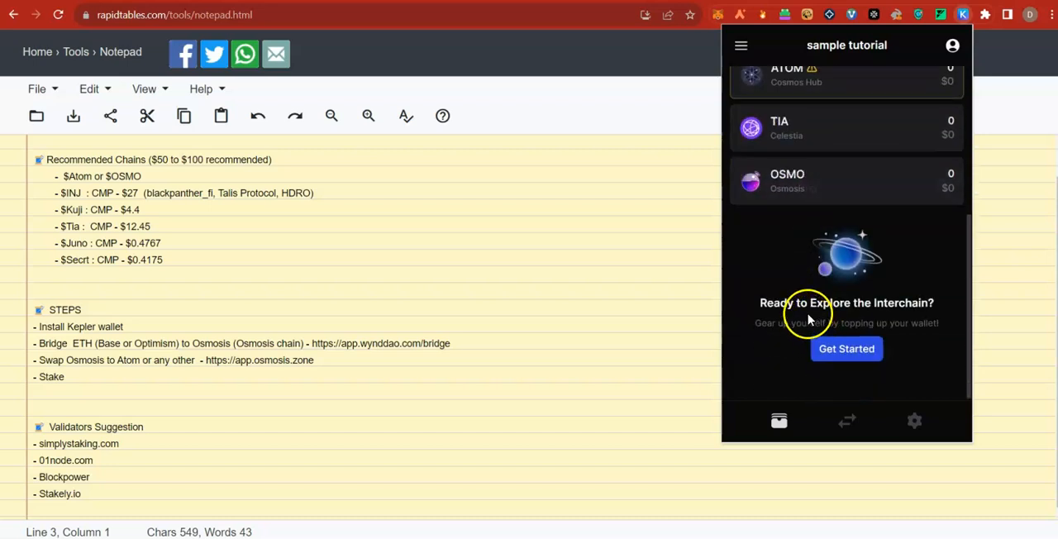
pyautogui.scroll(3)
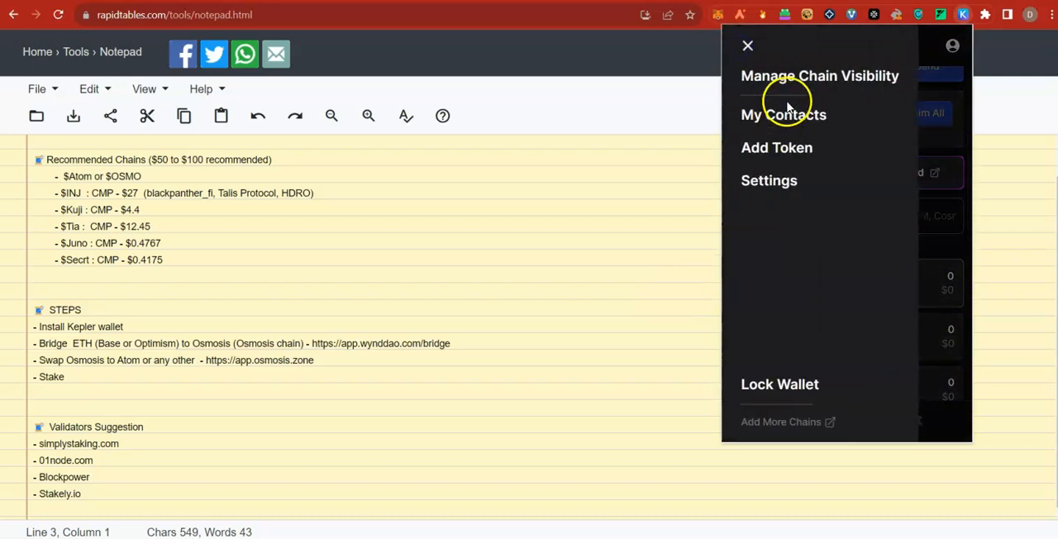
# Step: Search Manage Chain Visibility for 'inj', enable Injective, then return to the wallet balances
pyautogui.click(820, 76)
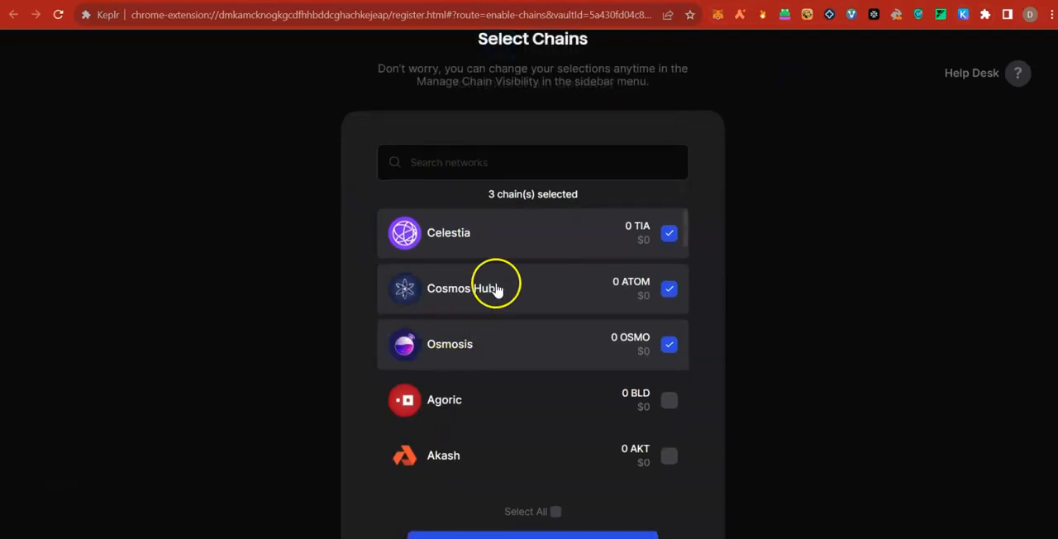
pyautogui.write('inj')
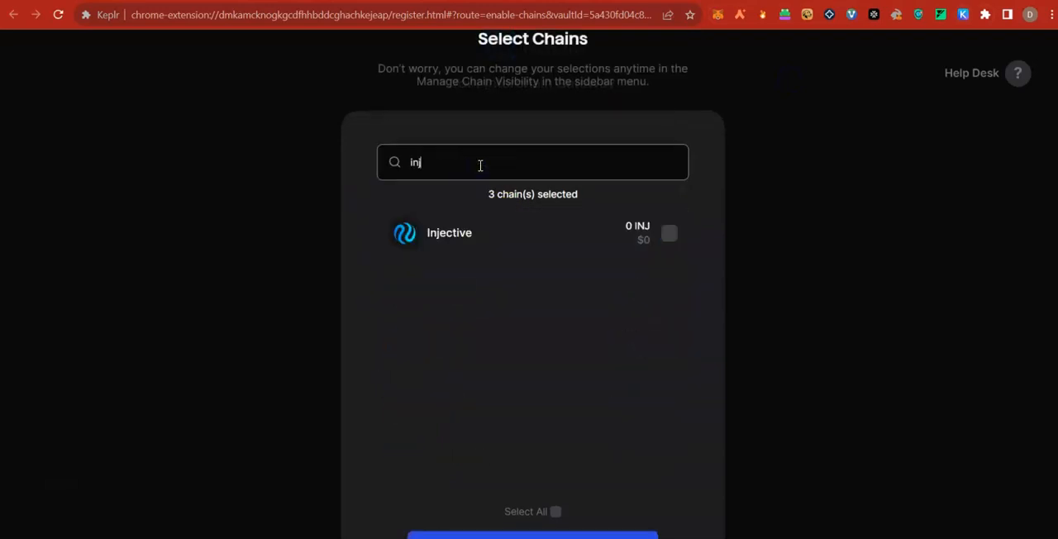
pyautogui.click(668, 233)
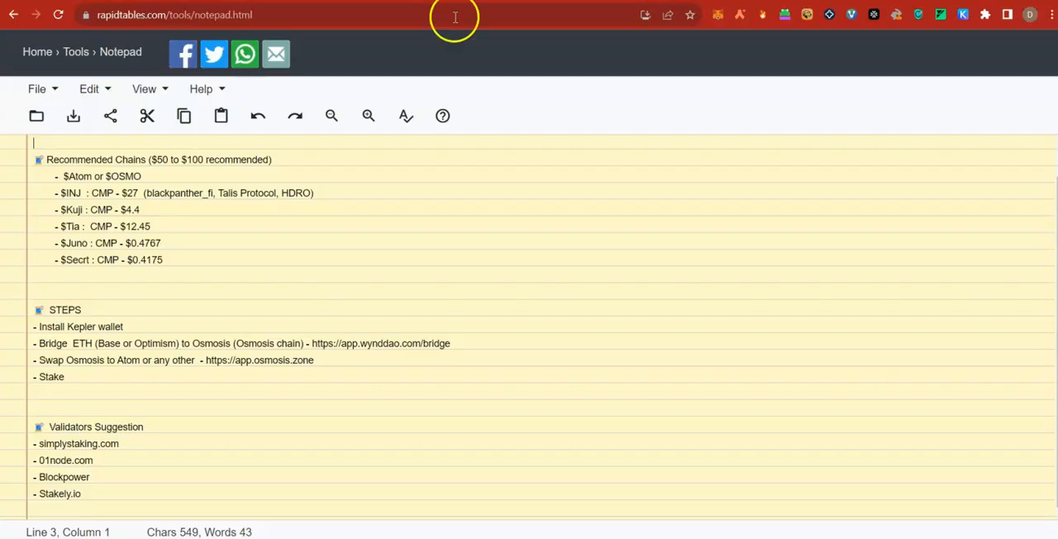
pyautogui.click(963, 15)
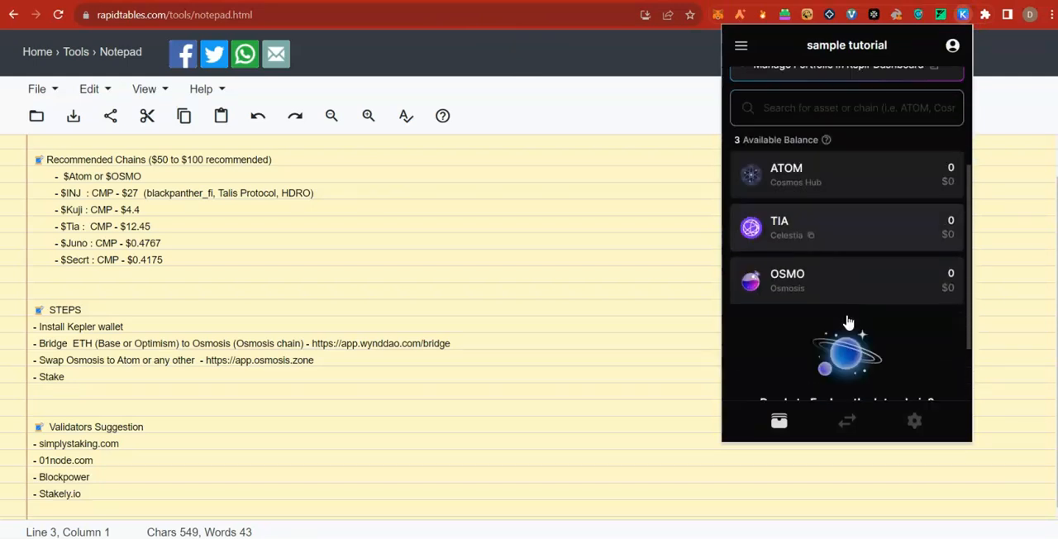
pyautogui.moveTo(949, 273)
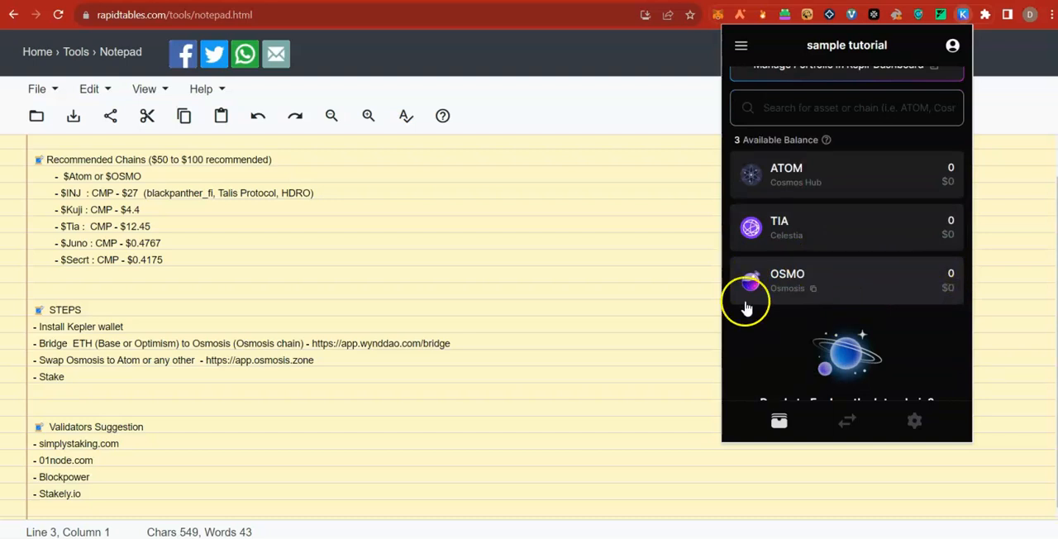
pyautogui.moveTo(103, 381)
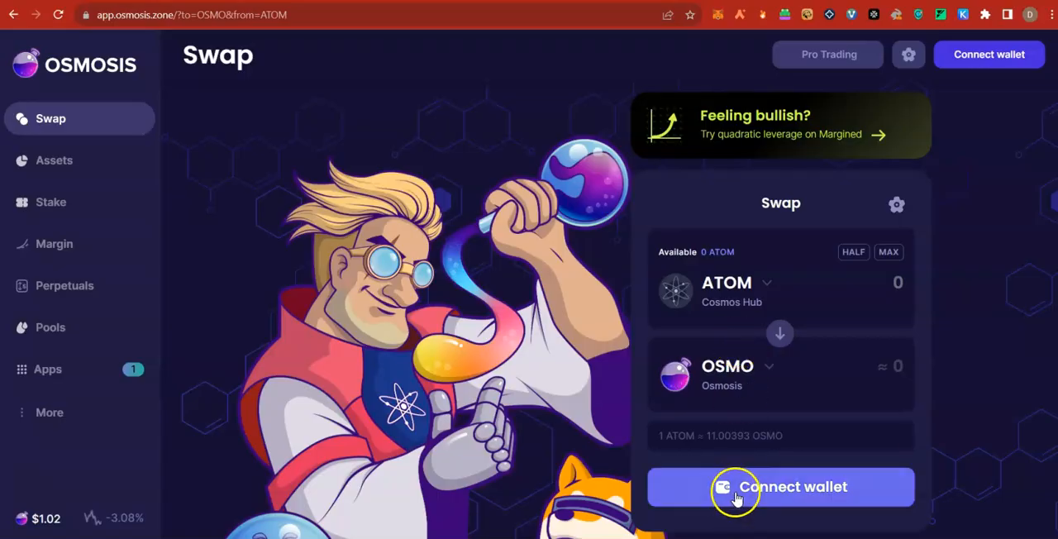
pyautogui.click(780, 486)
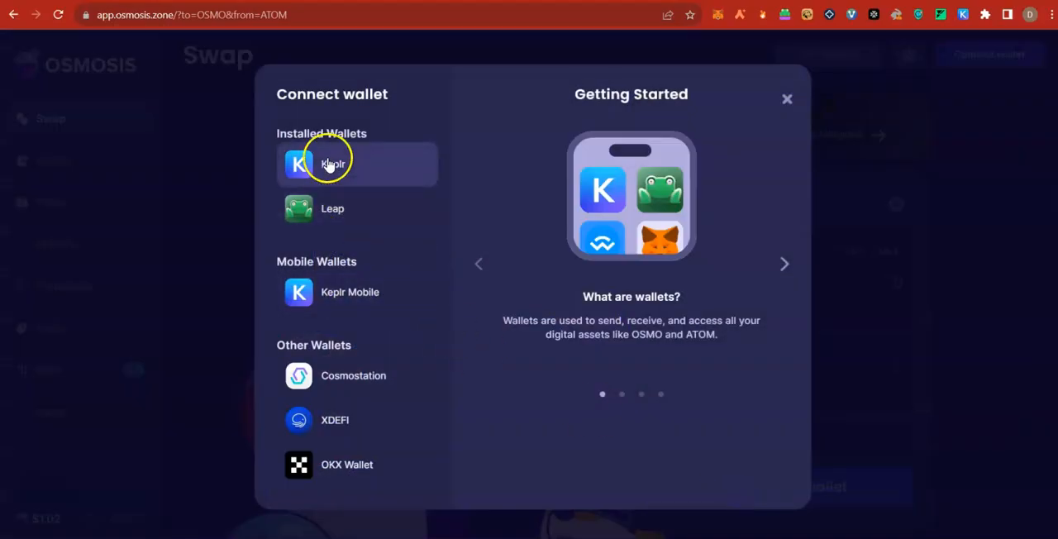
pyautogui.click(331, 164)
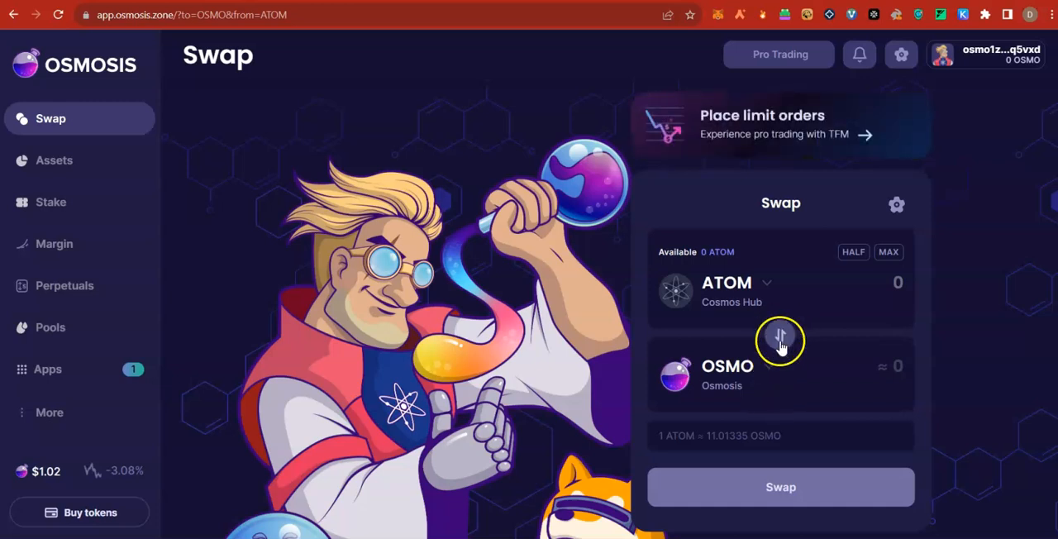
pyautogui.click(781, 341)
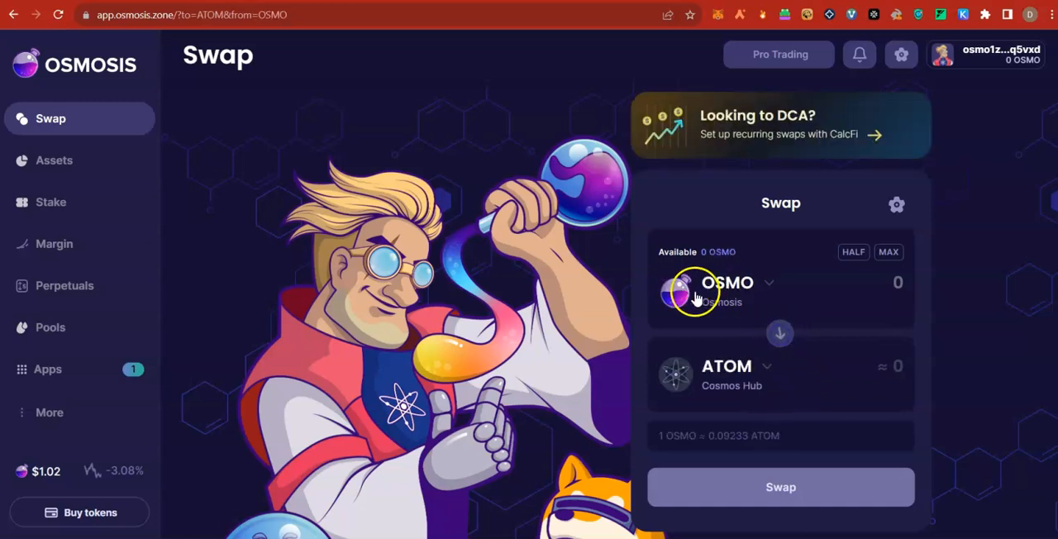
pyautogui.moveTo(727, 385)
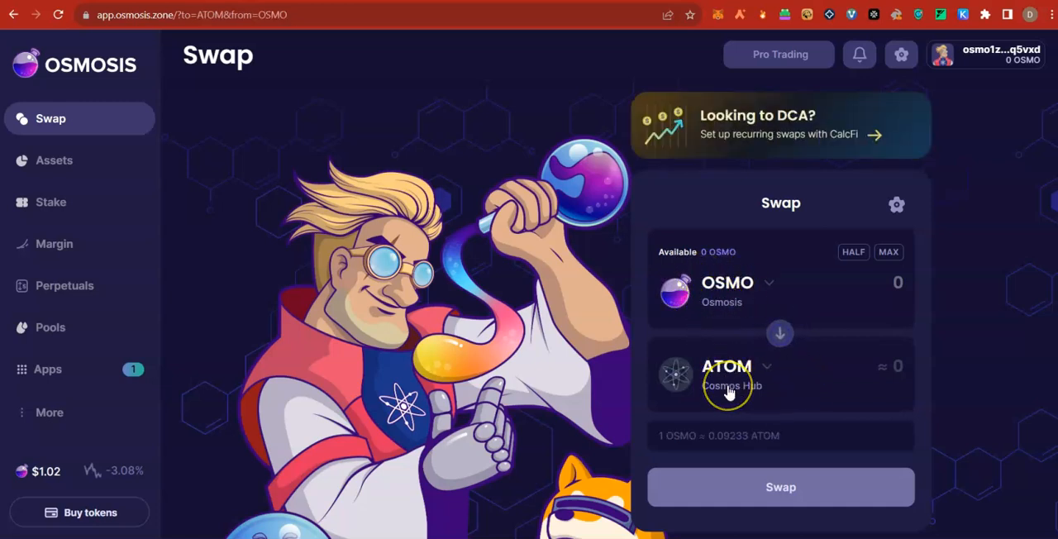
pyautogui.moveTo(711, 267)
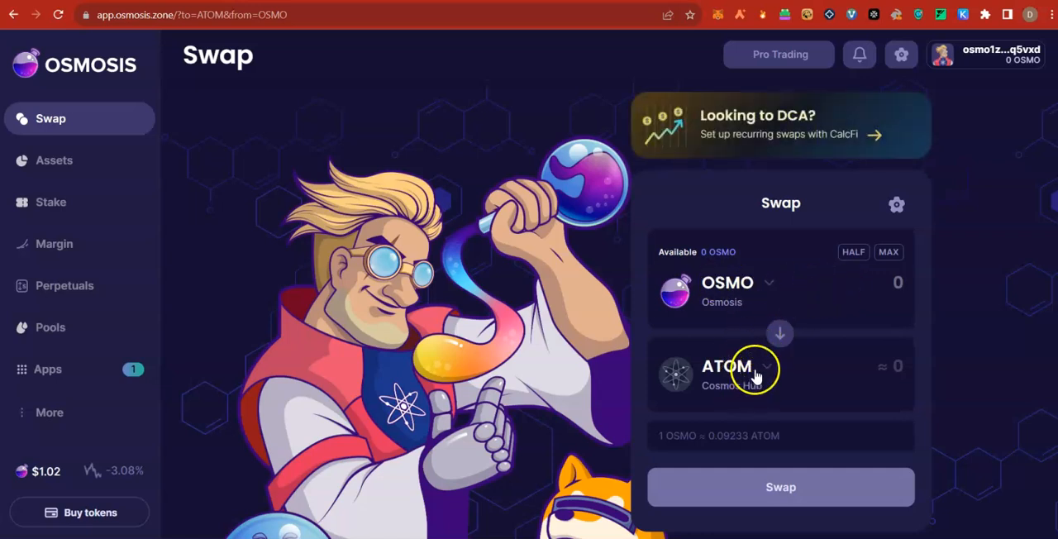
pyautogui.moveTo(764, 372)
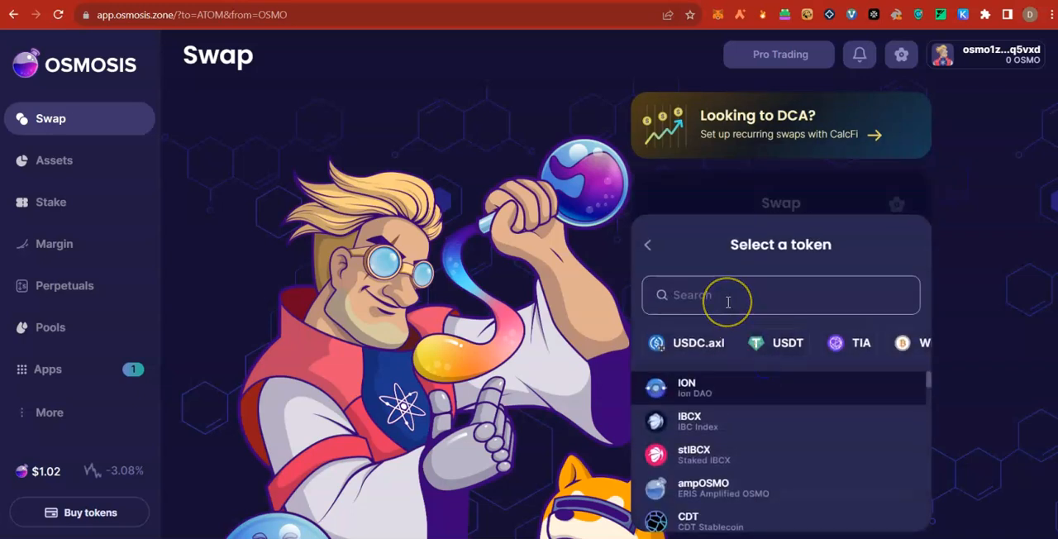
pyautogui.write('inj')
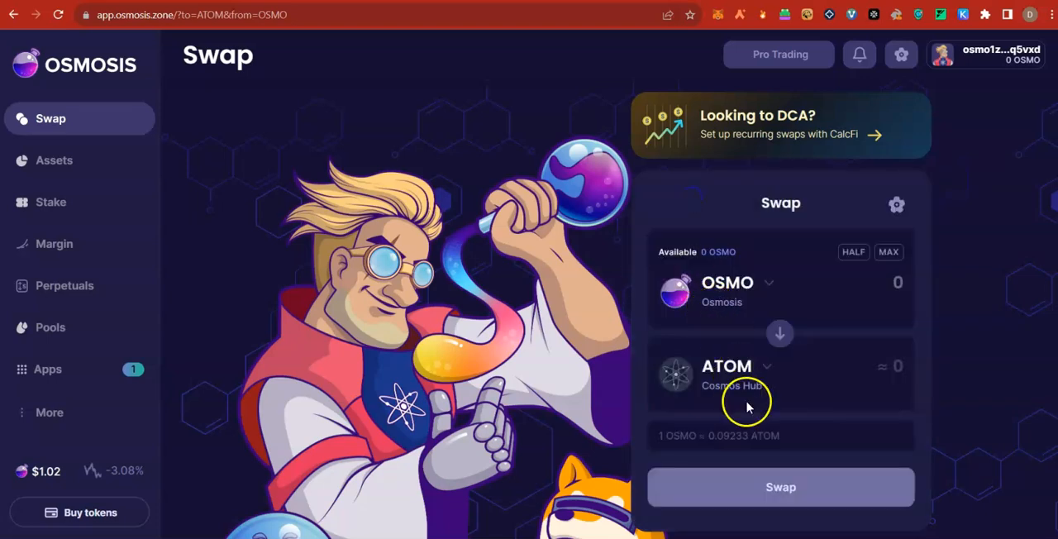
pyautogui.moveTo(731, 387)
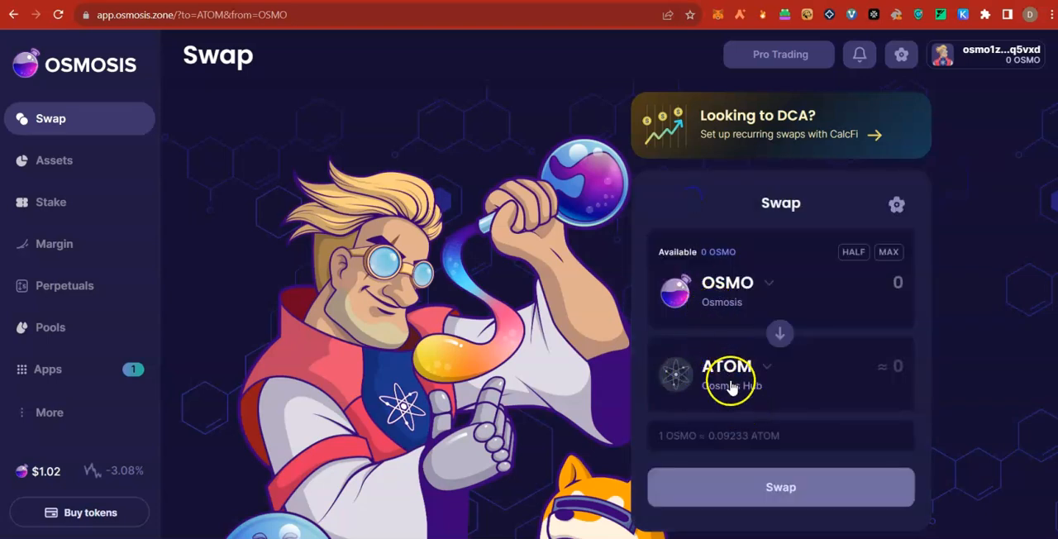
pyautogui.moveTo(52, 161)
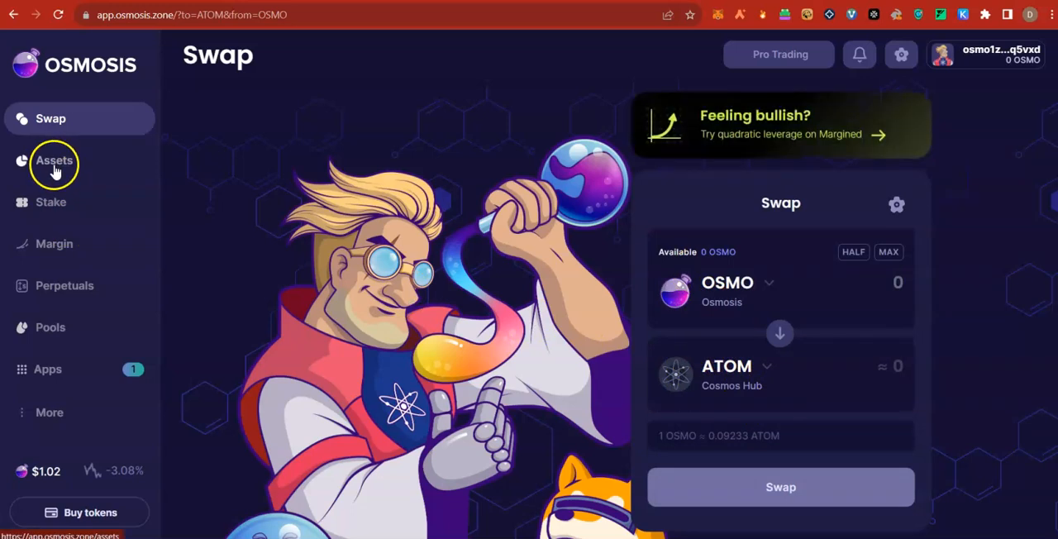
# Step: View the Osmosis Assets page, start an ATOM withdrawal with amount 0, then cancel it
pyautogui.click(55, 160)
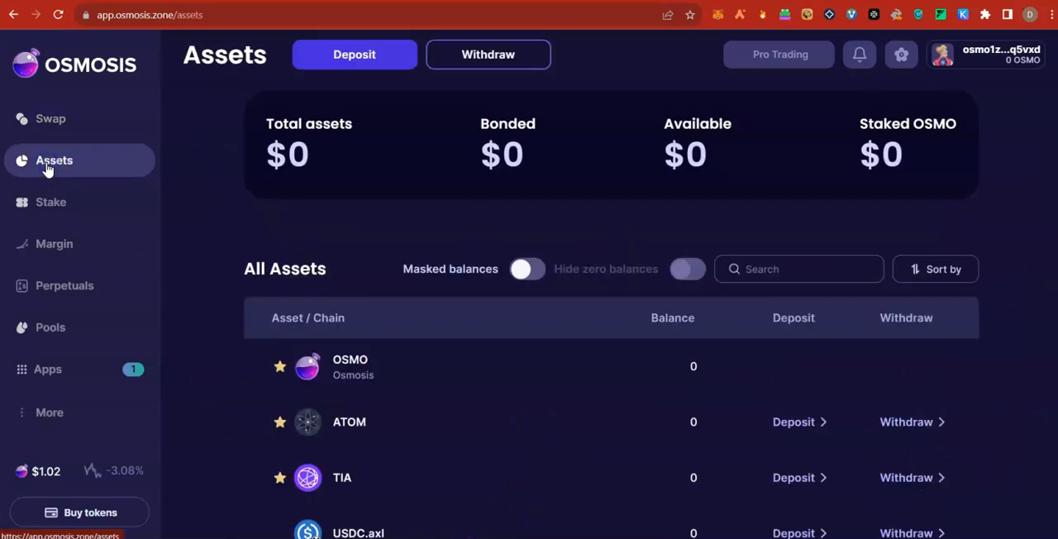
pyautogui.scroll(-3)
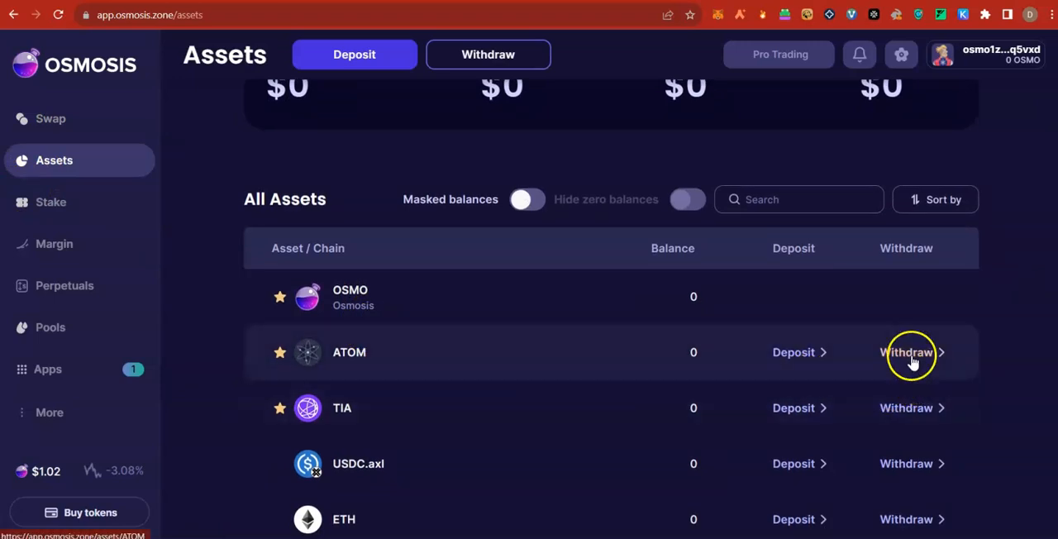
pyautogui.click(906, 352)
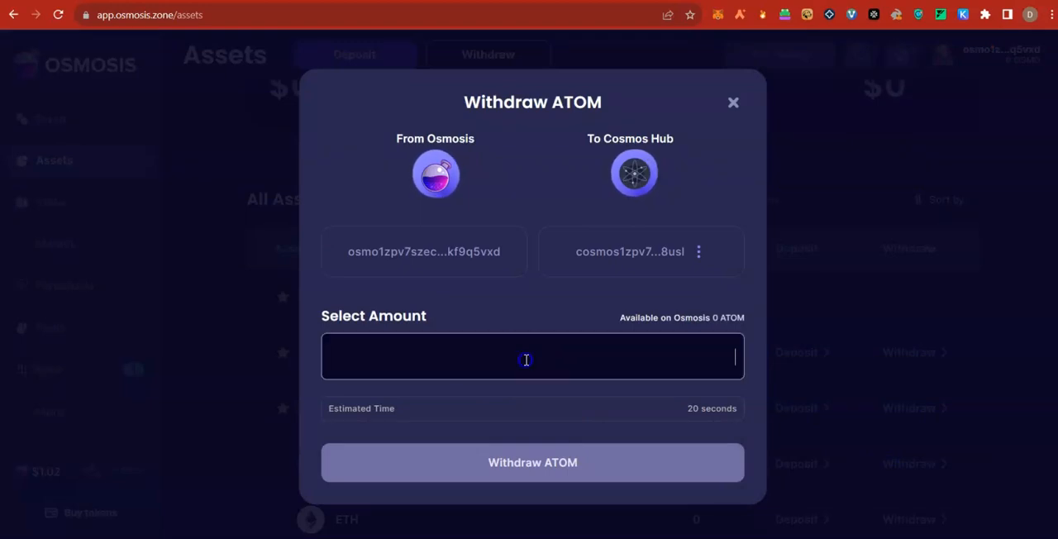
pyautogui.write('0')
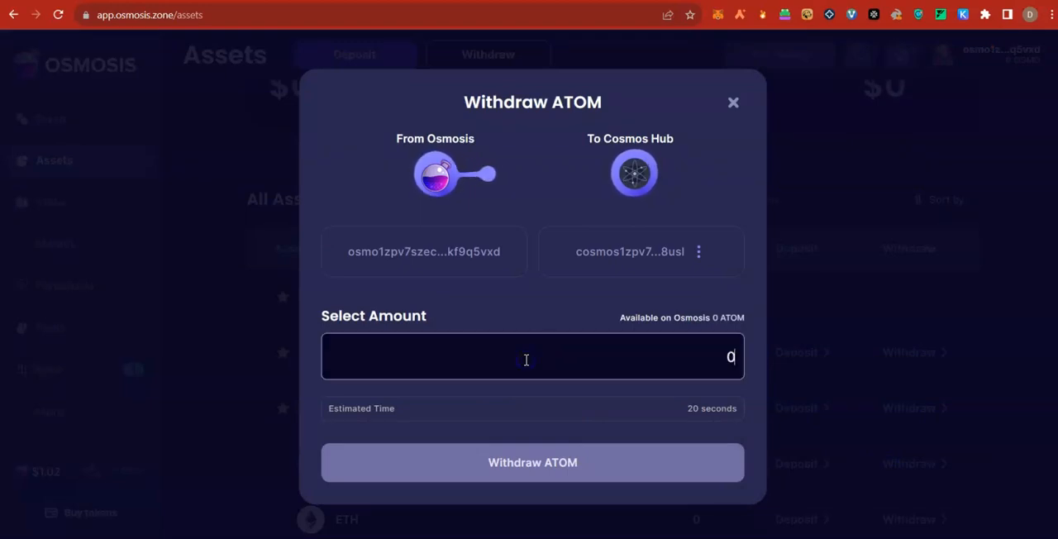
pyautogui.click(733, 102)
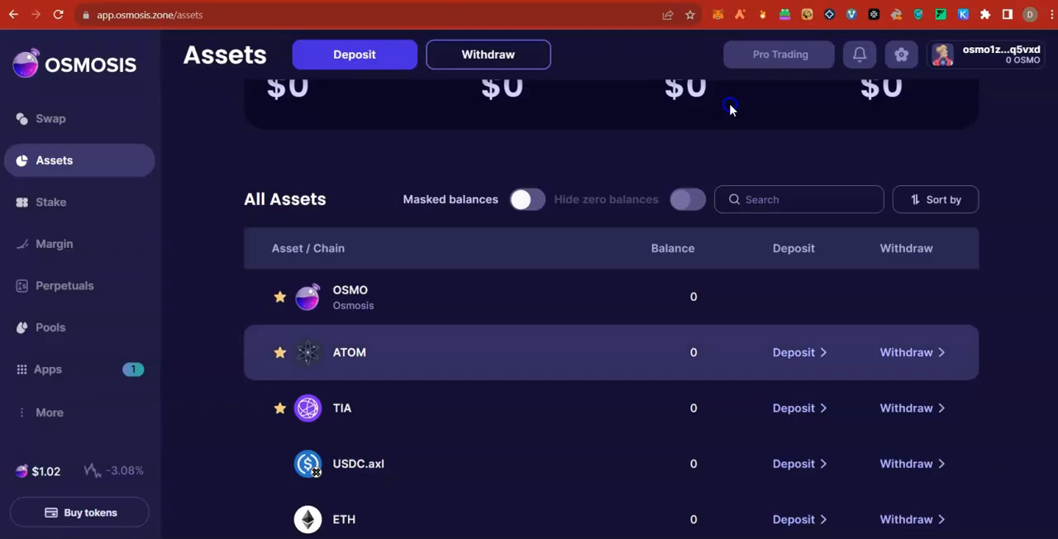
pyautogui.click(962, 15)
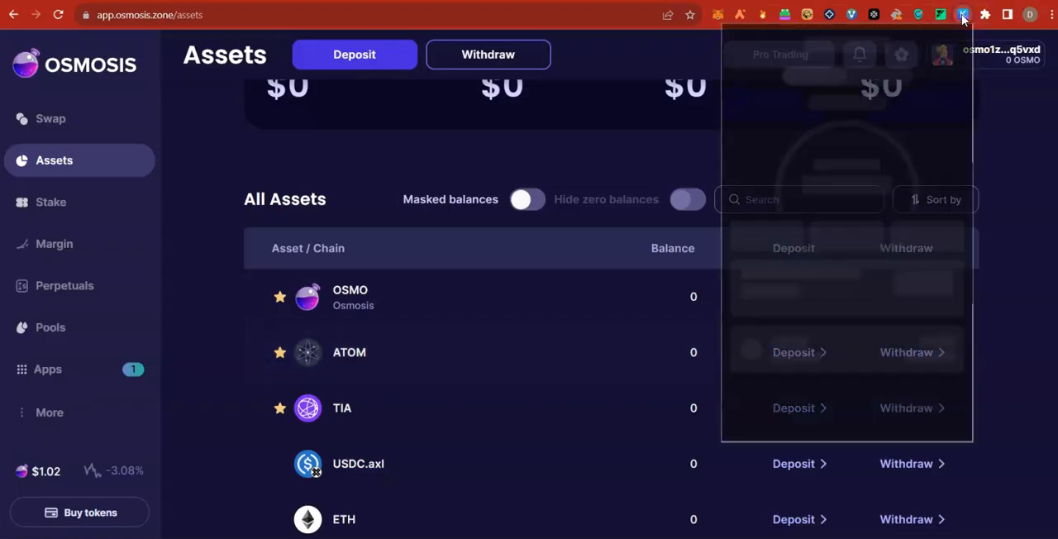
pyautogui.click(963, 15)
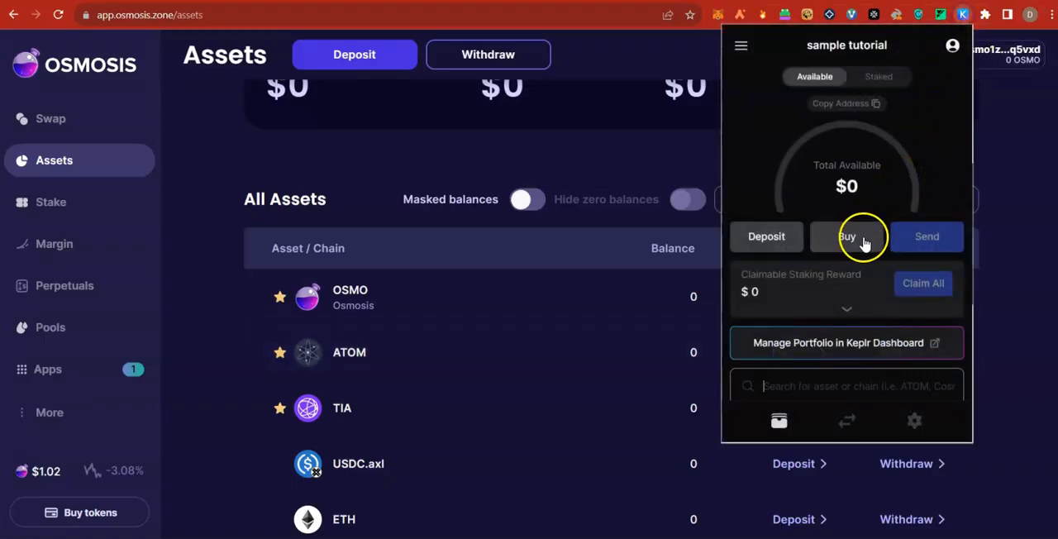
pyautogui.moveTo(718, 145)
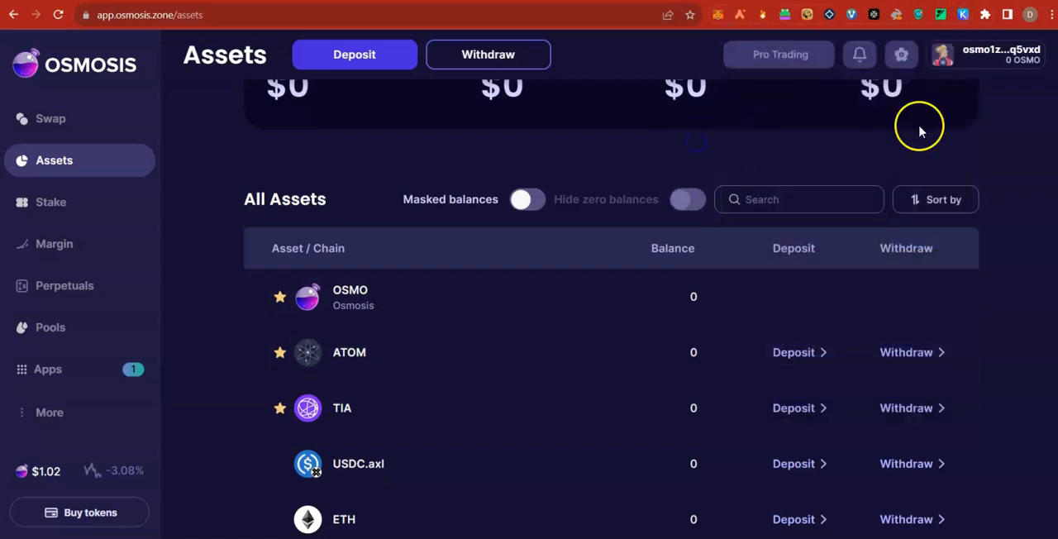
pyautogui.moveTo(913, 131)
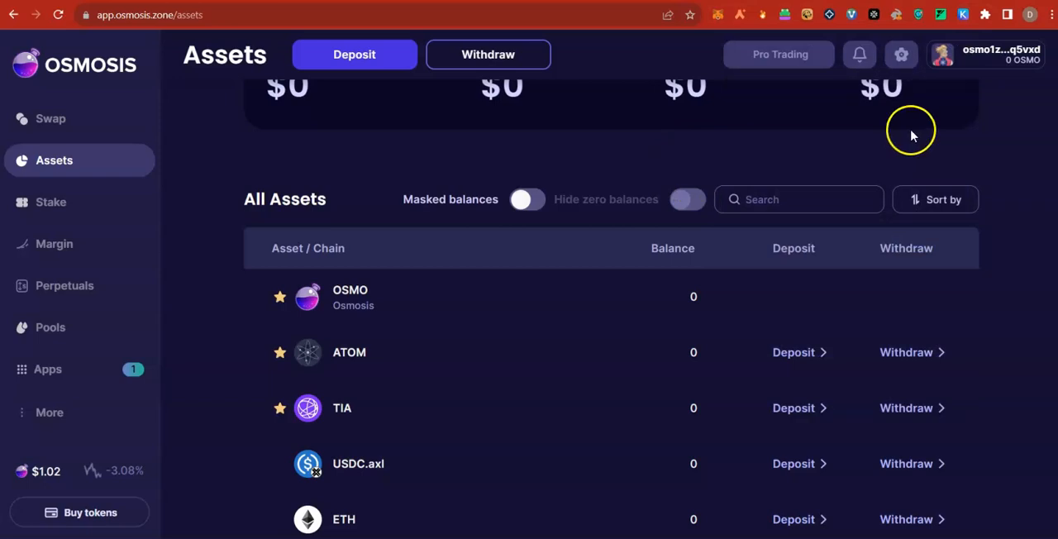
pyautogui.moveTo(694, 168)
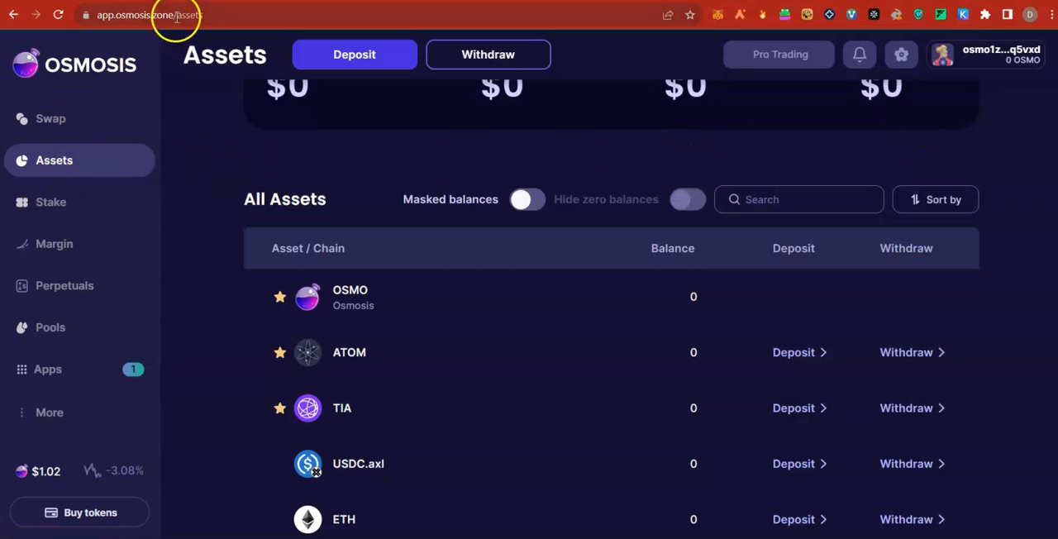
pyautogui.scroll(3)
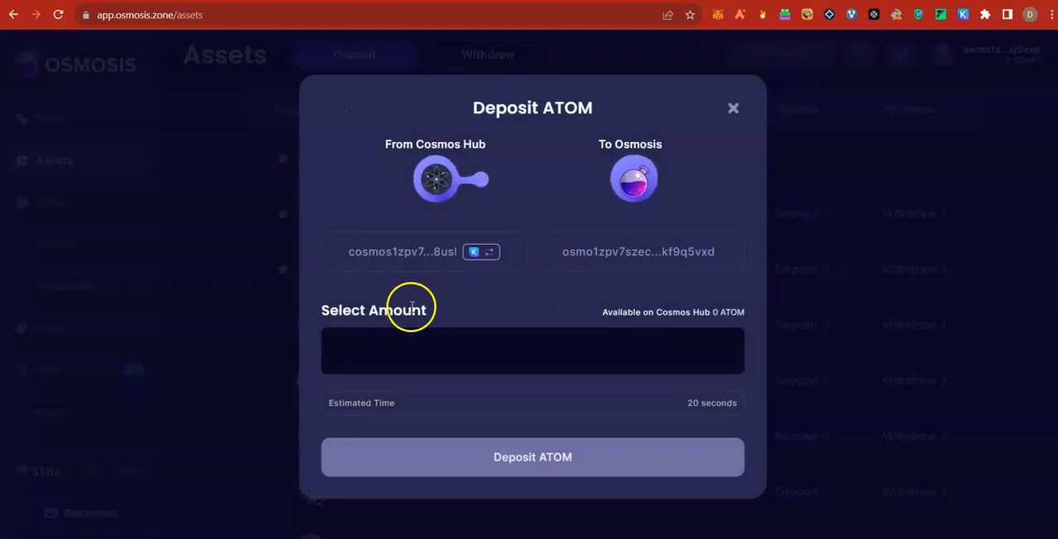
pyautogui.click(732, 107)
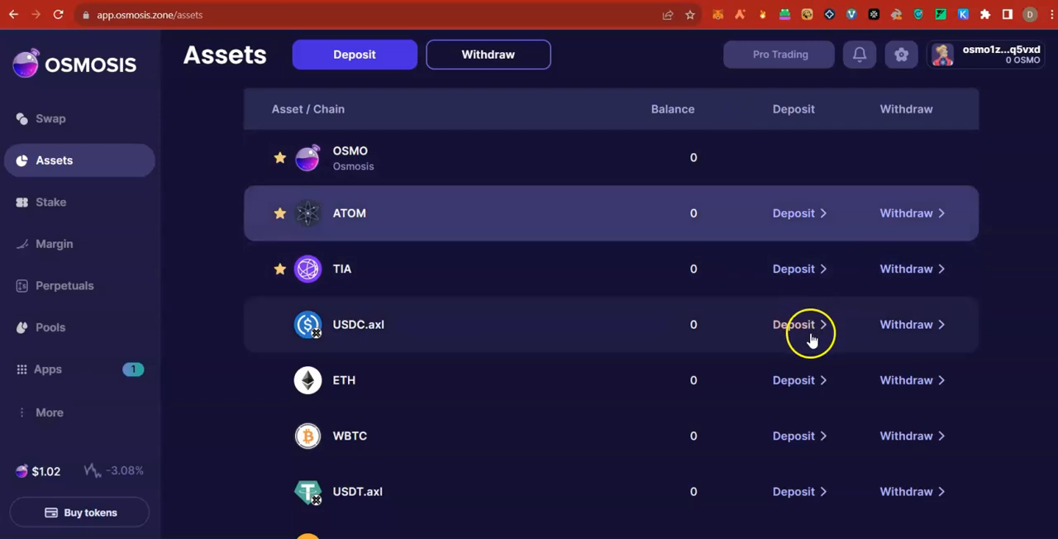
# Step: Return to the notepad's Stake step and bring up the Keplr wallet showing $0 and zero ATOM
pyautogui.click(50, 119)
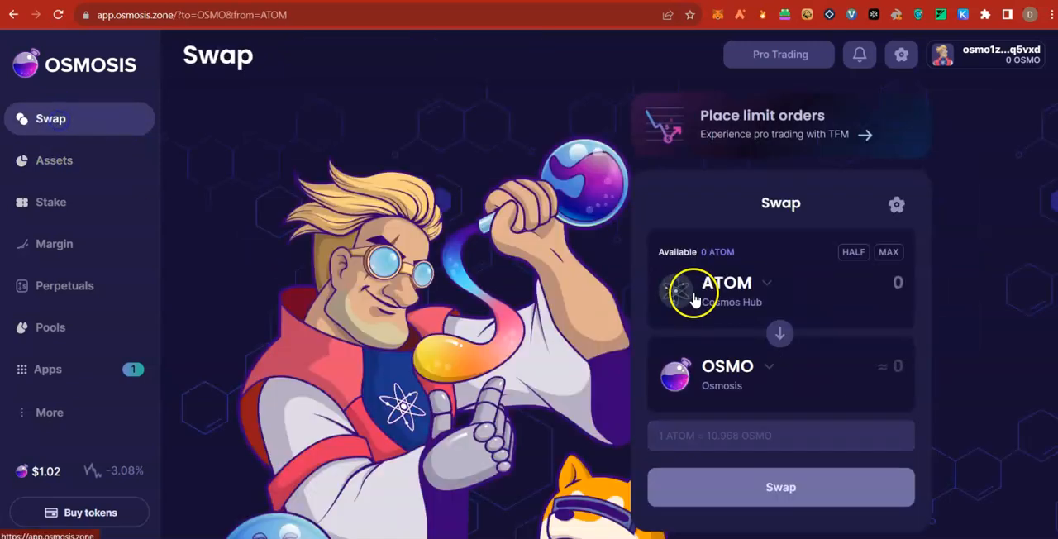
pyautogui.moveTo(81, 189)
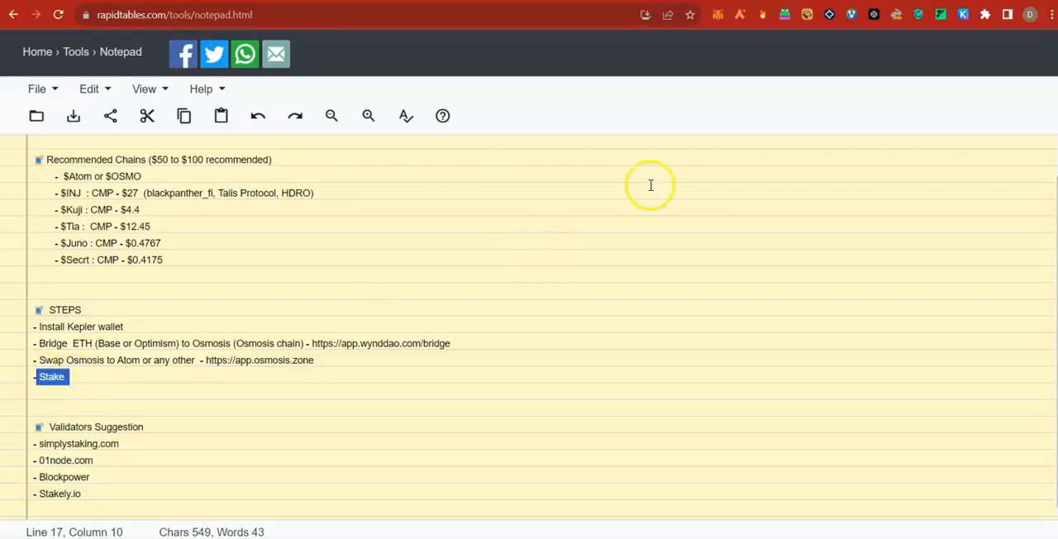
pyautogui.click(962, 13)
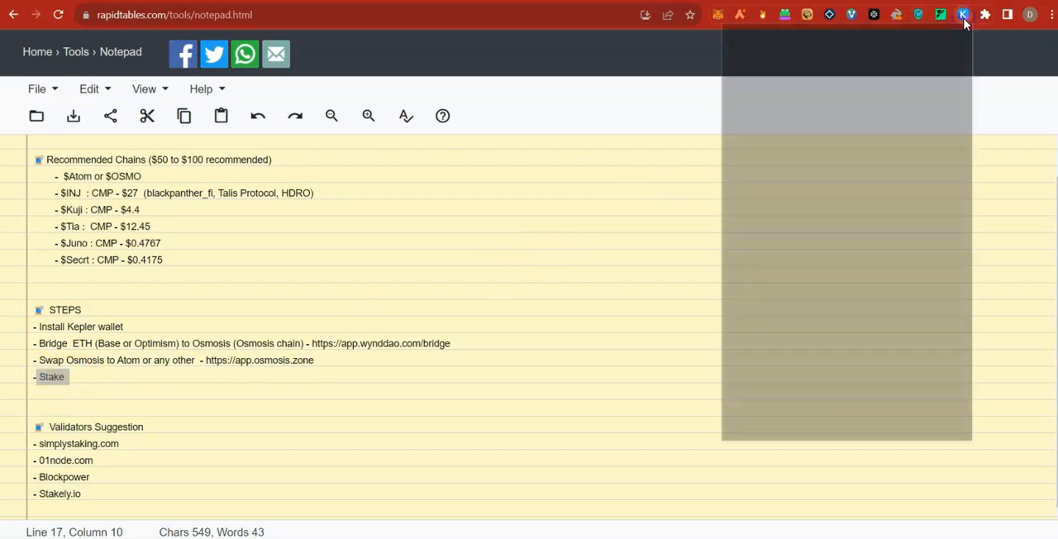
pyautogui.click(963, 13)
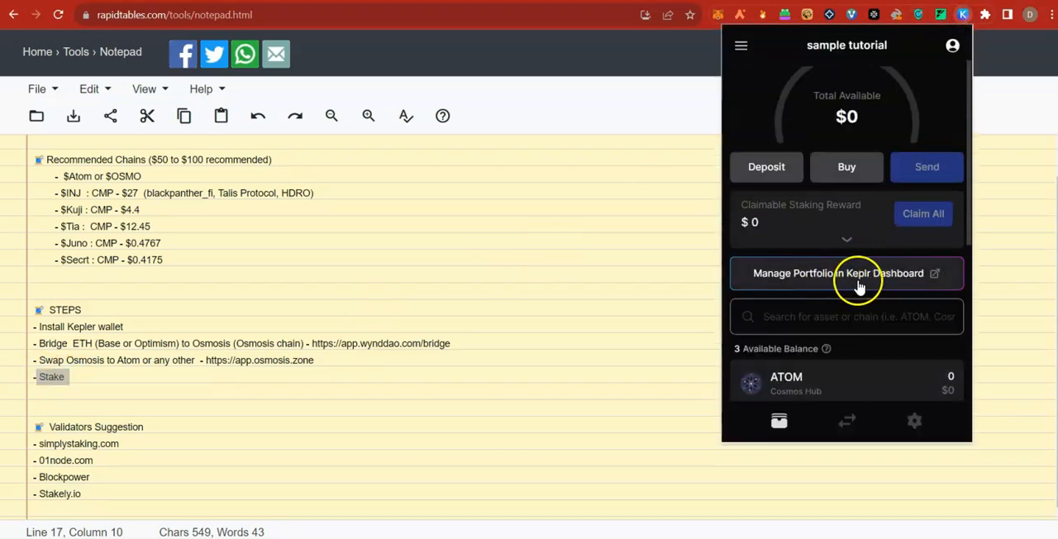
# Step: Open the Keplr Dashboard portfolio and dismiss the staking chain picker to show the empty overview
pyautogui.click(838, 273)
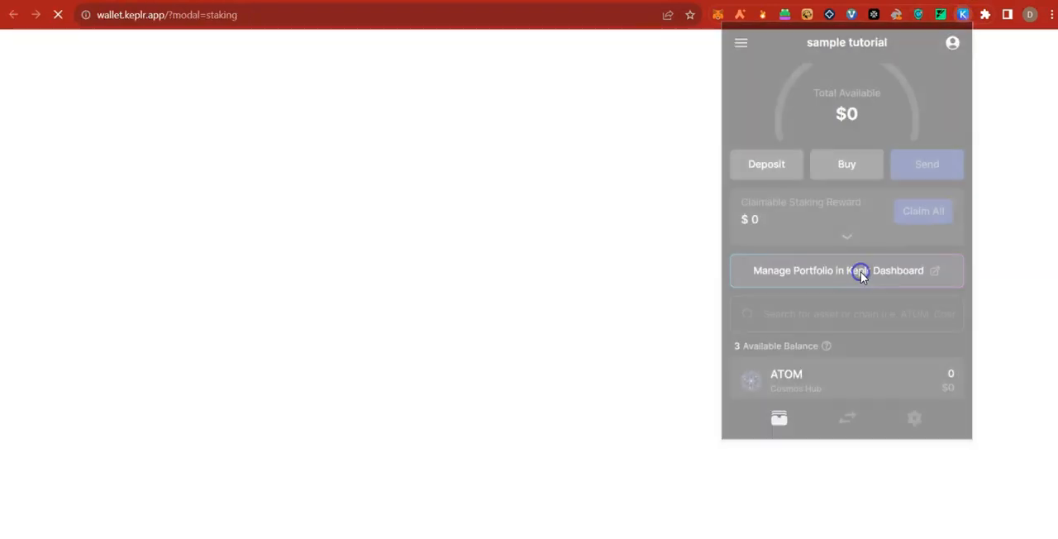
pyautogui.click(840, 271)
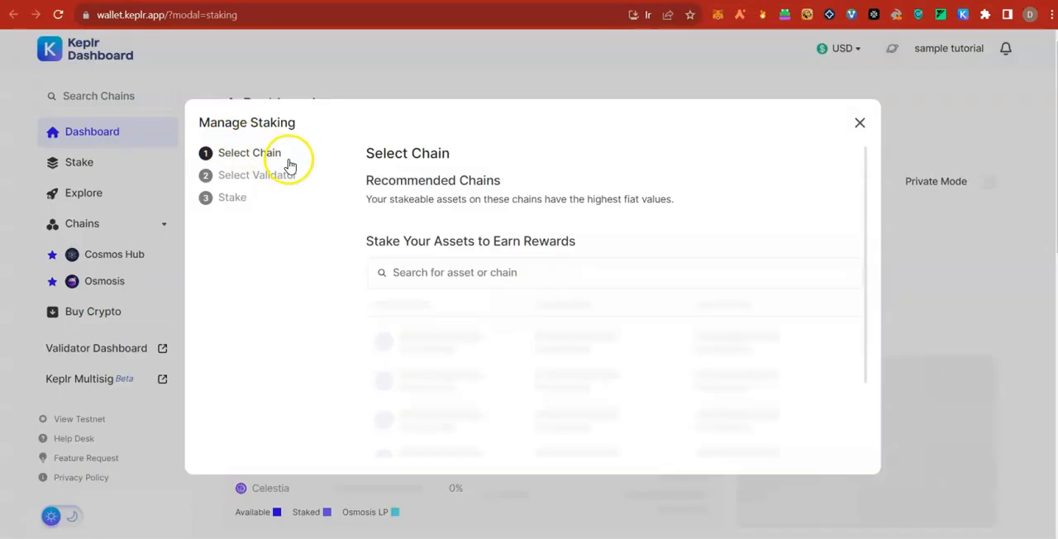
pyautogui.moveTo(251, 180)
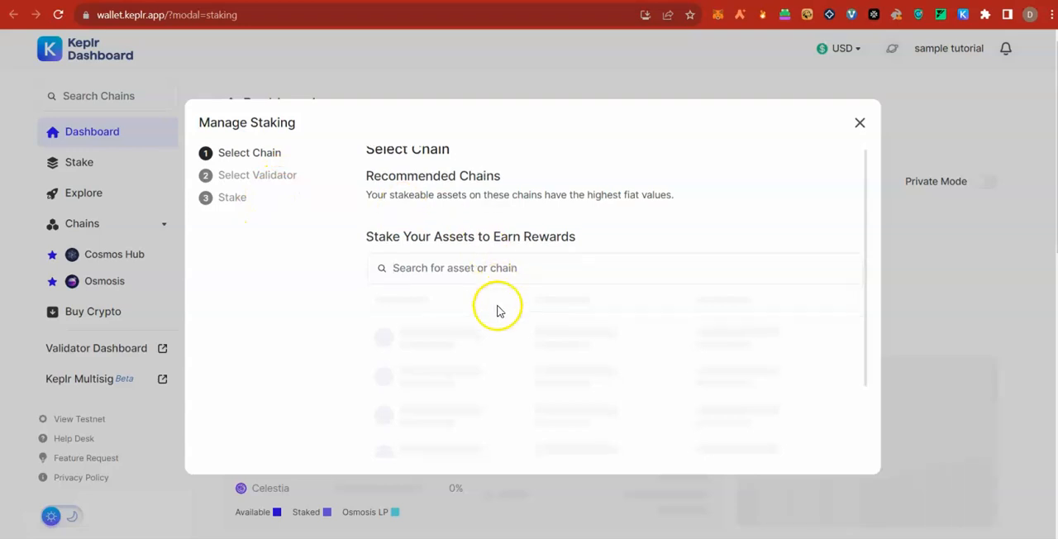
pyautogui.click(860, 122)
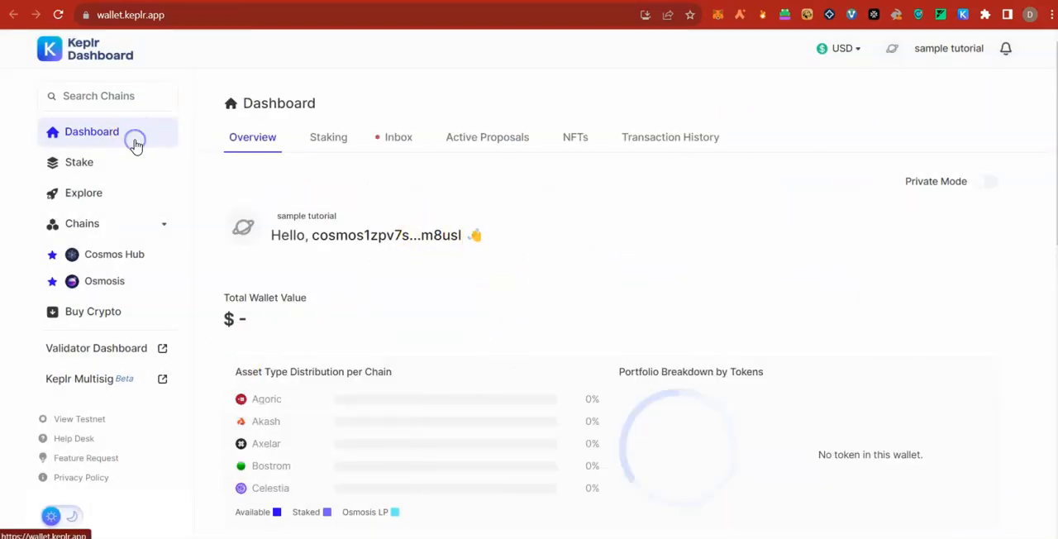
pyautogui.moveTo(311, 245)
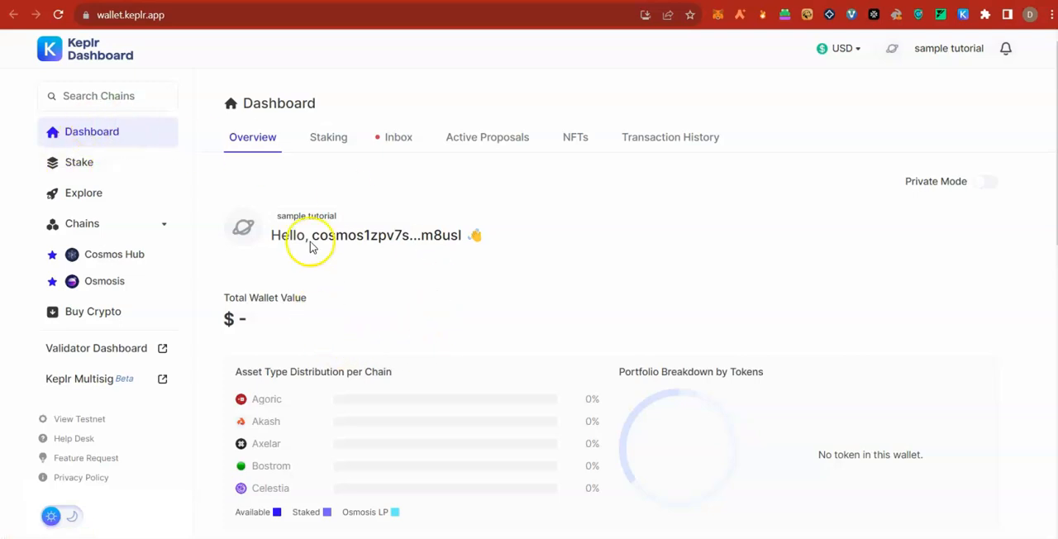
pyautogui.moveTo(397, 370)
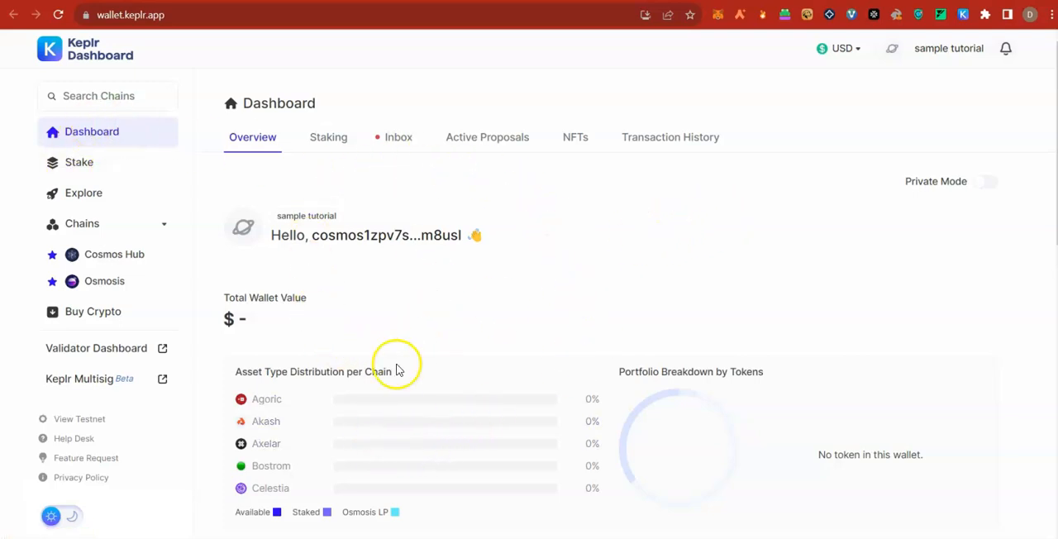
pyautogui.moveTo(400, 373)
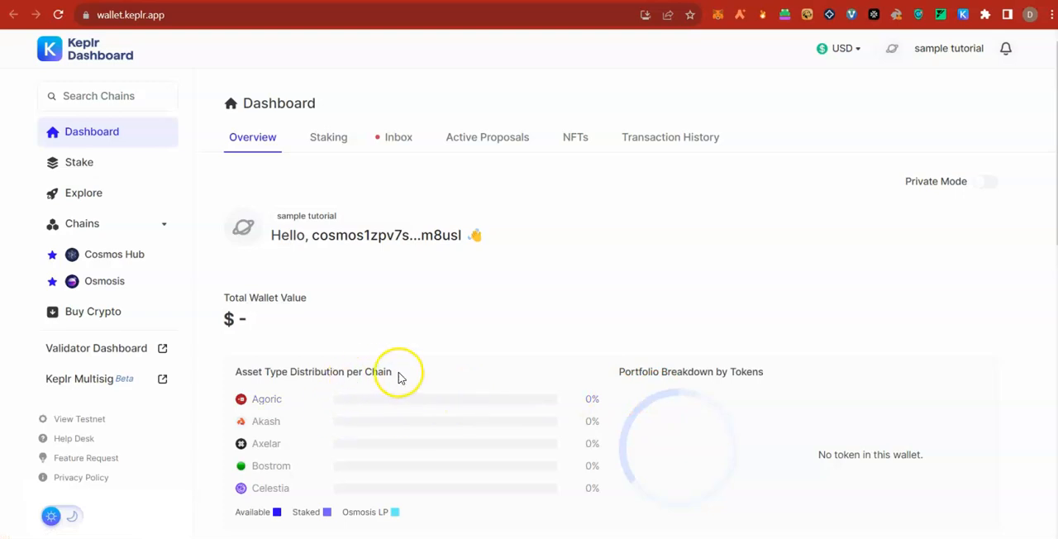
pyautogui.moveTo(380, 405)
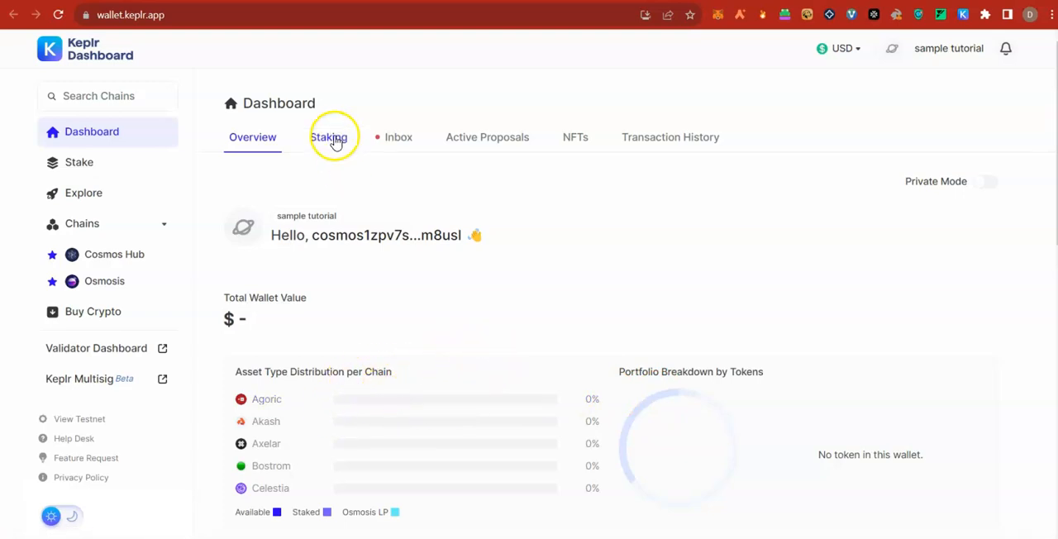
pyautogui.moveTo(356, 138)
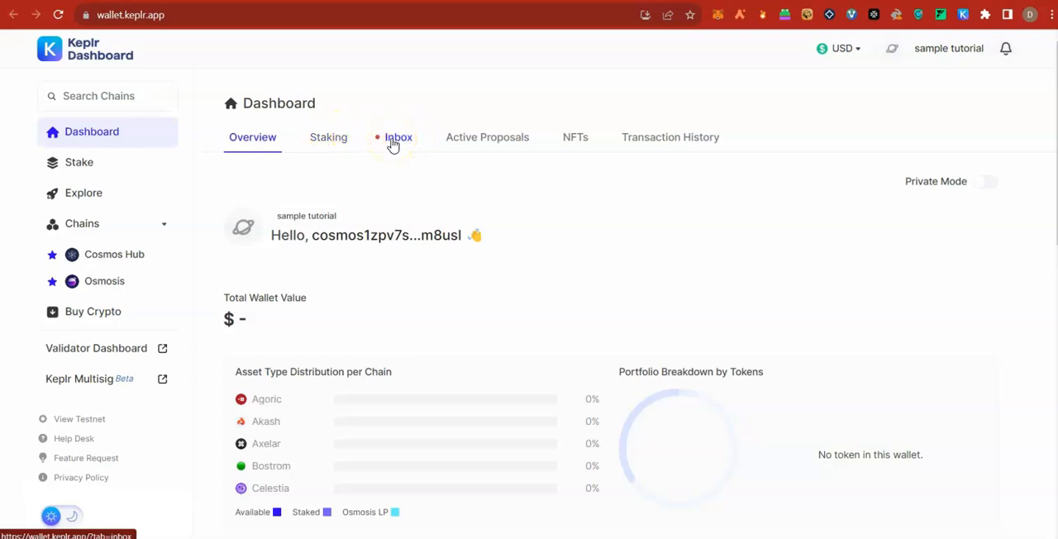
pyautogui.moveTo(354, 339)
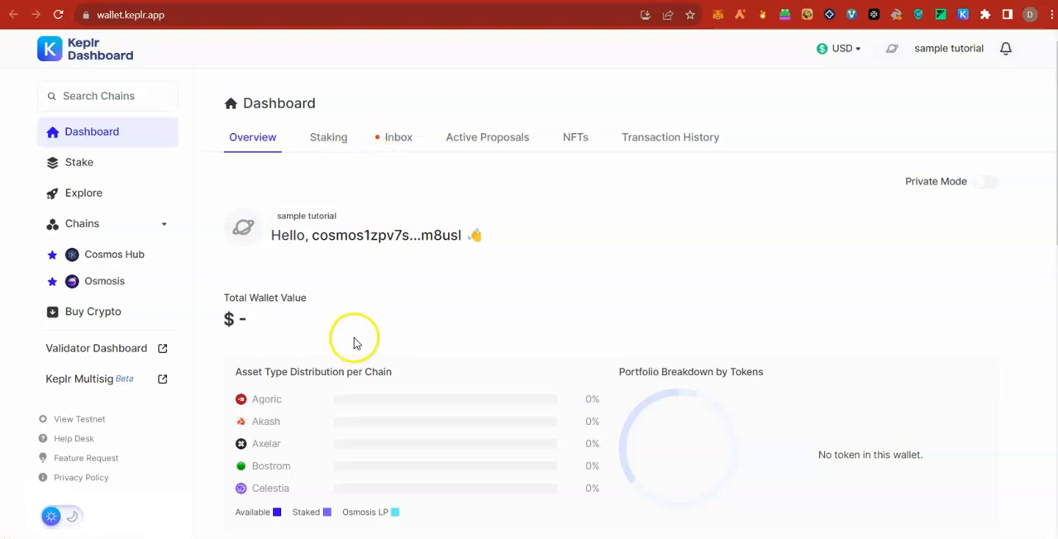
pyautogui.moveTo(355, 342)
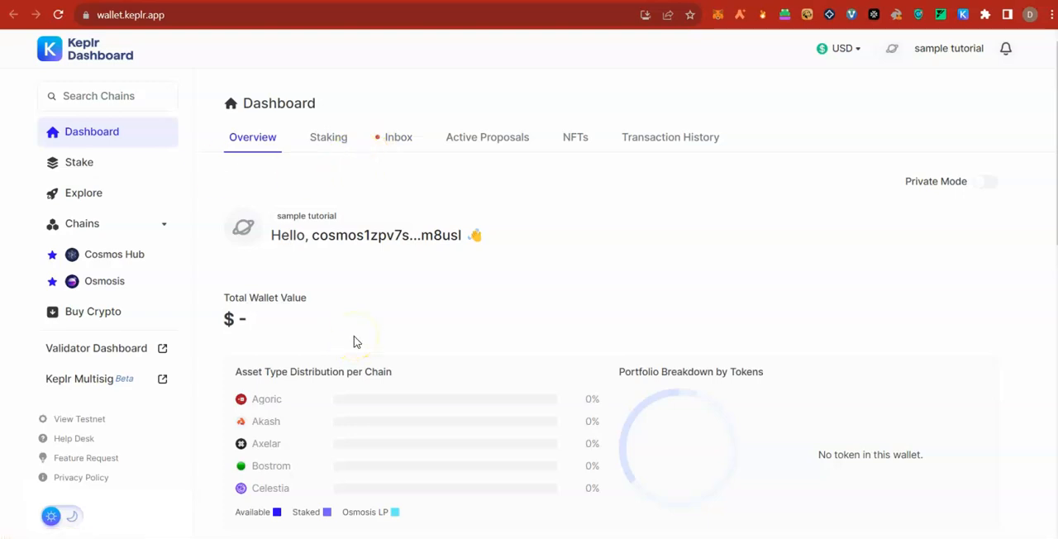
pyautogui.moveTo(103, 255)
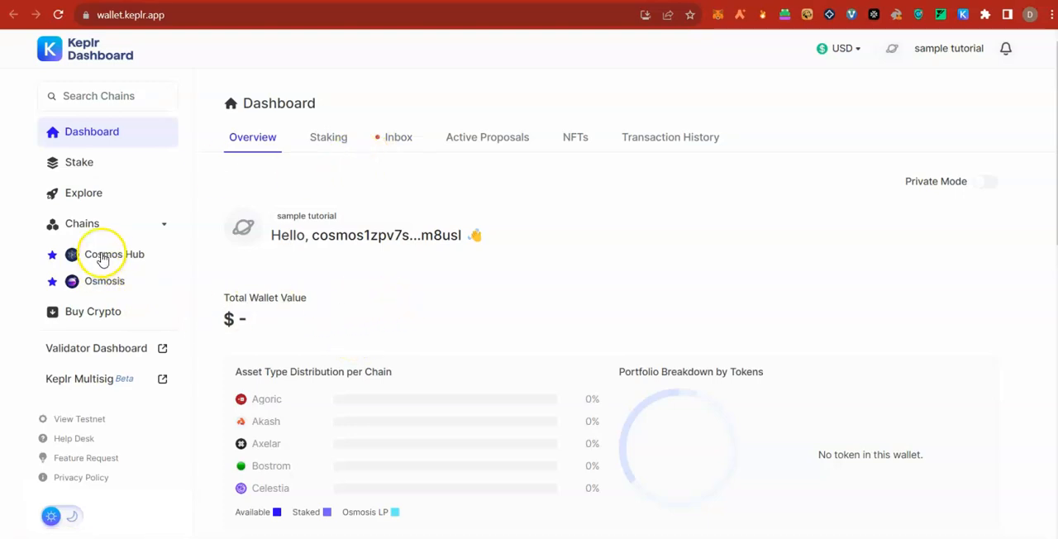
# Step: Show the Dashboard's Chains list and filter it to Injective by searching 'inje'
pyautogui.click(83, 224)
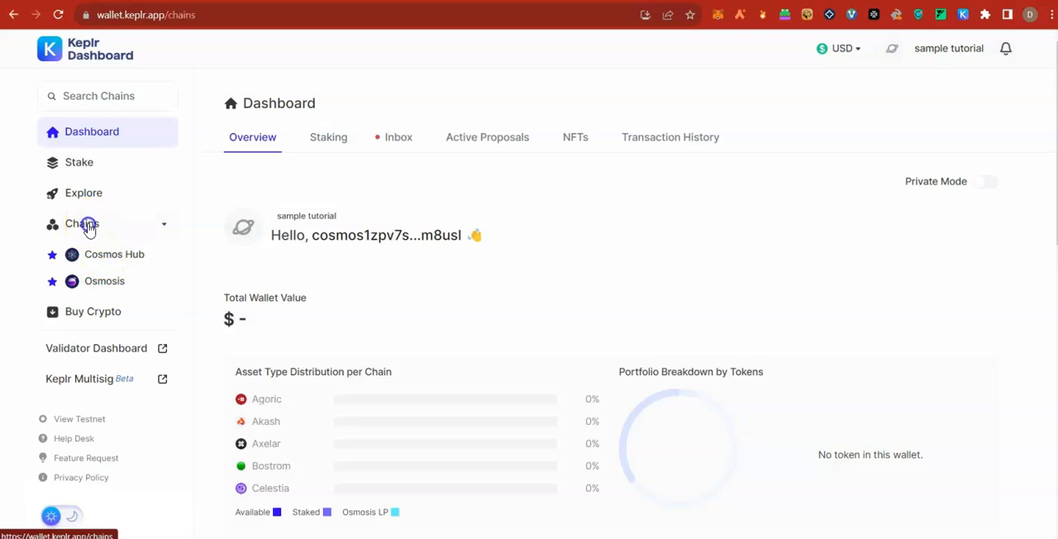
pyautogui.click(81, 223)
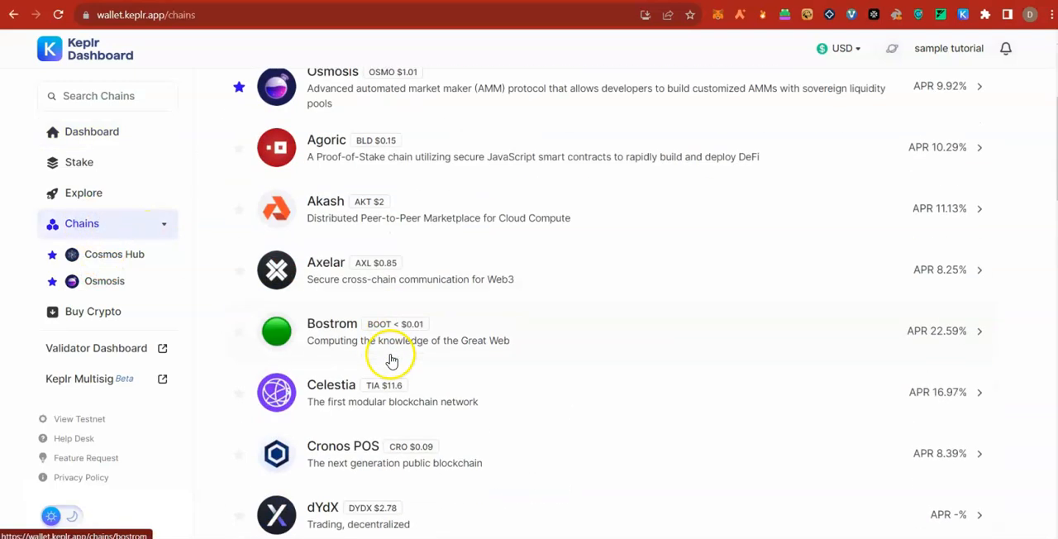
pyautogui.scroll(3)
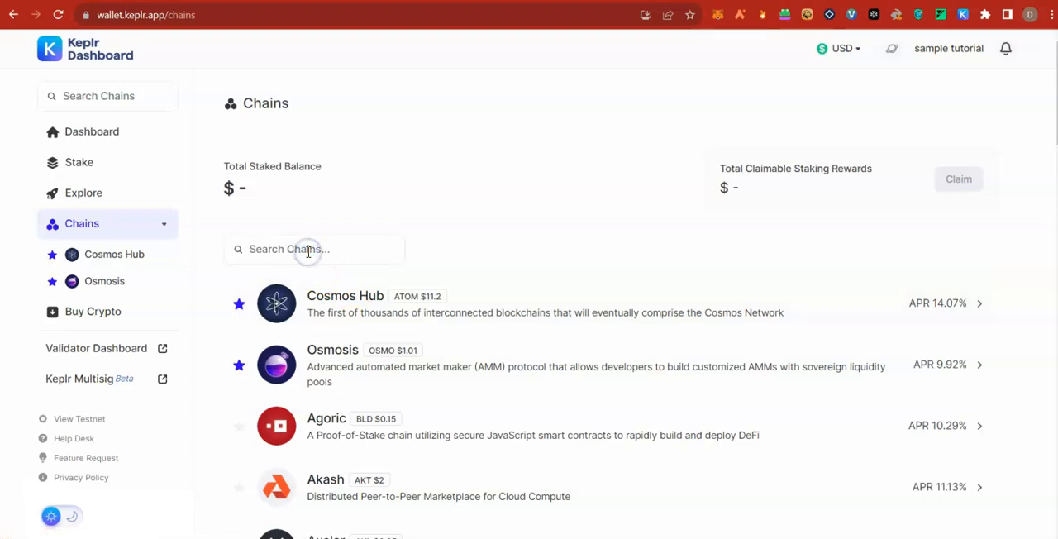
pyautogui.write('inje')
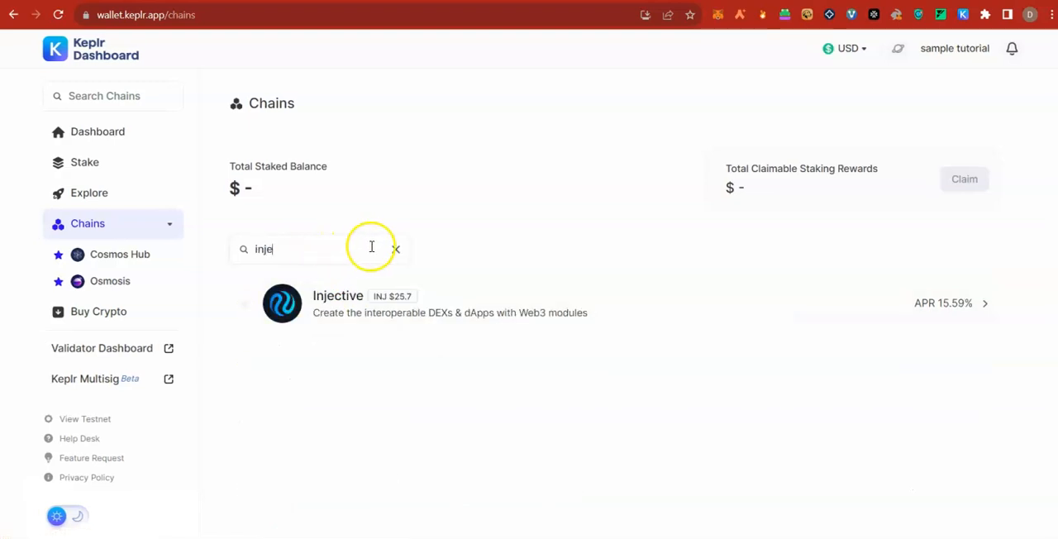
# Step: Clear the chain filter, enter Cosmos Hub and reach its All Validators search box
pyautogui.click(397, 249)
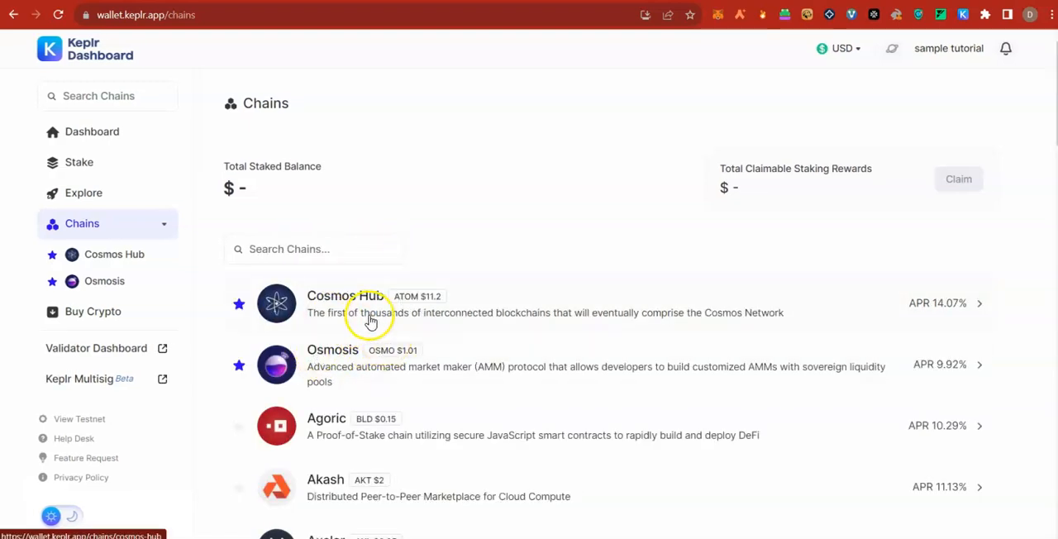
pyautogui.click(348, 304)
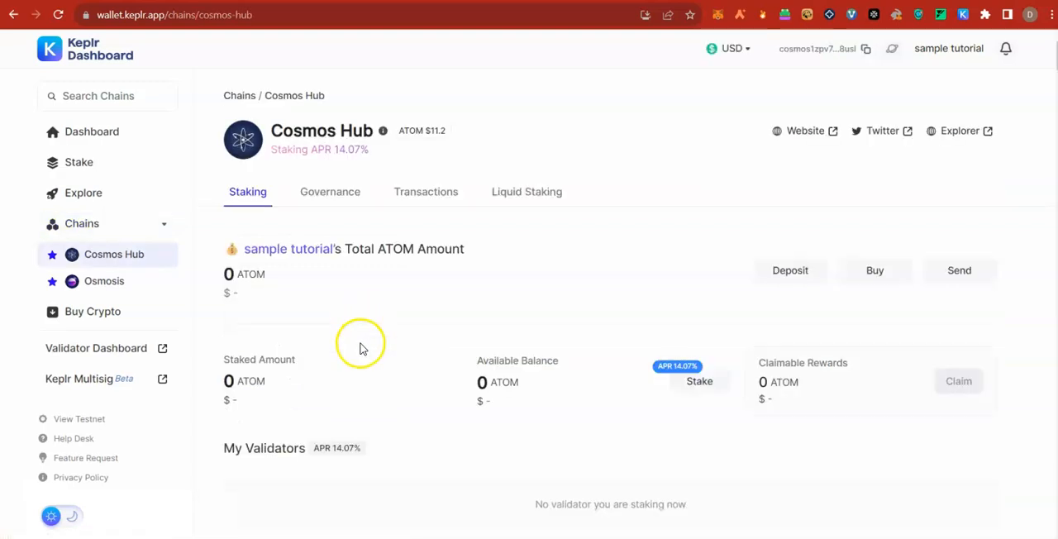
pyautogui.scroll(-3)
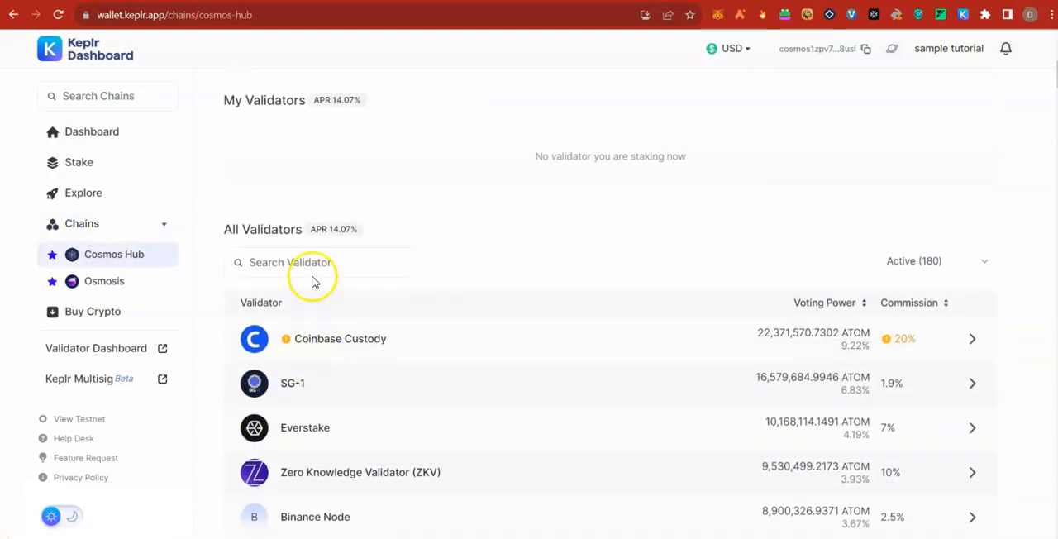
pyautogui.click(322, 261)
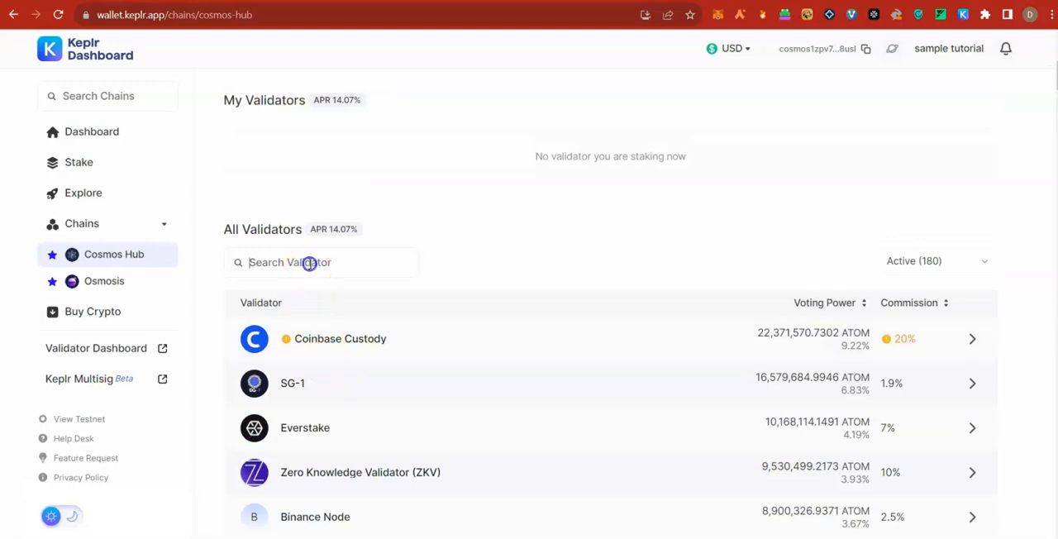
pyautogui.moveTo(337, 358)
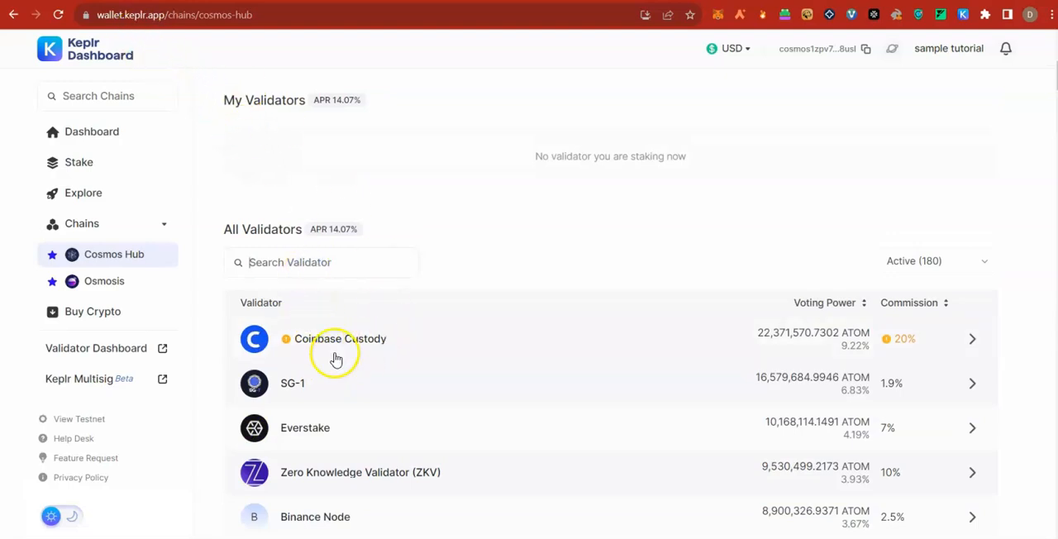
# Step: Scroll the Cosmos Hub validator table past Ledger, Upbit Staking and Imperator.co, comparing voting power and commission
pyautogui.scroll(-3)
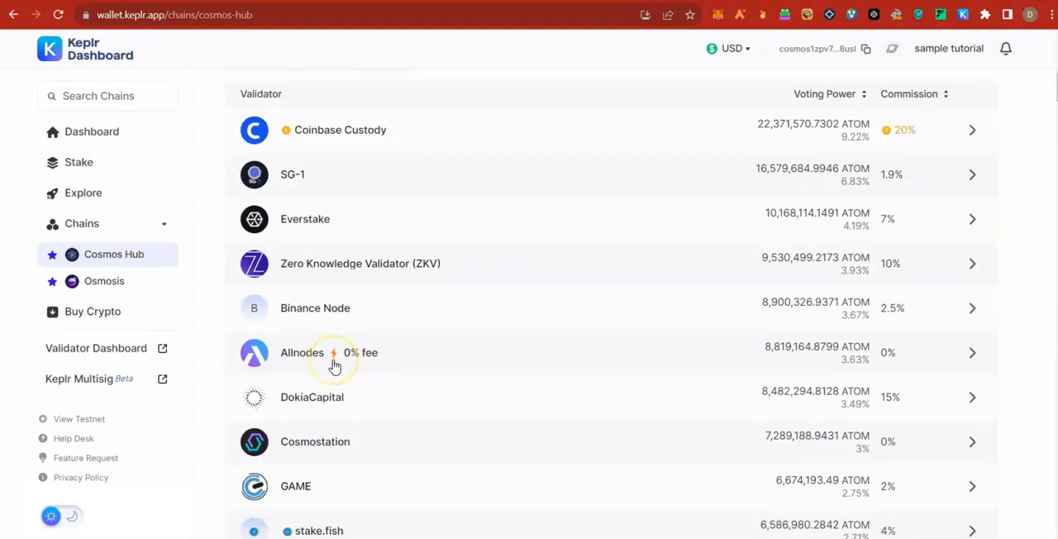
pyautogui.moveTo(334, 134)
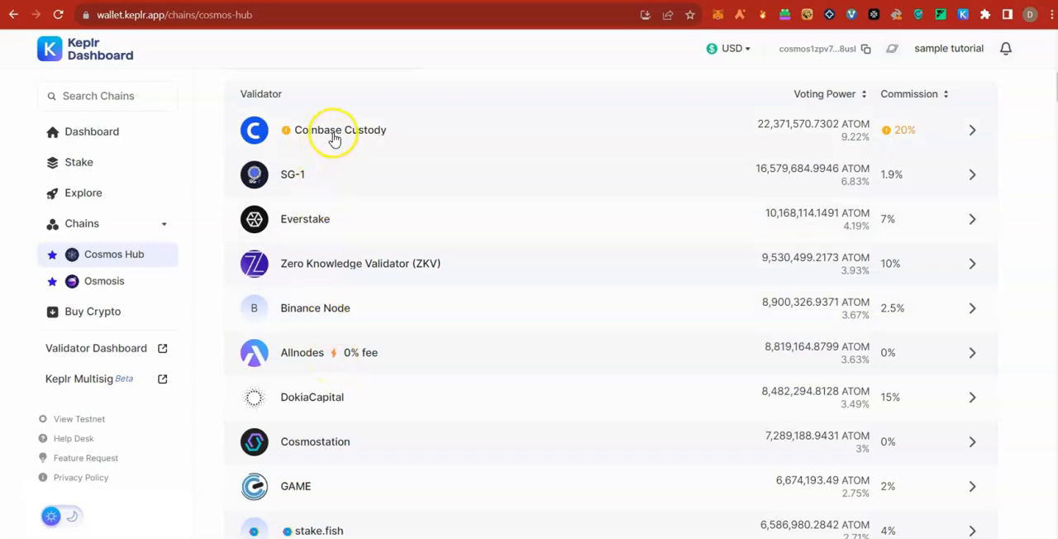
pyautogui.scroll(-3)
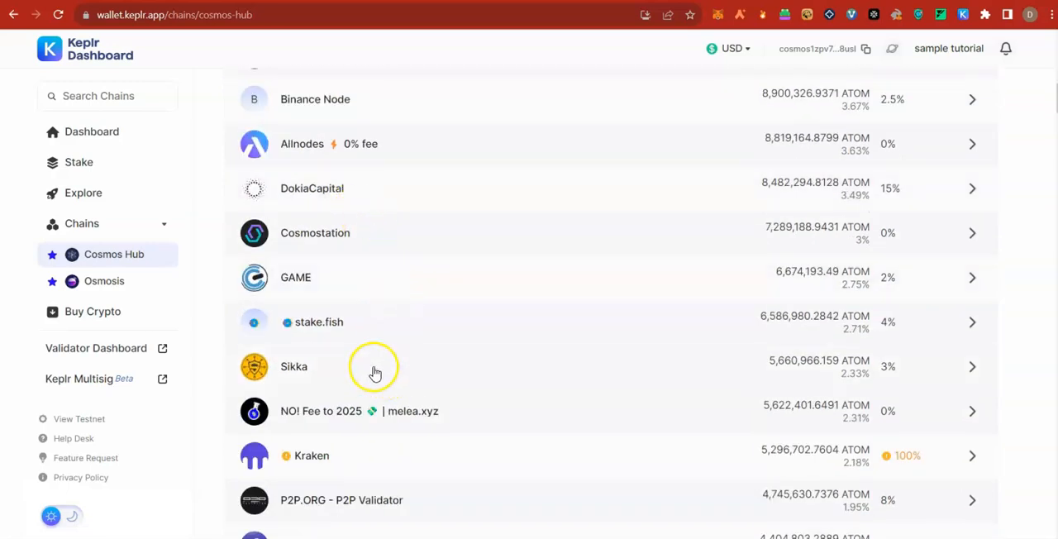
pyautogui.scroll(3)
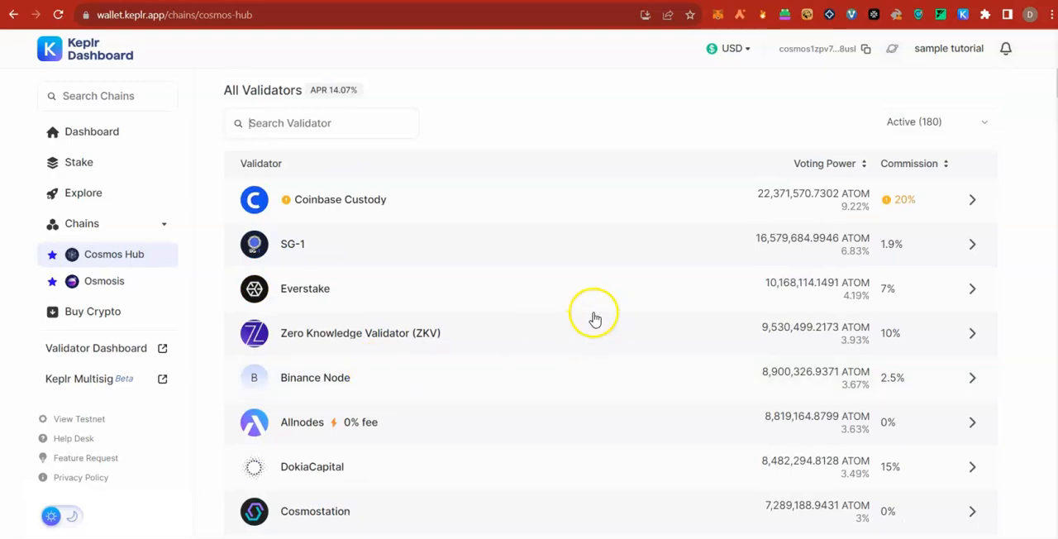
pyautogui.moveTo(754, 200)
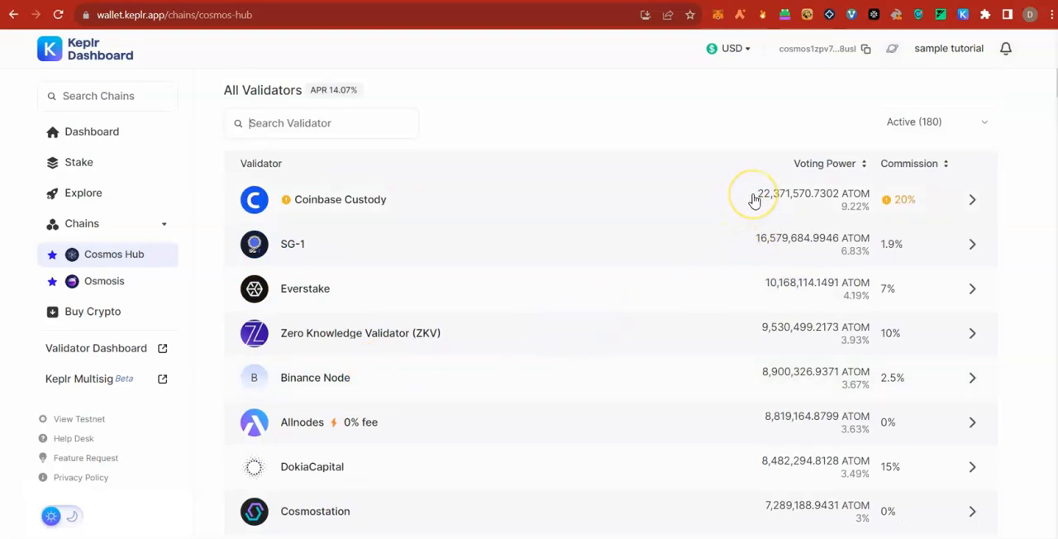
pyautogui.moveTo(754, 201)
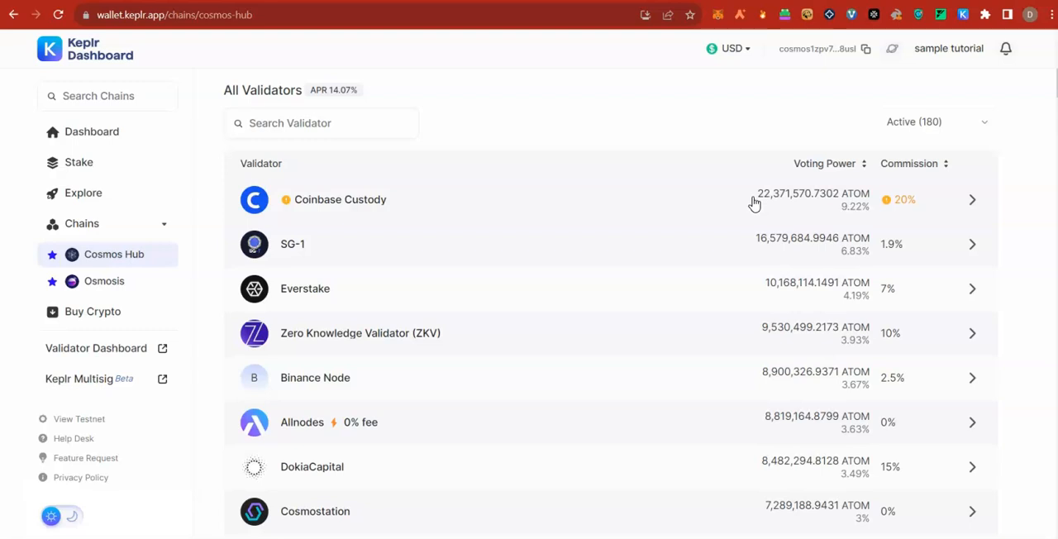
pyautogui.scroll(-3)
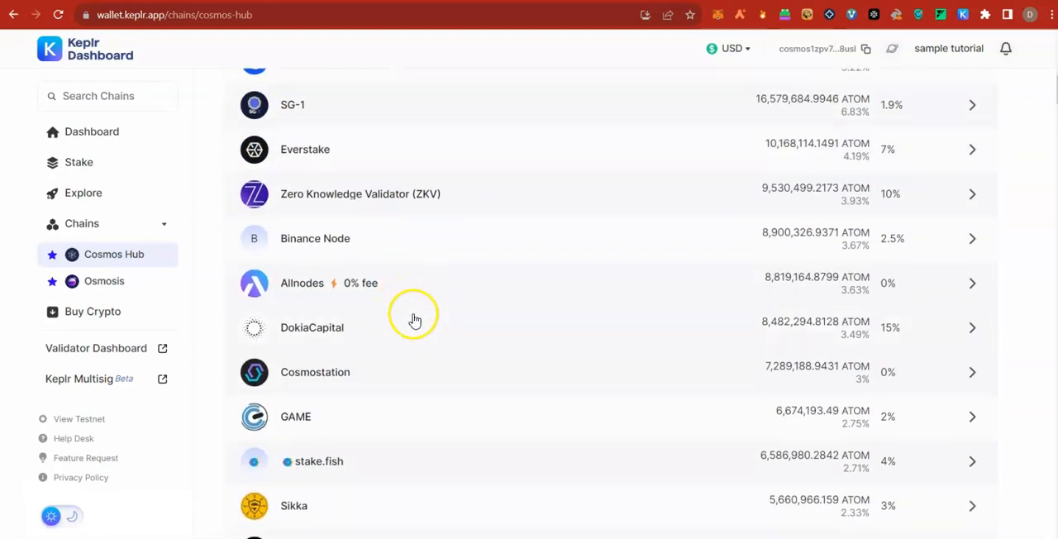
pyautogui.scroll(3)
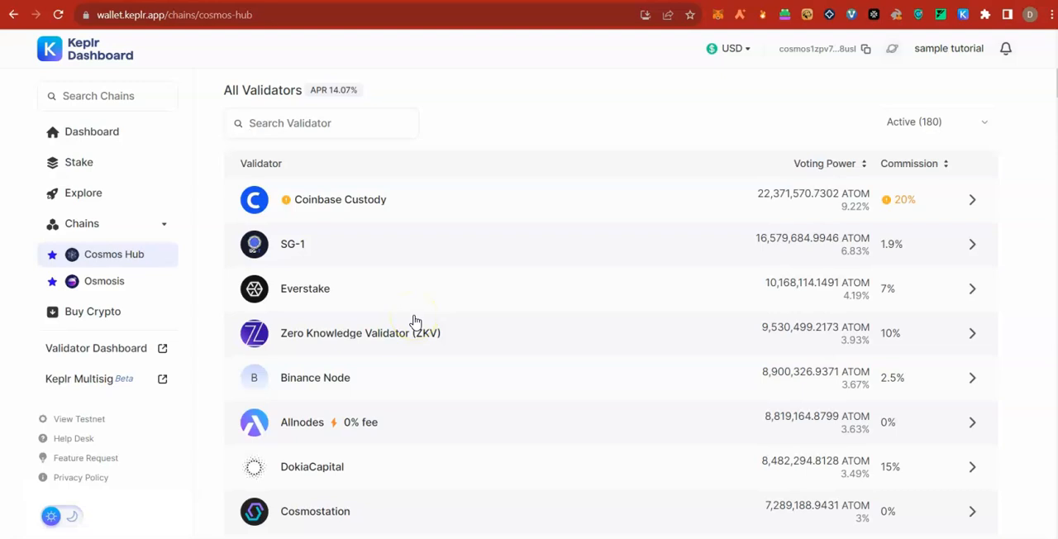
pyautogui.scroll(-3)
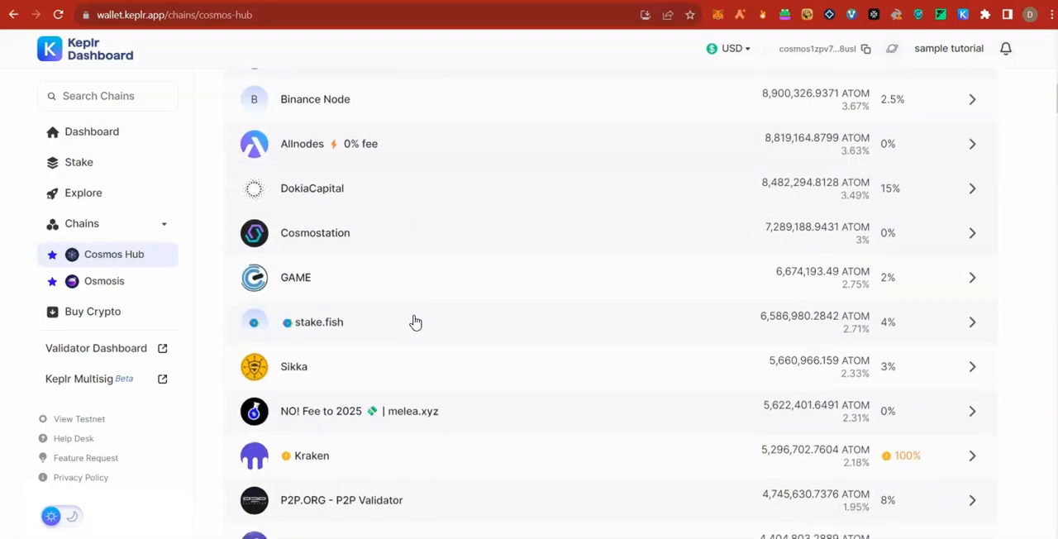
pyautogui.scroll(-3)
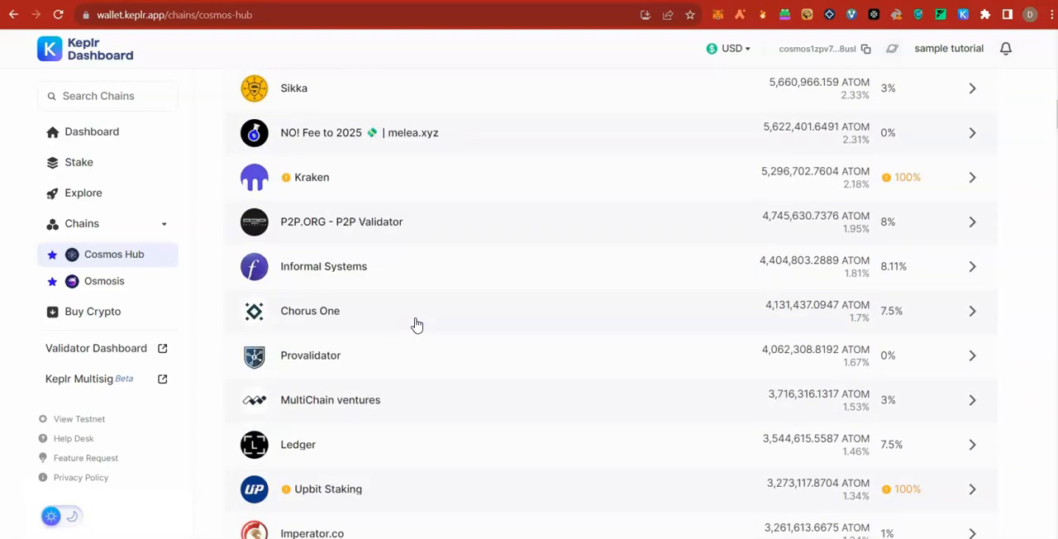
pyautogui.scroll(3)
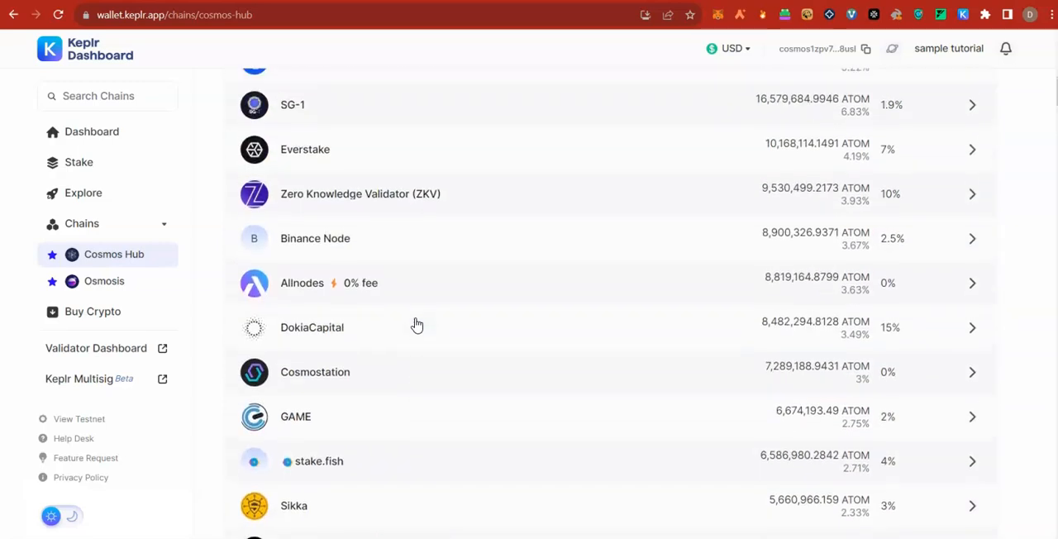
pyautogui.scroll(3)
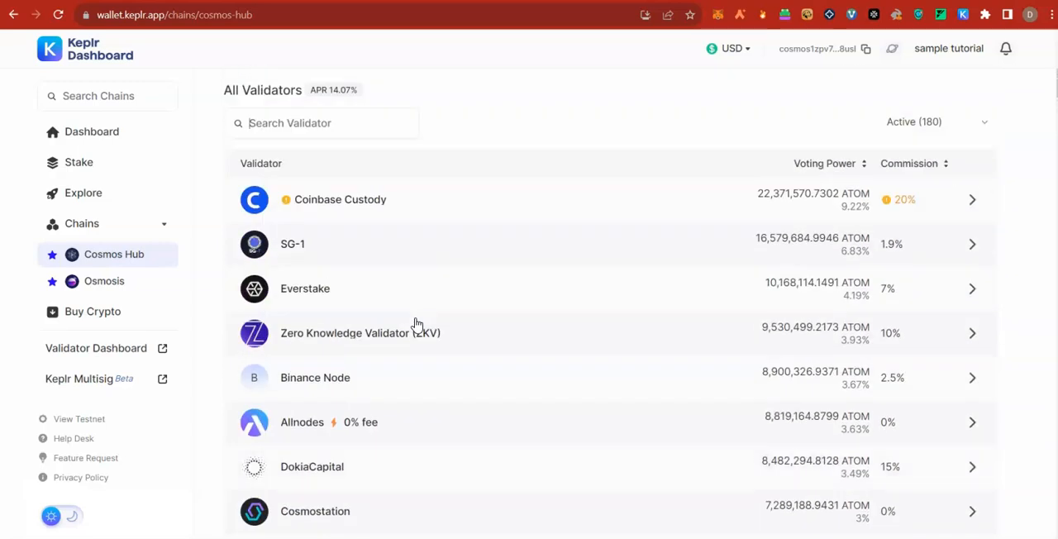
pyautogui.scroll(-3)
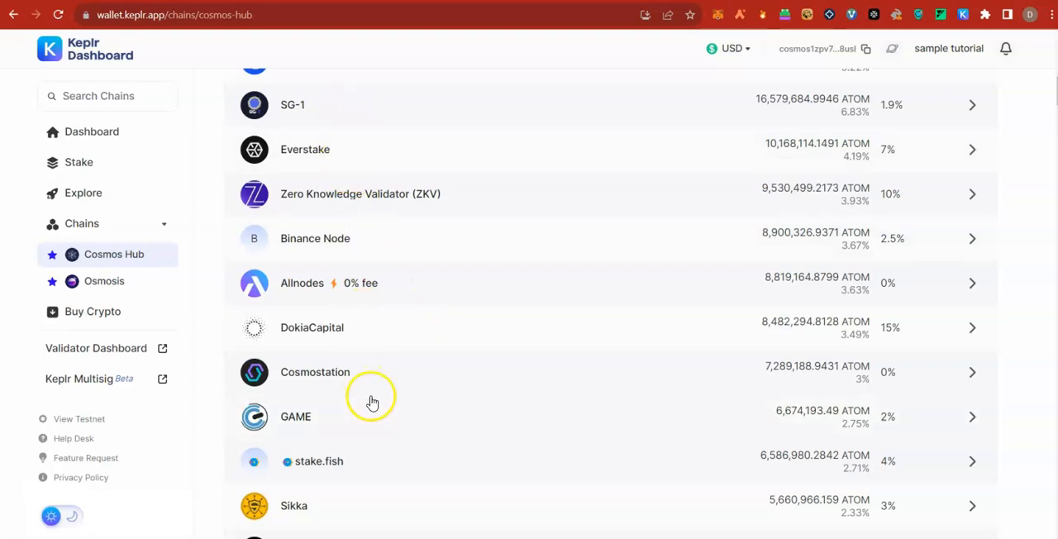
pyautogui.scroll(-3)
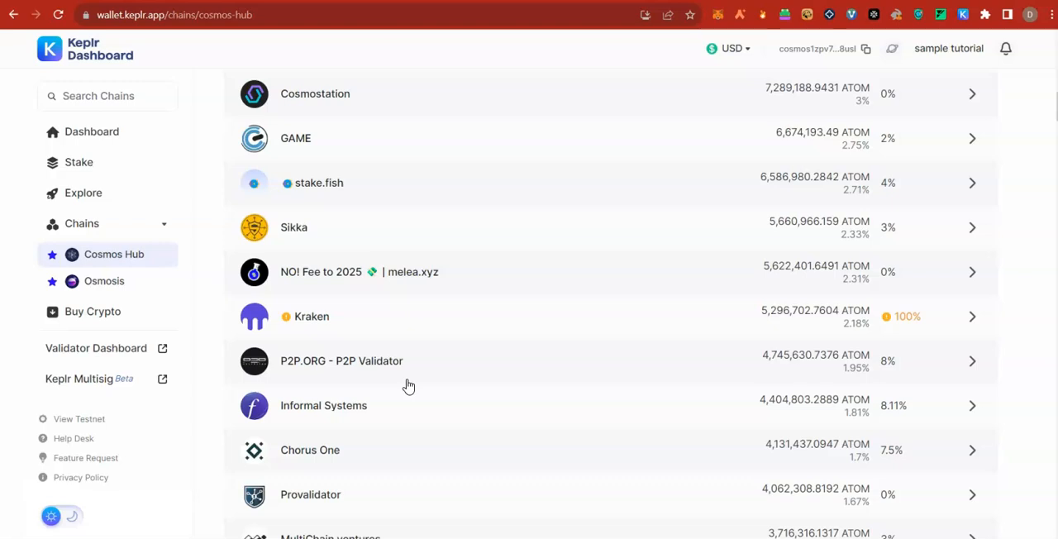
pyautogui.scroll(3)
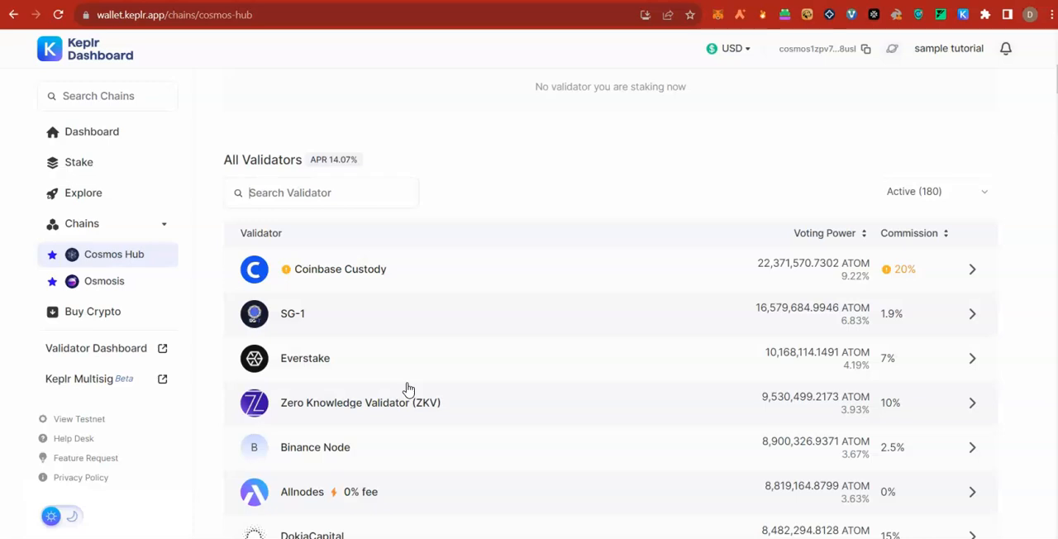
pyautogui.scroll(-3)
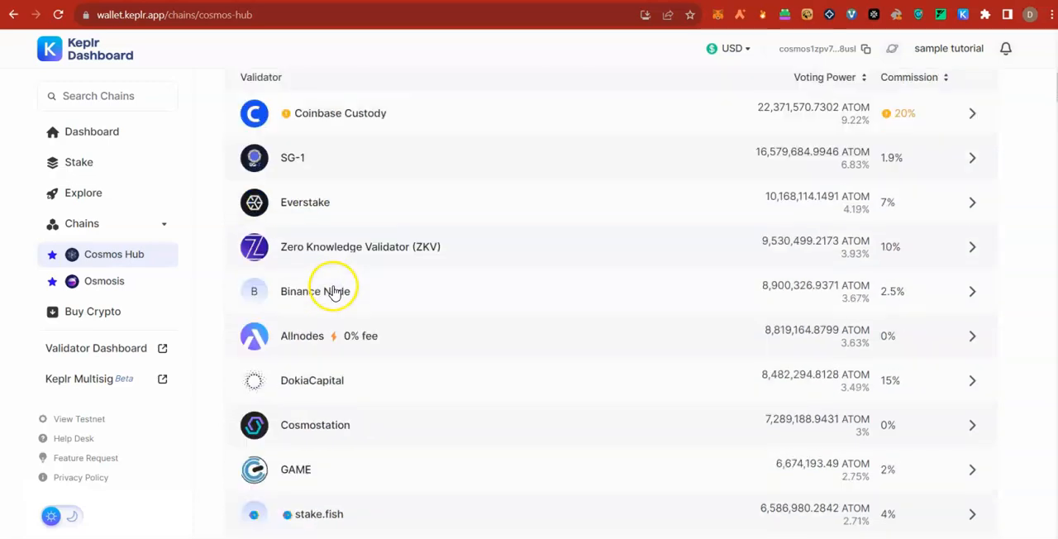
pyautogui.scroll(-3)
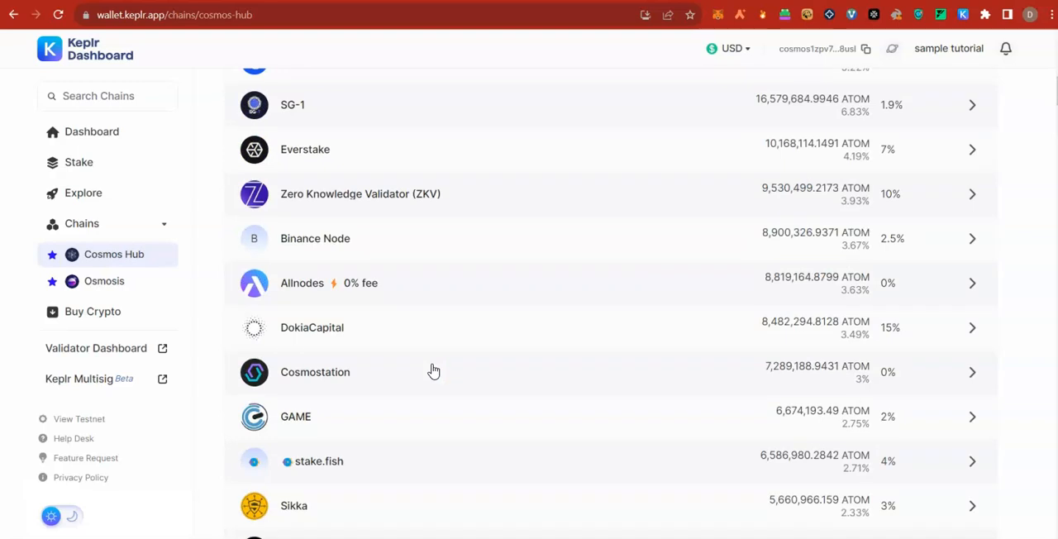
pyautogui.scroll(-3)
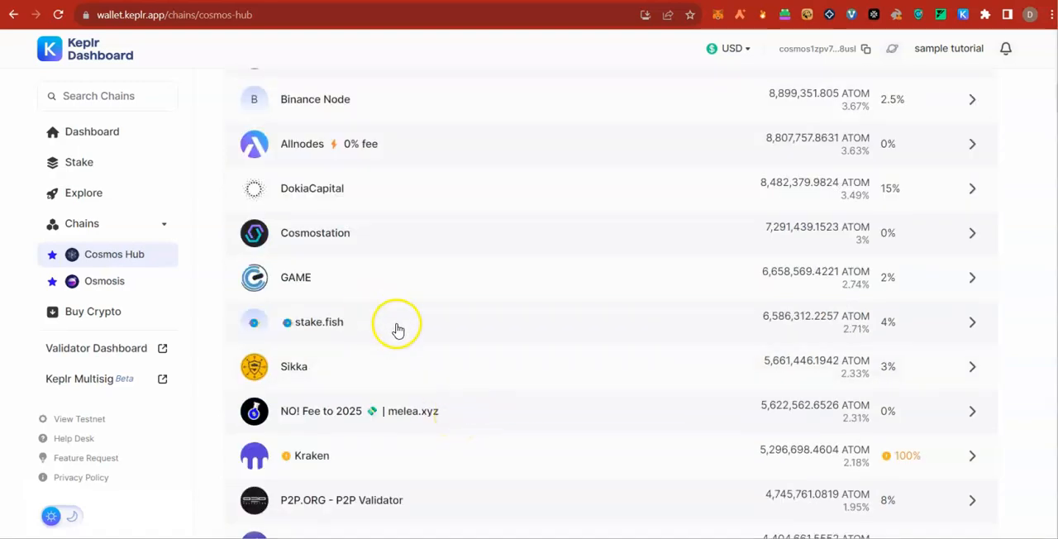
pyautogui.scroll(-3)
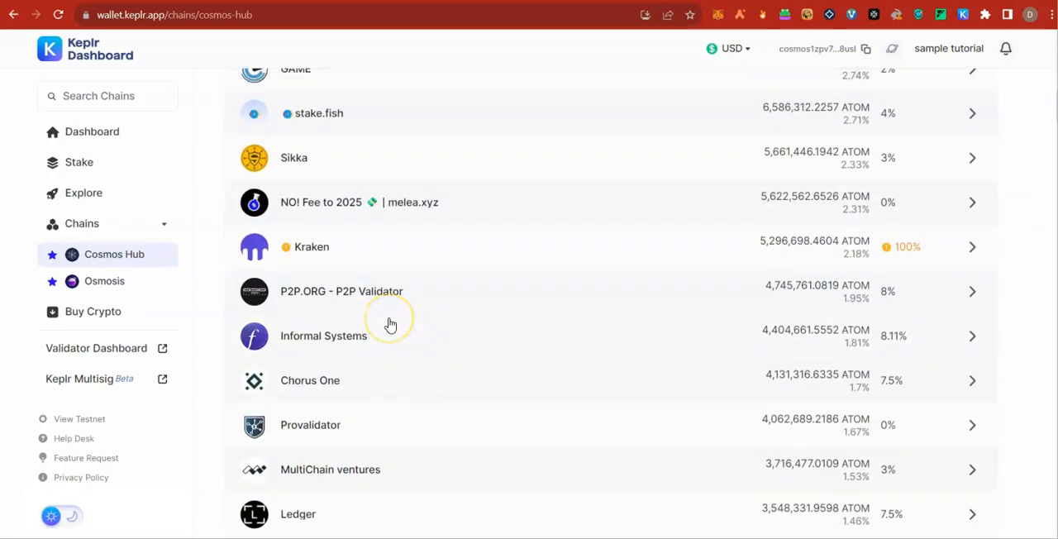
pyautogui.scroll(-3)
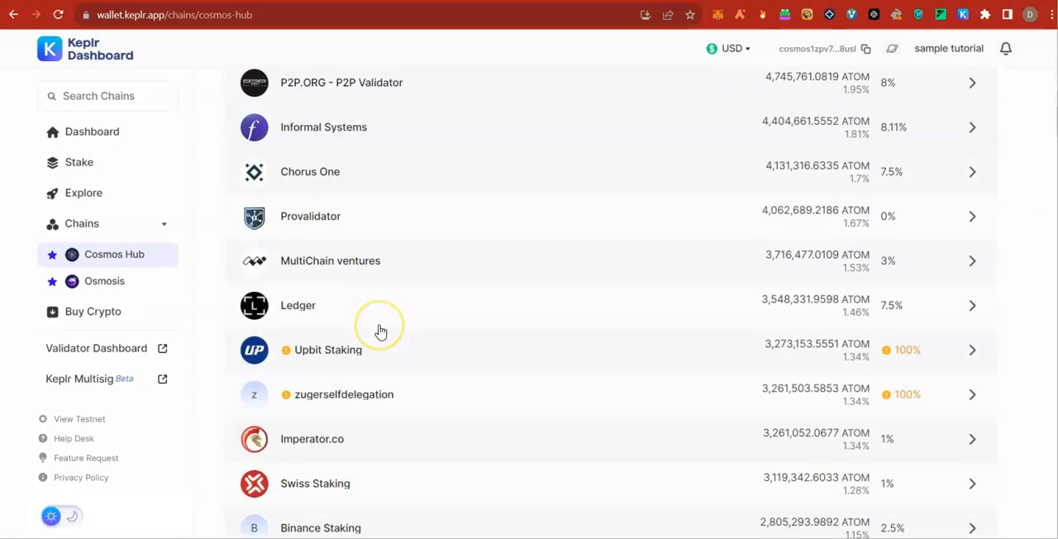
pyautogui.moveTo(273, 323)
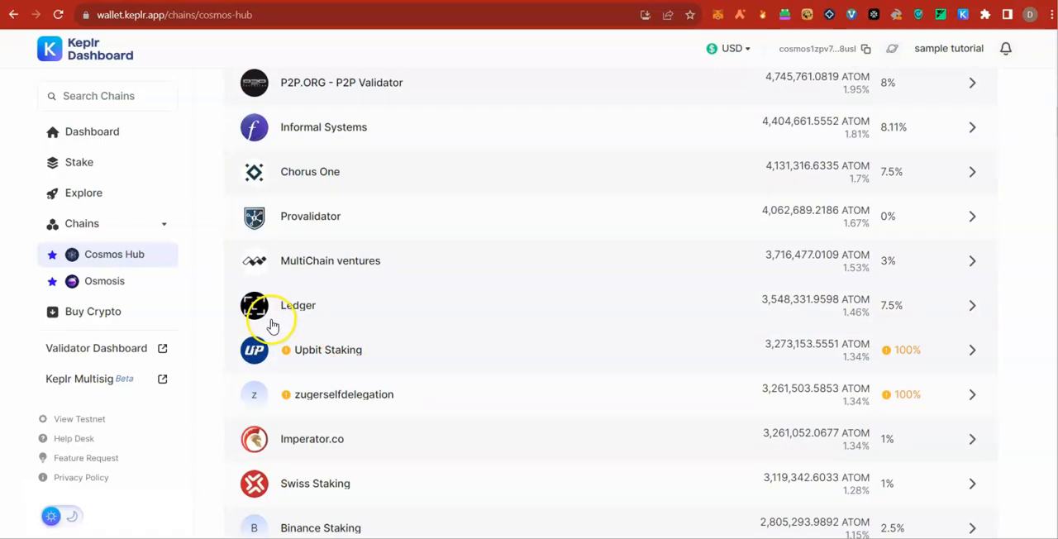
pyautogui.moveTo(99, 255)
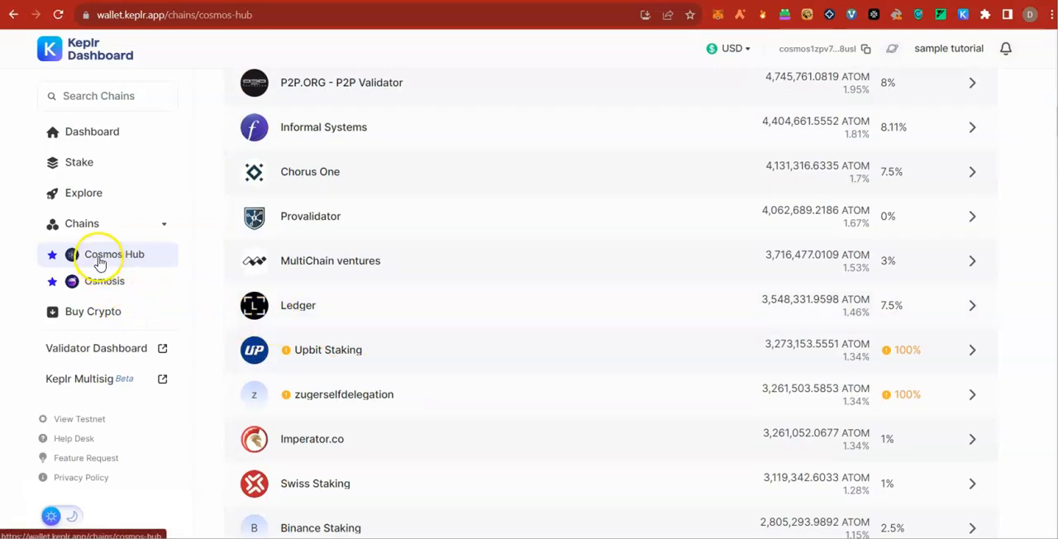
pyautogui.moveTo(113, 301)
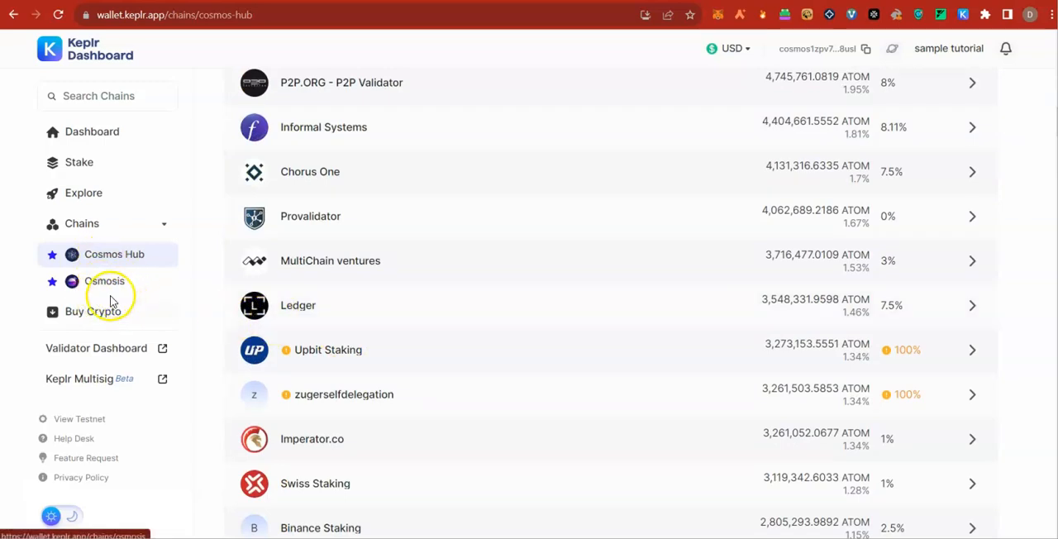
pyautogui.moveTo(296, 324)
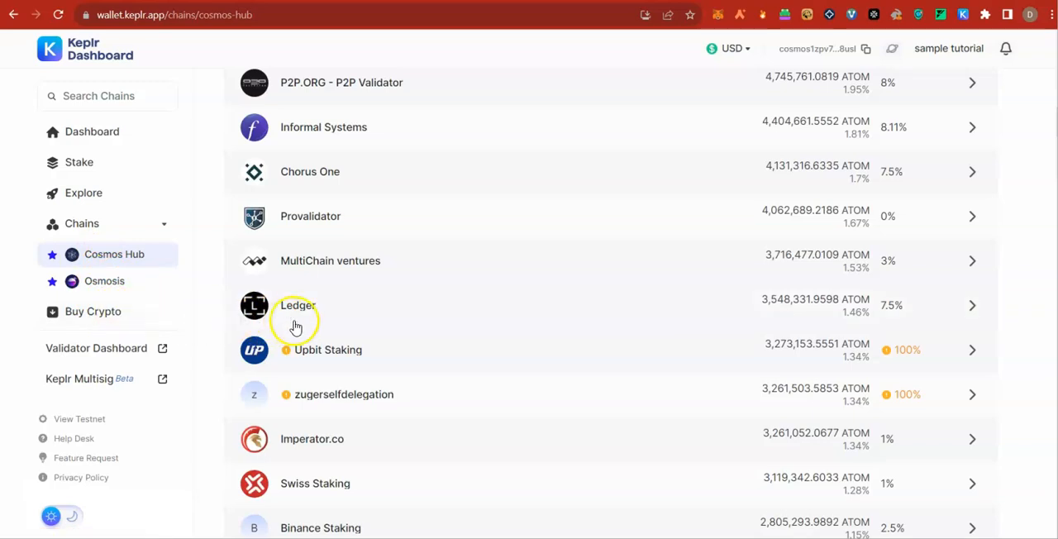
pyautogui.moveTo(71, 257)
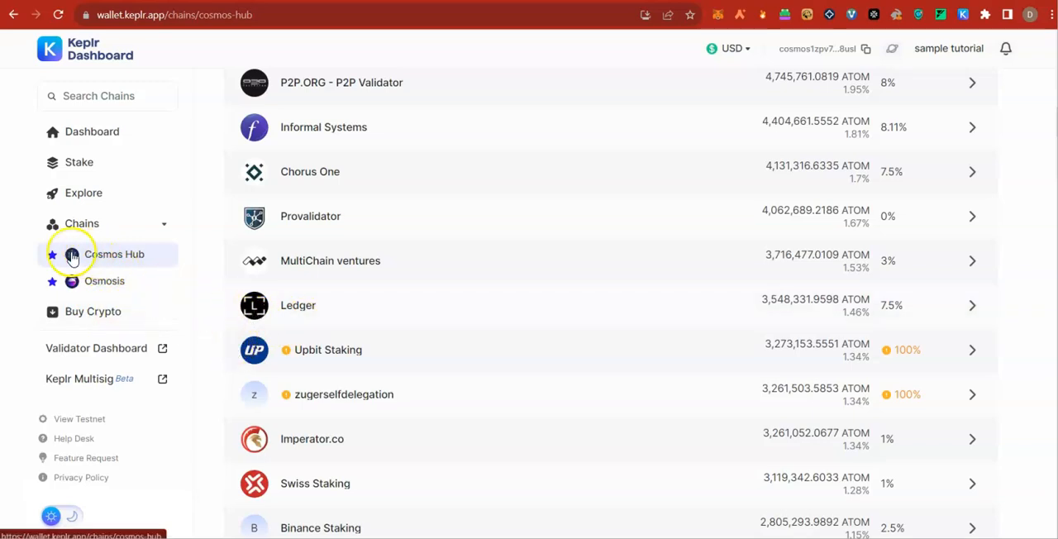
pyautogui.moveTo(91, 286)
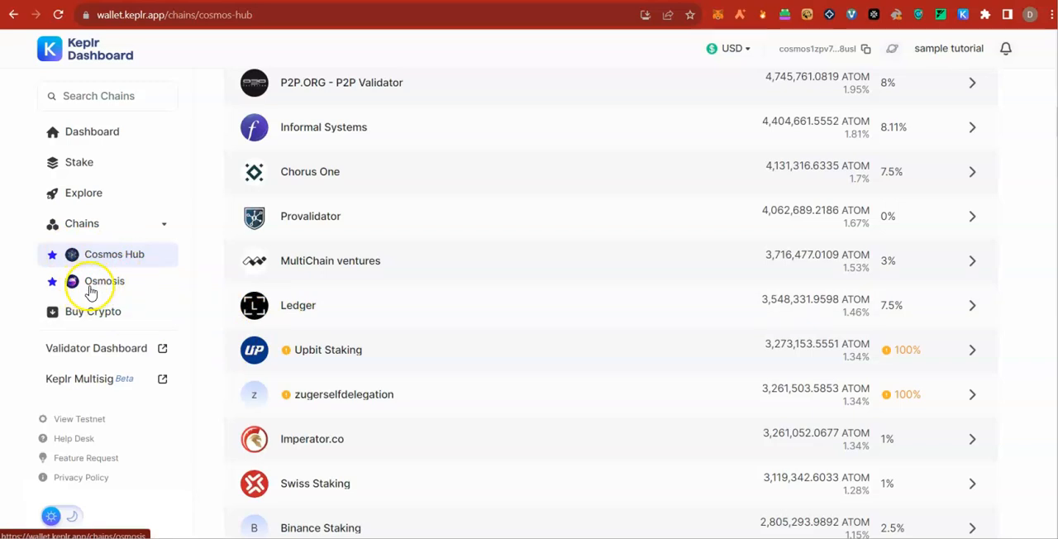
pyautogui.moveTo(348, 304)
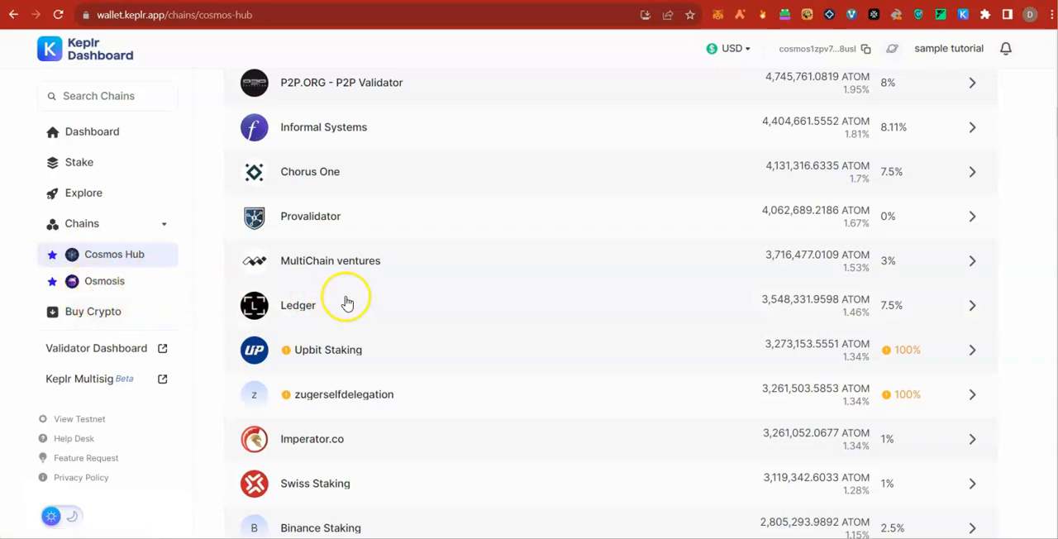
pyautogui.moveTo(334, 314)
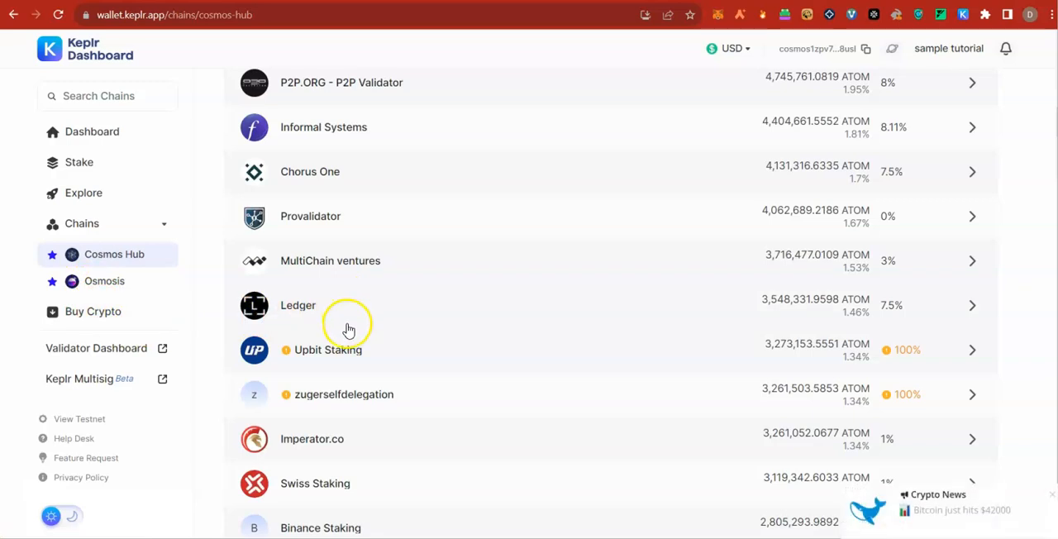
pyautogui.moveTo(1042, 474)
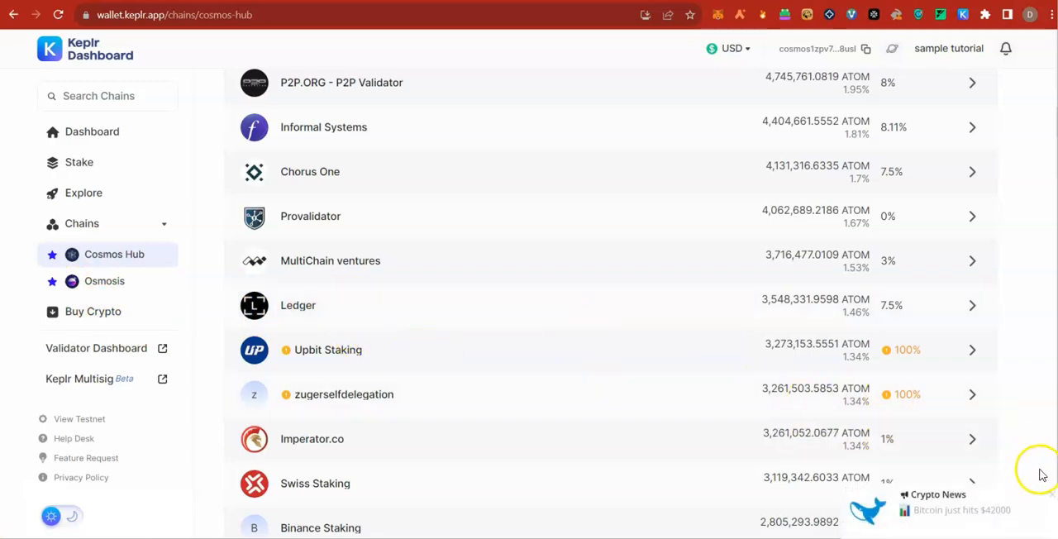
pyautogui.moveTo(496, 380)
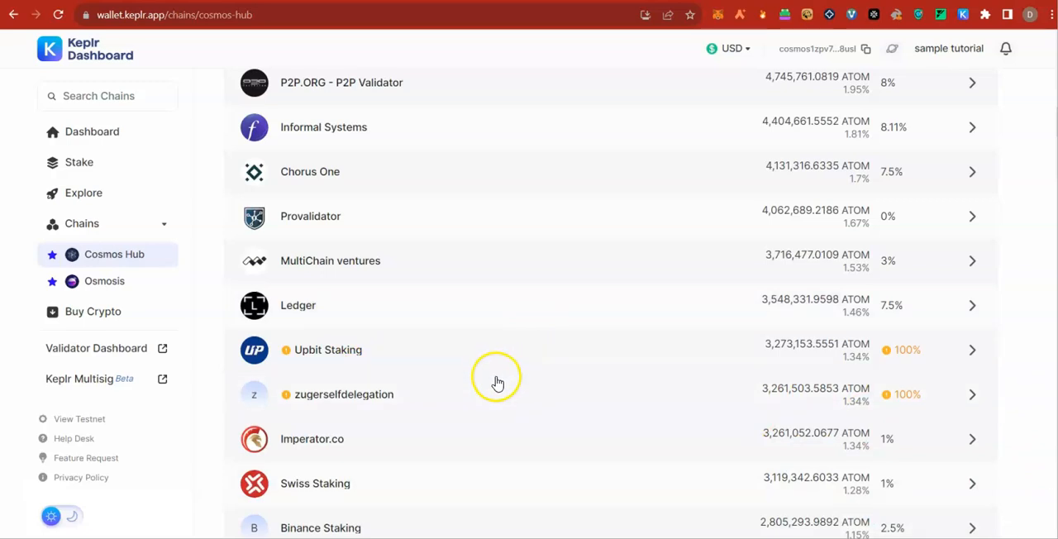
pyautogui.moveTo(503, 400)
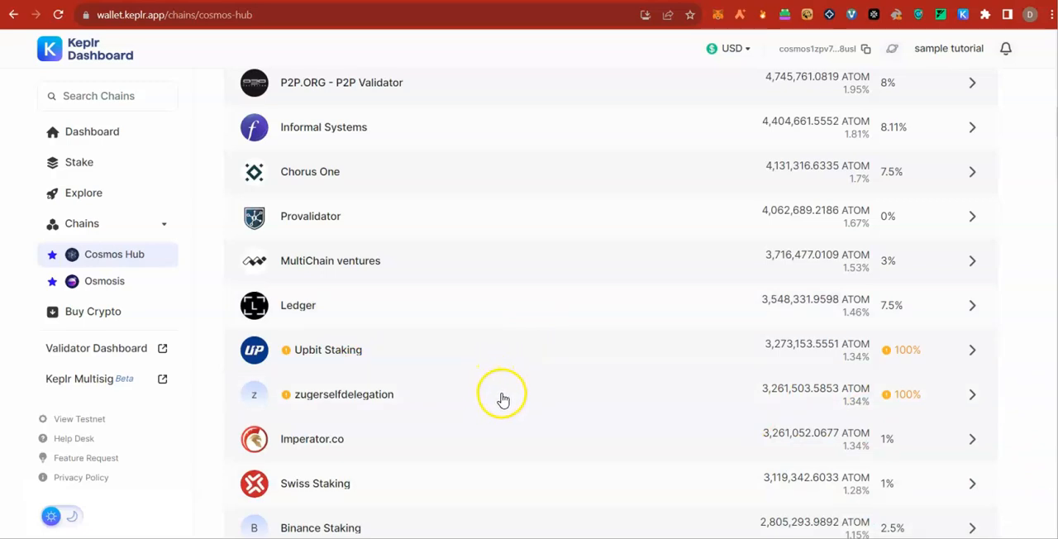
pyautogui.moveTo(397, 377)
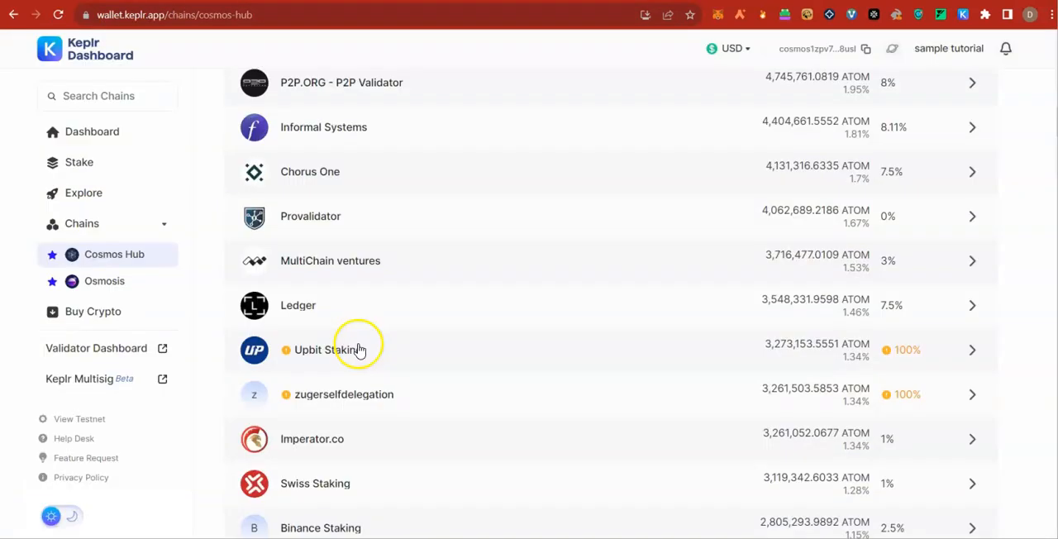
pyautogui.scroll(3)
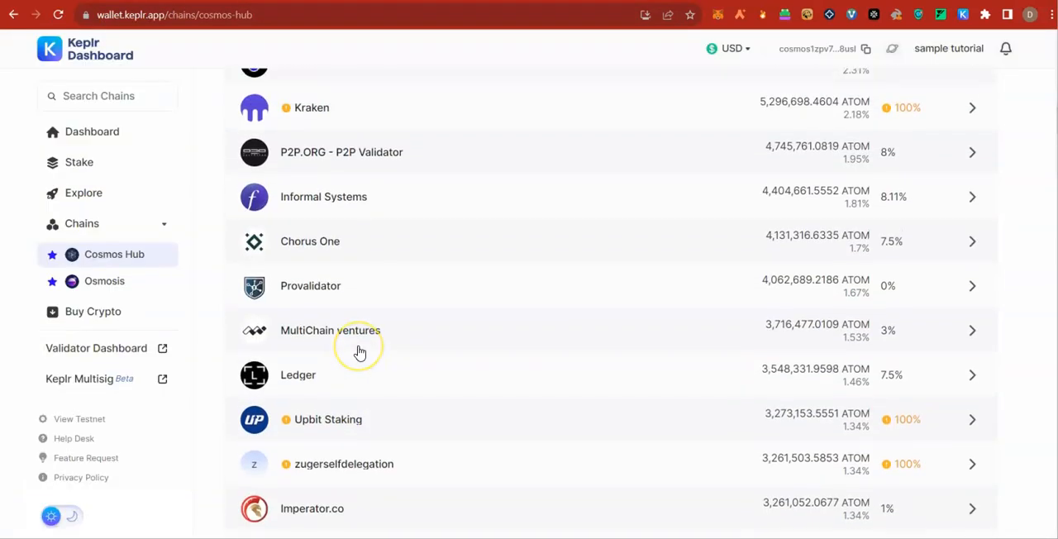
pyautogui.scroll(3)
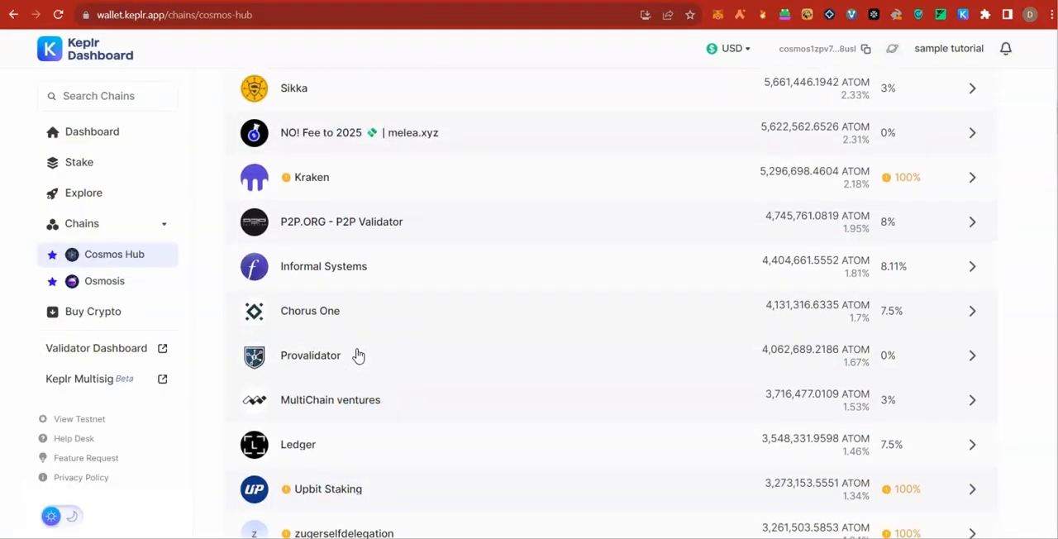
pyautogui.scroll(3)
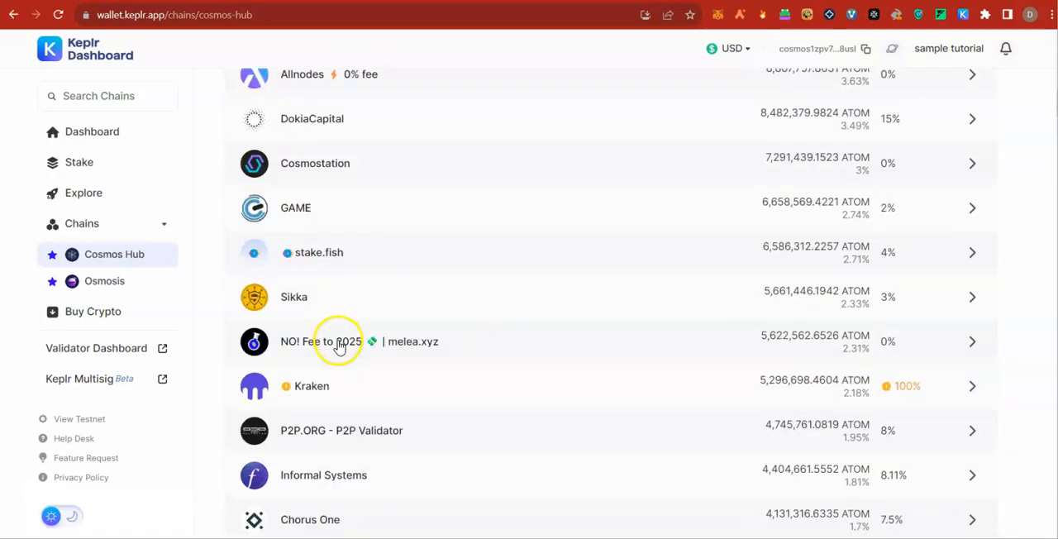
pyautogui.moveTo(114, 255)
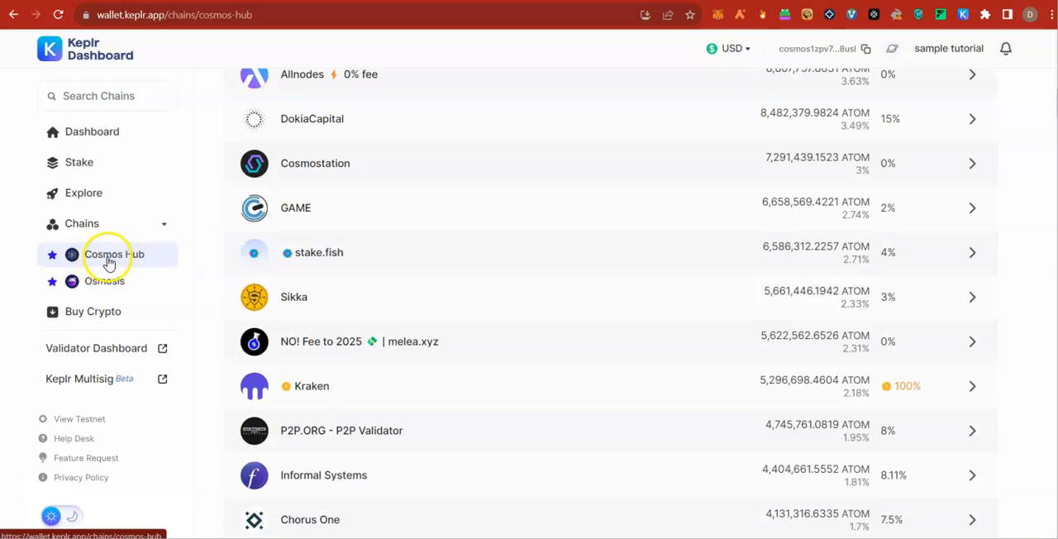
pyautogui.moveTo(360, 276)
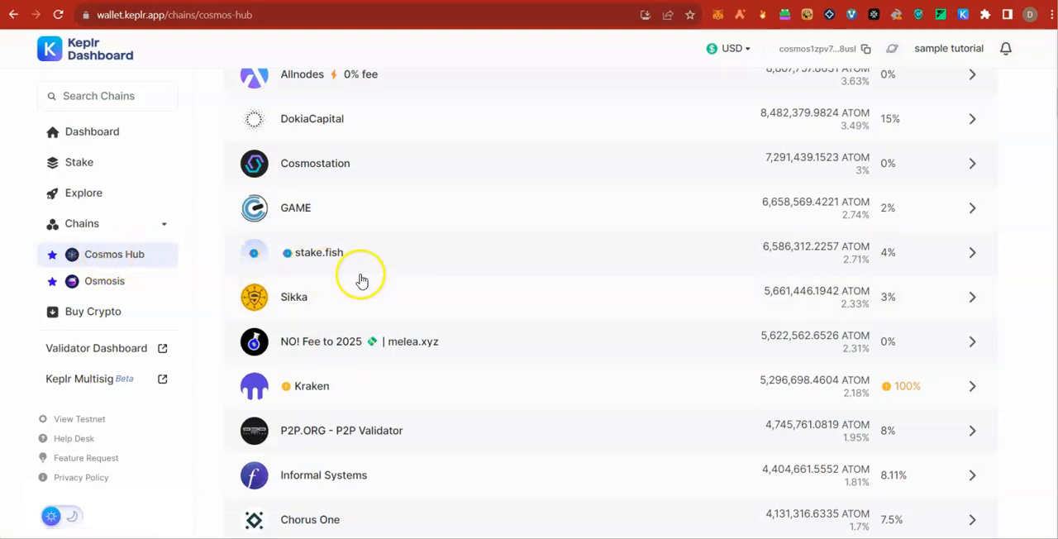
pyautogui.moveTo(334, 277)
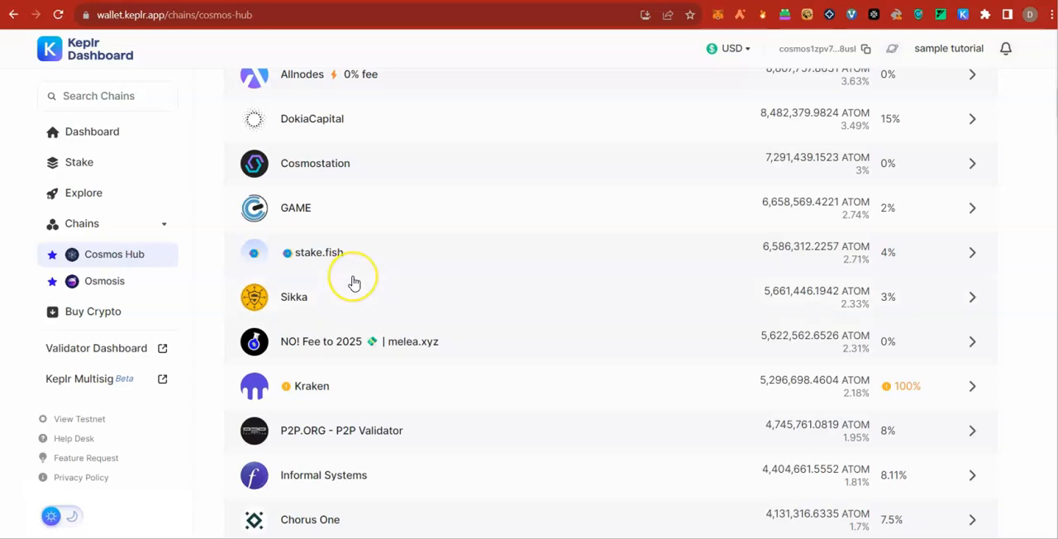
pyautogui.moveTo(355, 280)
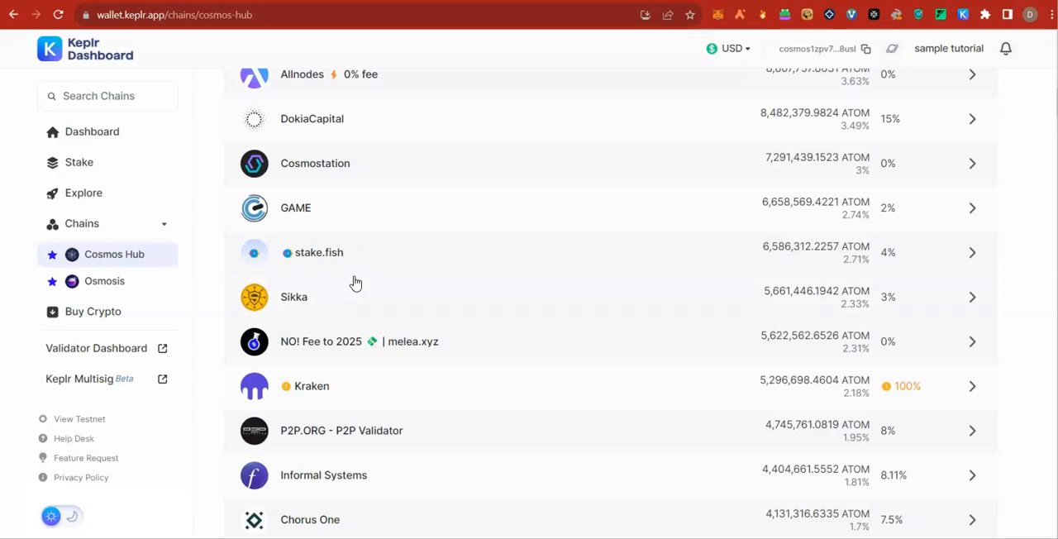
pyautogui.scroll(3)
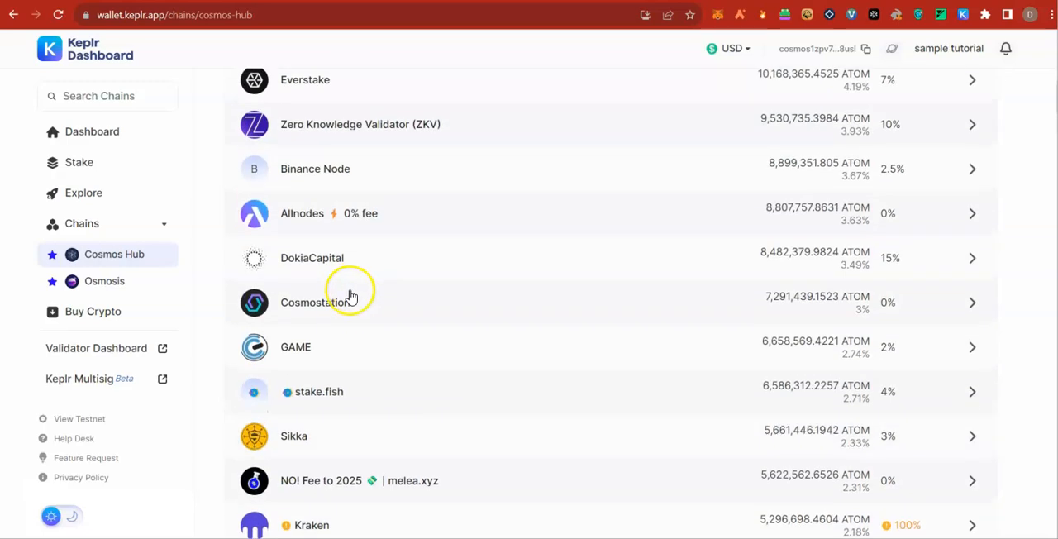
pyautogui.moveTo(350, 291)
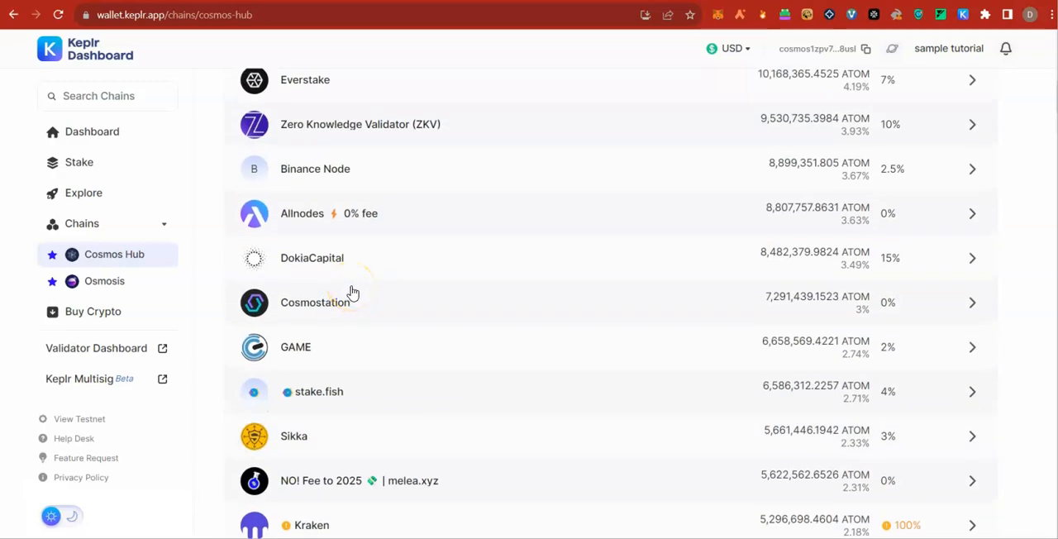
pyautogui.scroll(-3)
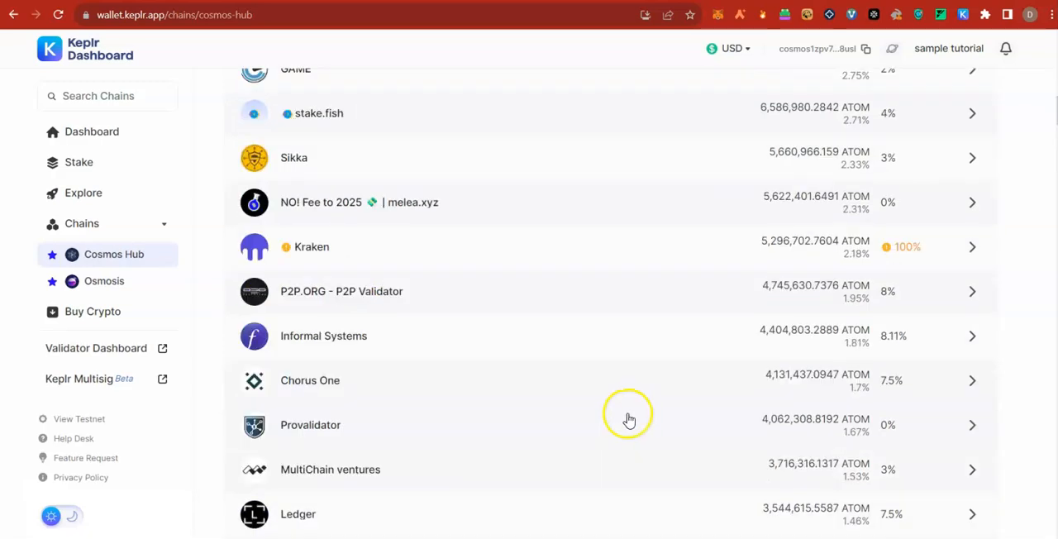
pyautogui.moveTo(698, 434)
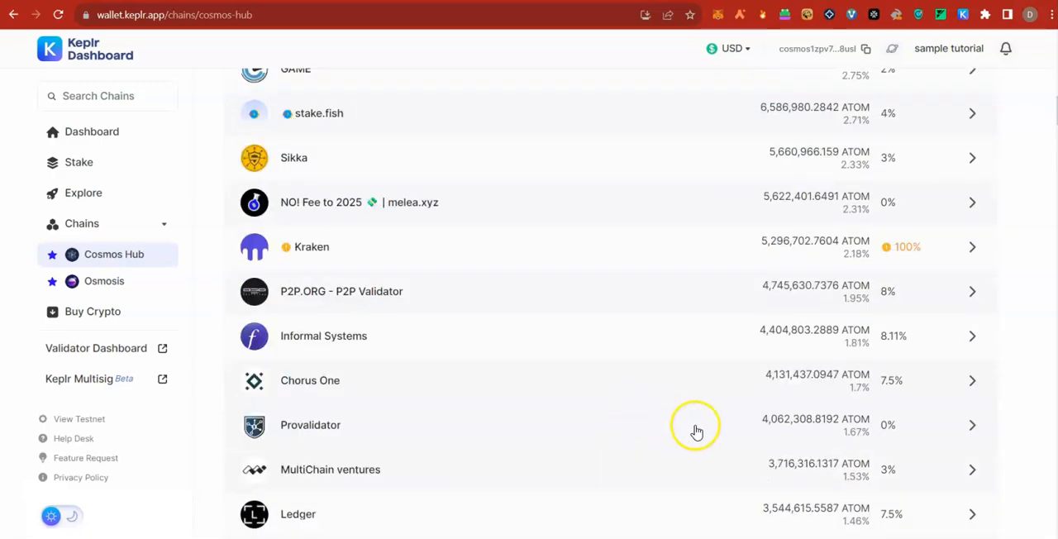
pyautogui.scroll(3)
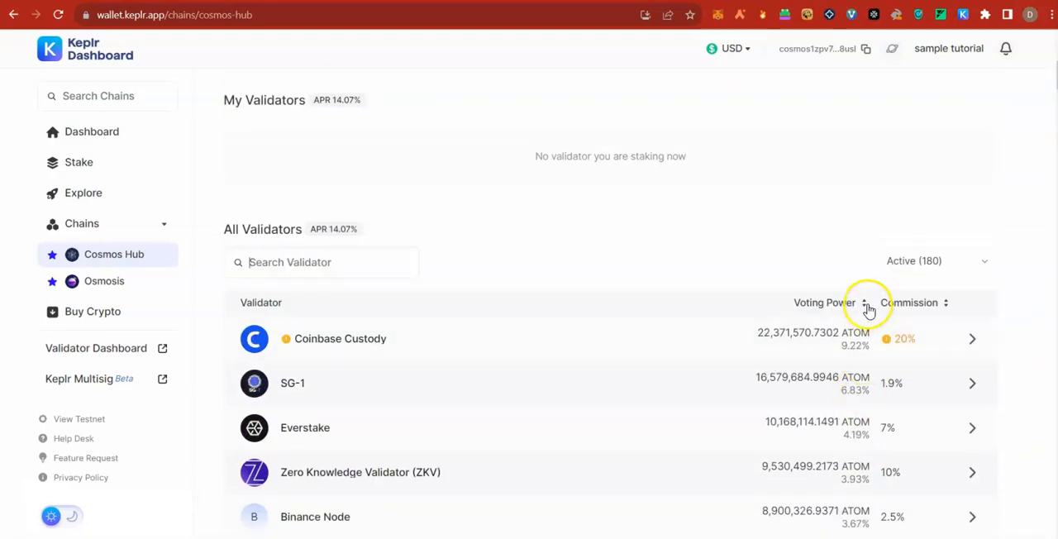
pyautogui.moveTo(899, 329)
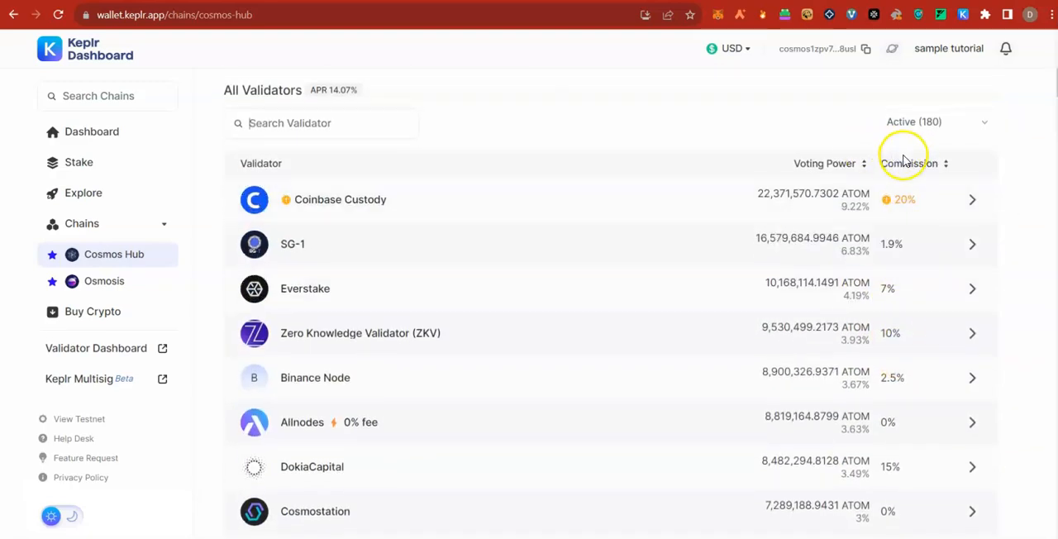
pyautogui.scroll(-3)
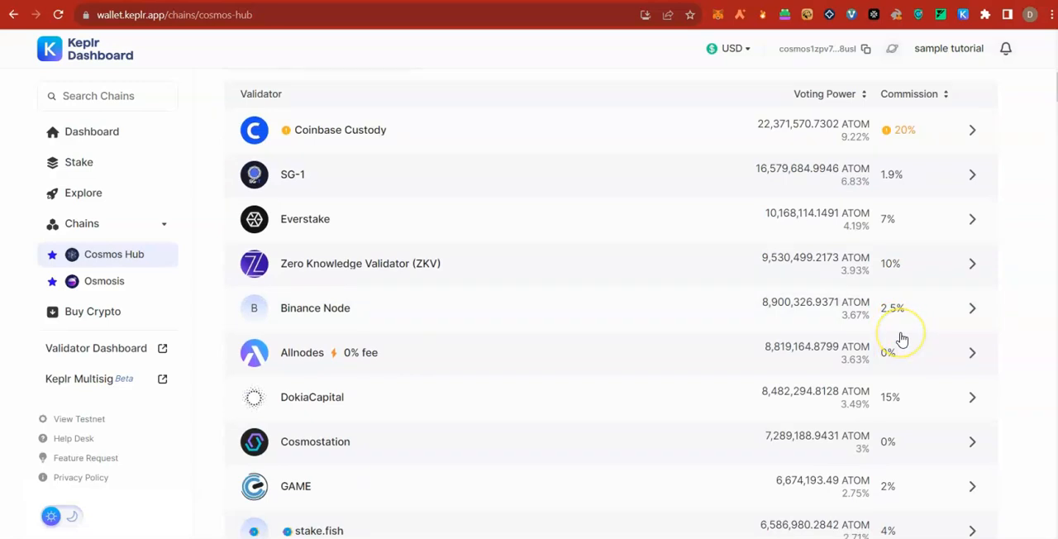
pyautogui.scroll(-3)
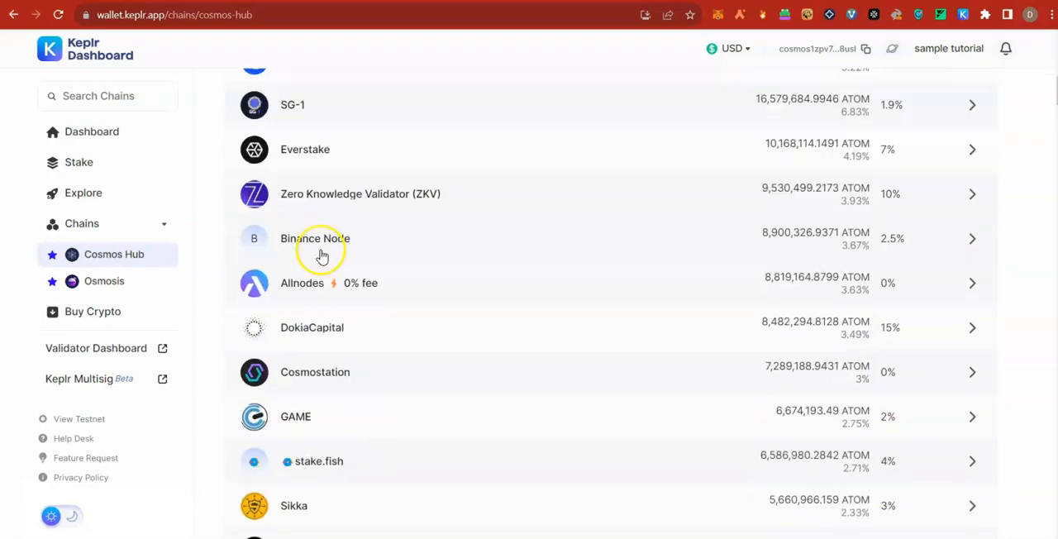
pyautogui.moveTo(263, 172)
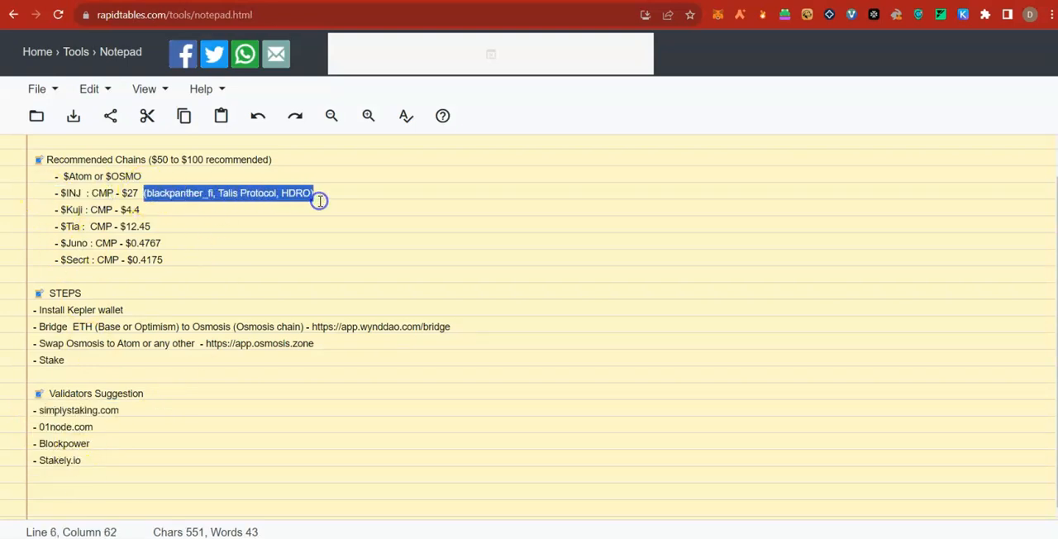
pyautogui.moveTo(321, 202)
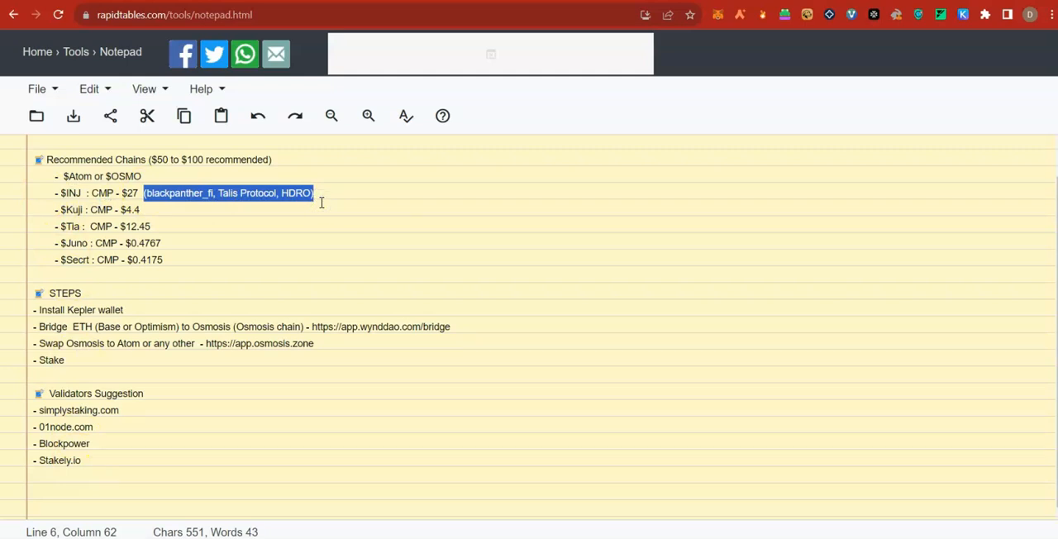
# Step: Return the Cosmos Hub validator list to its top, led by Coinbase Custody at 9.22%
pyautogui.click(152, 208)
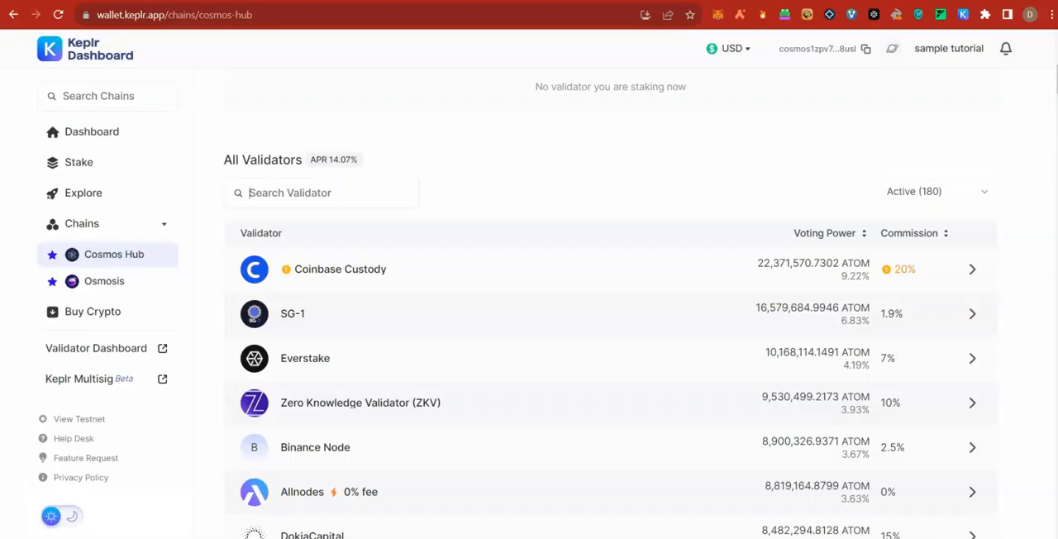
# Step: Find '01node.com' among Cosmos Hub validators and start staking ATOM with it, reaching the 21-day-lock amount form
pyautogui.click(313, 192)
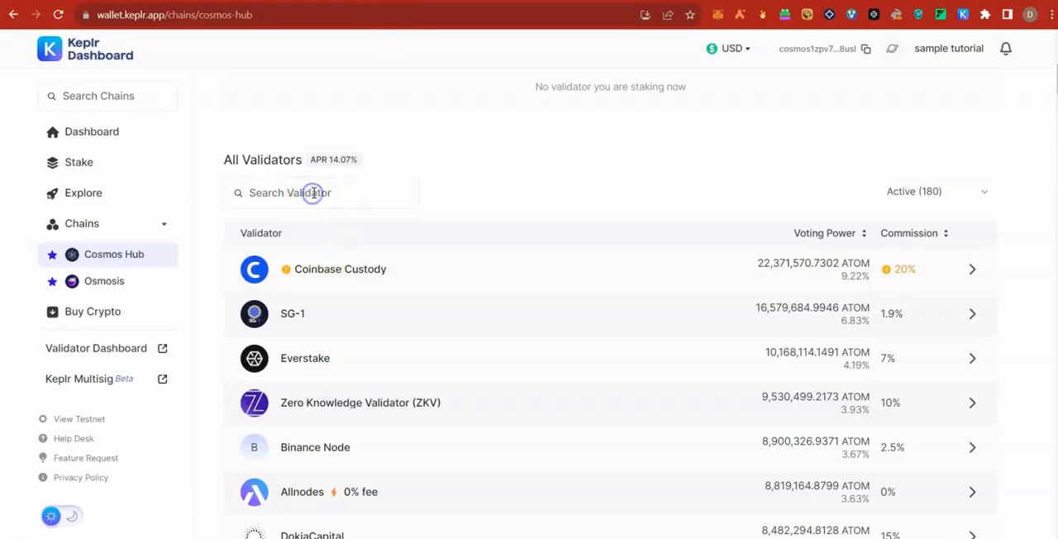
pyautogui.write('01node.com')
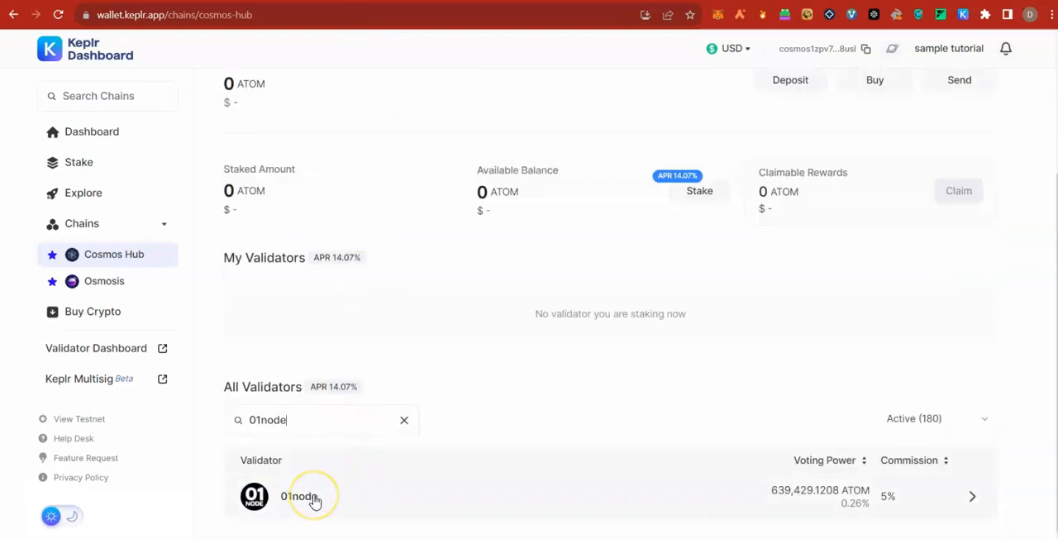
pyautogui.click(312, 496)
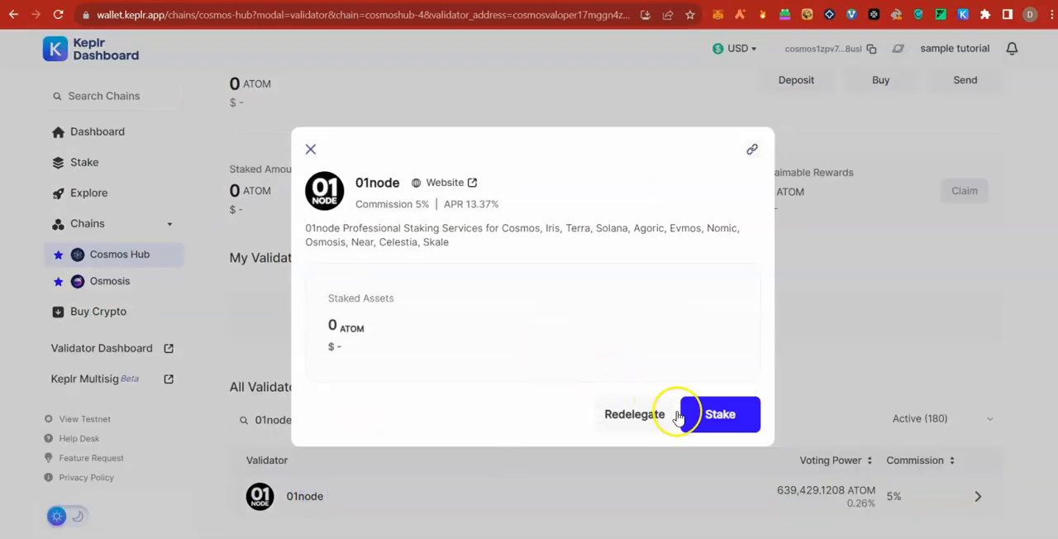
pyautogui.moveTo(712, 430)
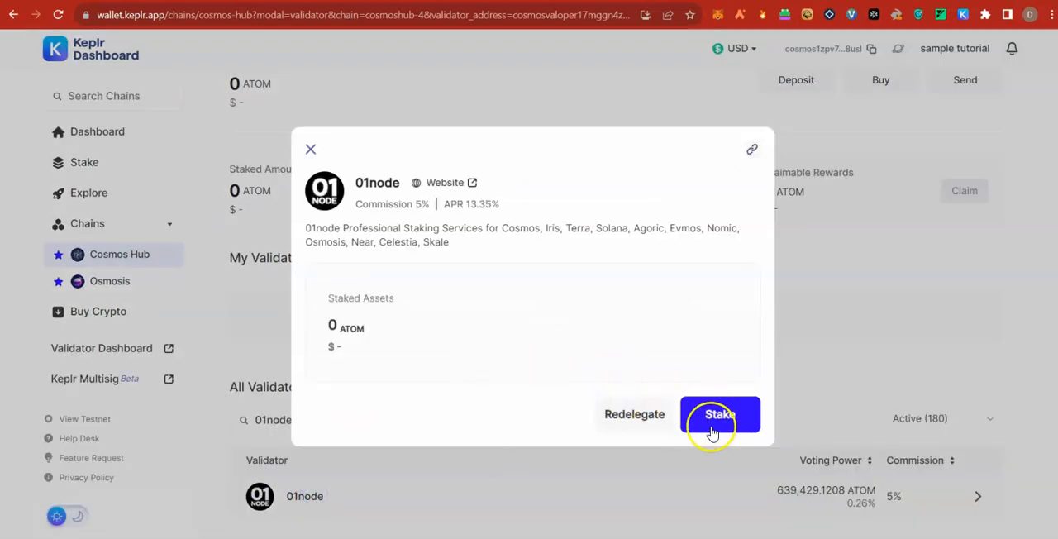
pyautogui.click(720, 413)
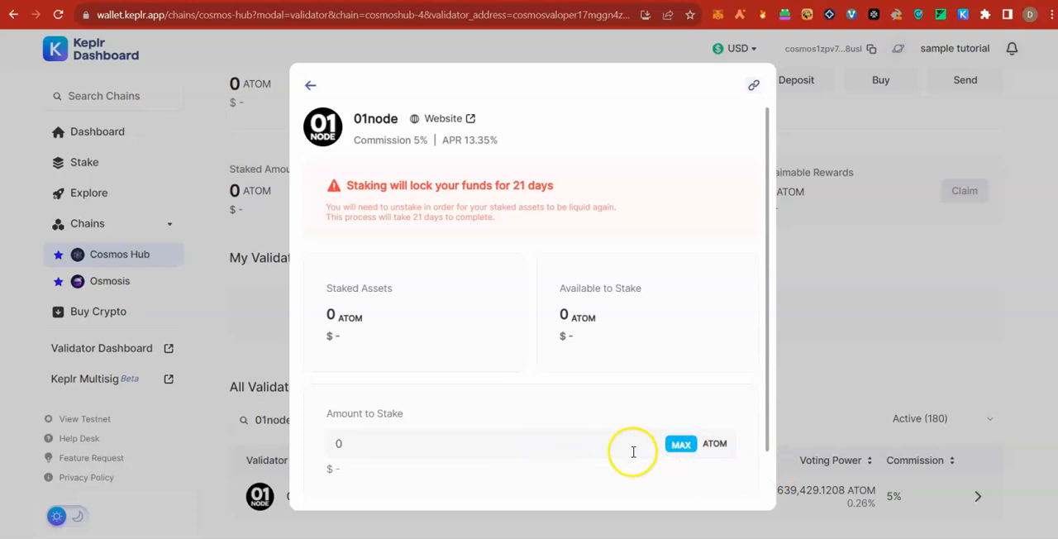
pyautogui.moveTo(681, 443)
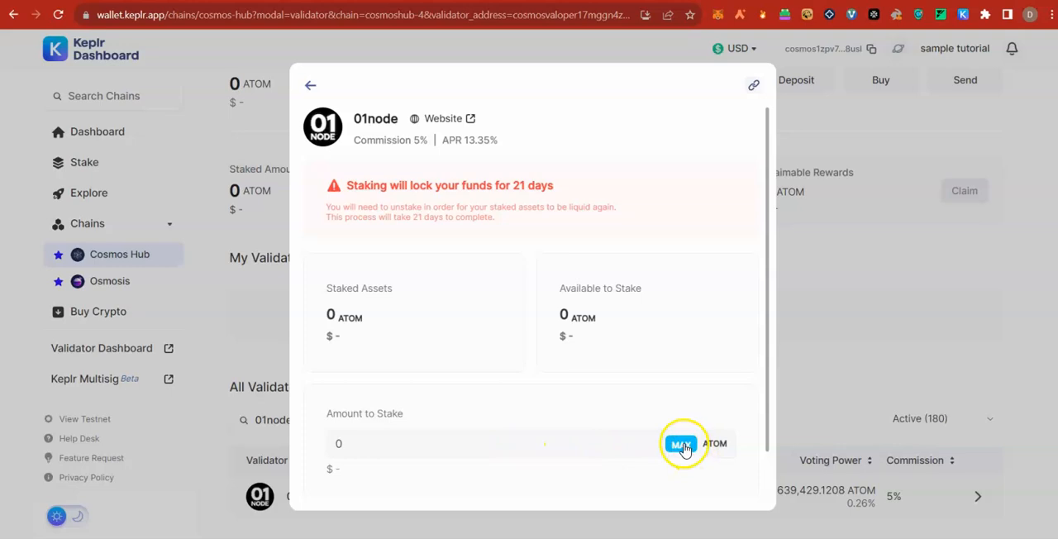
pyautogui.moveTo(529, 446)
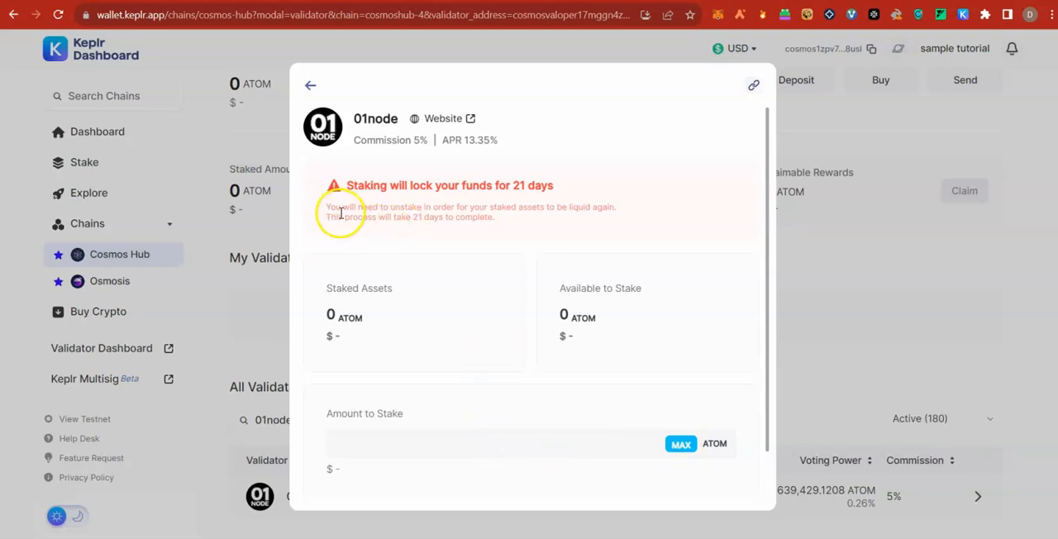
pyautogui.click(496, 443)
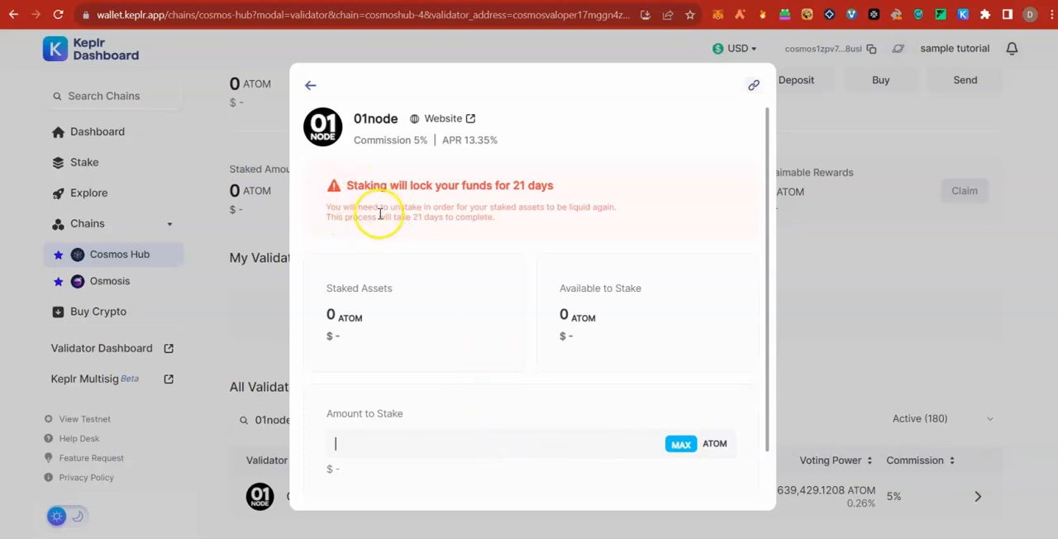
pyautogui.moveTo(526, 238)
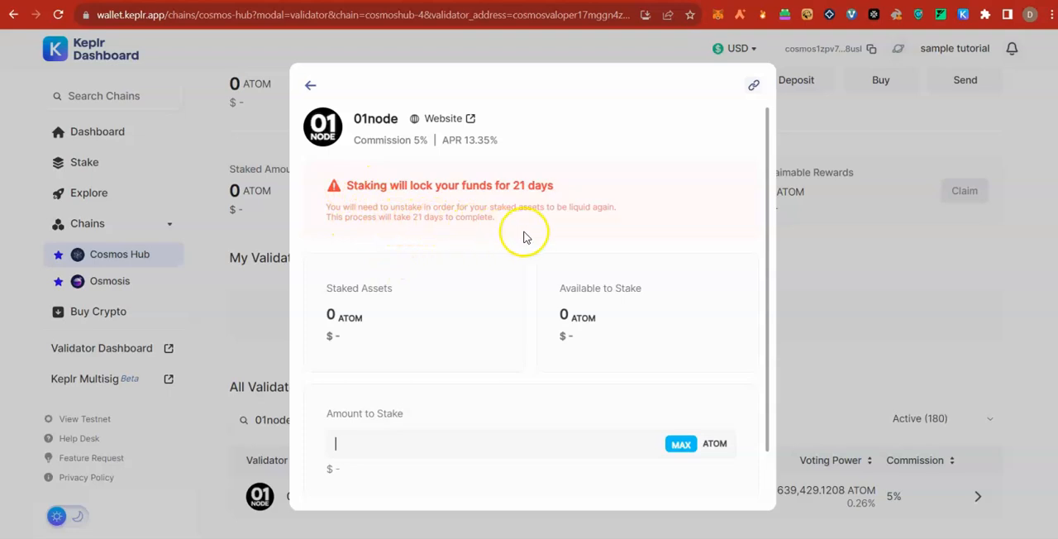
pyautogui.moveTo(562, 238)
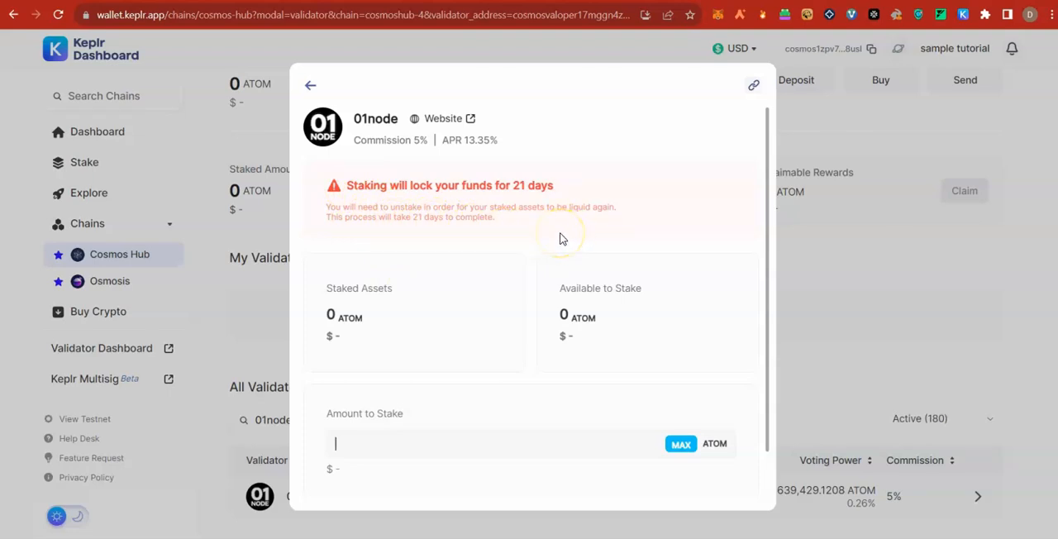
pyautogui.moveTo(426, 417)
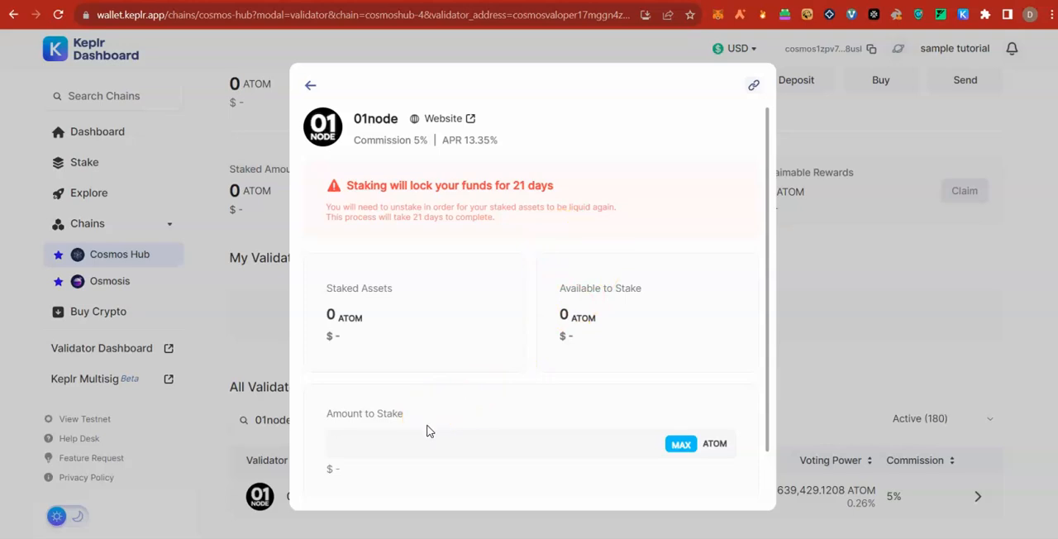
pyautogui.moveTo(427, 337)
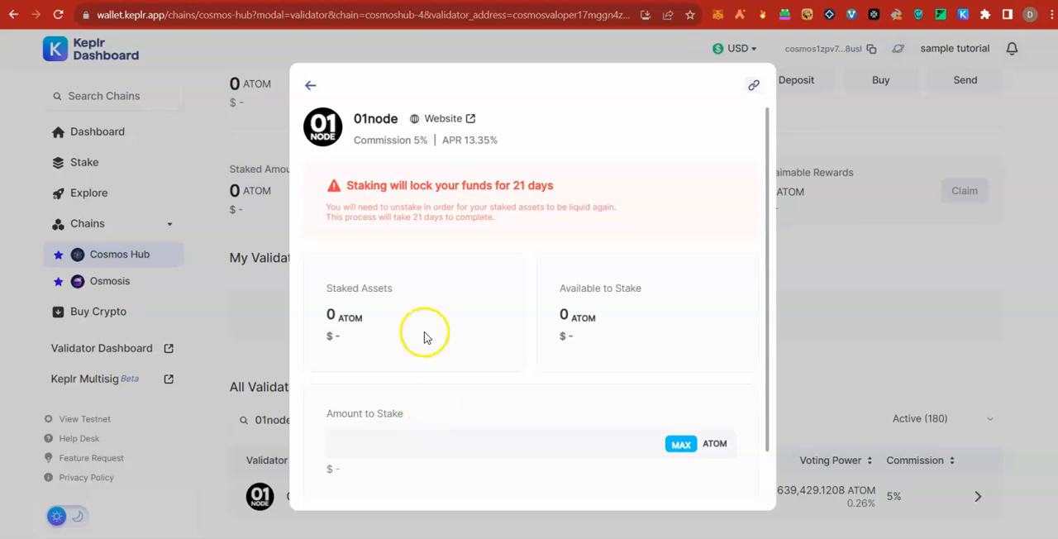
pyautogui.moveTo(407, 261)
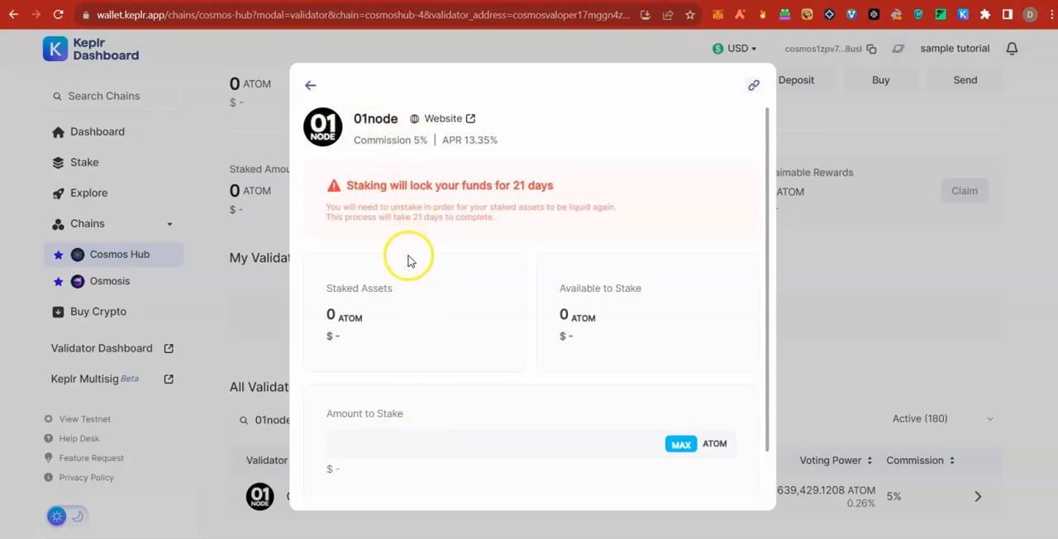
# Step: Check the Dashboard Staking tab, which shows no assets staked yet
pyautogui.click(311, 85)
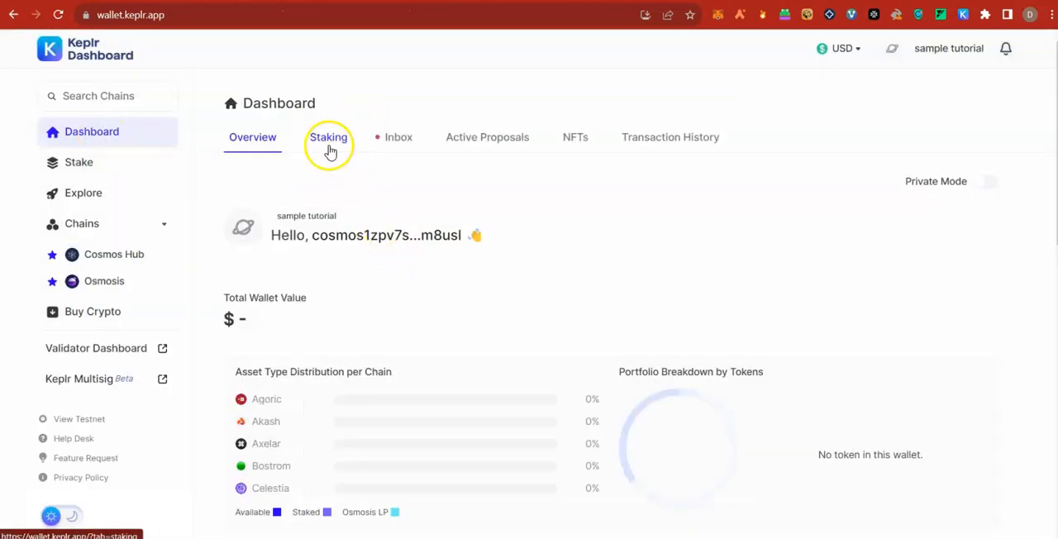
pyautogui.click(327, 136)
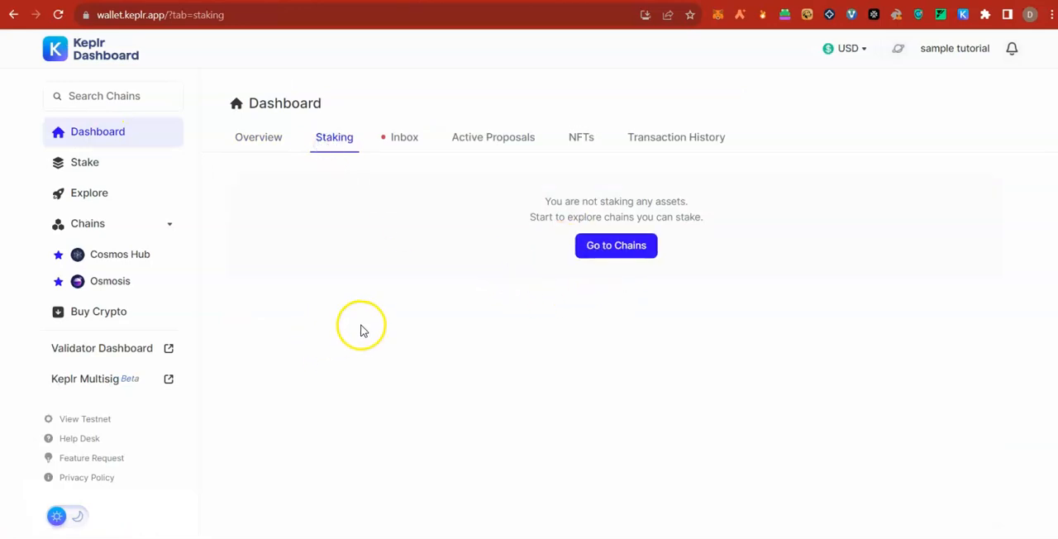
pyautogui.moveTo(516, 356)
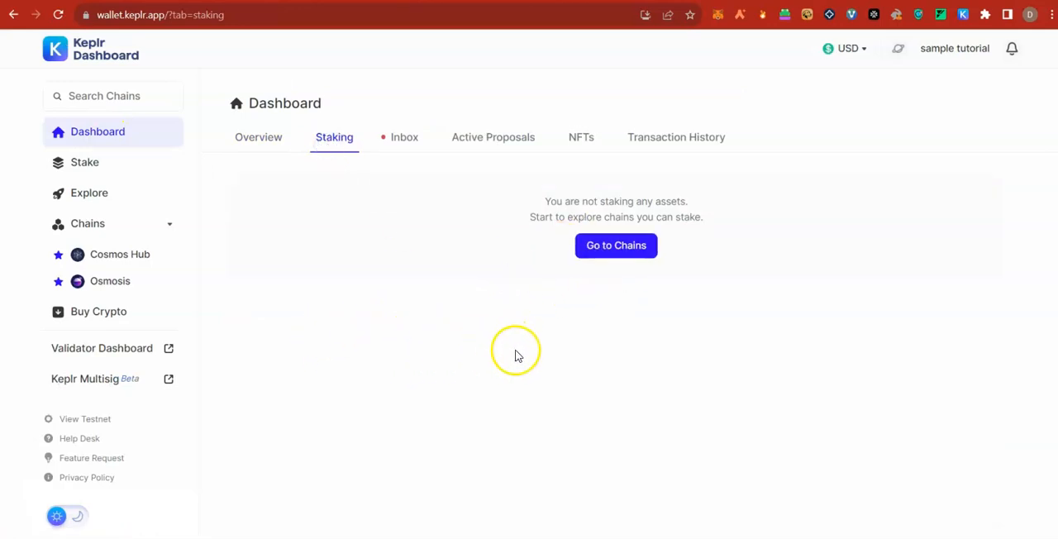
pyautogui.moveTo(604, 341)
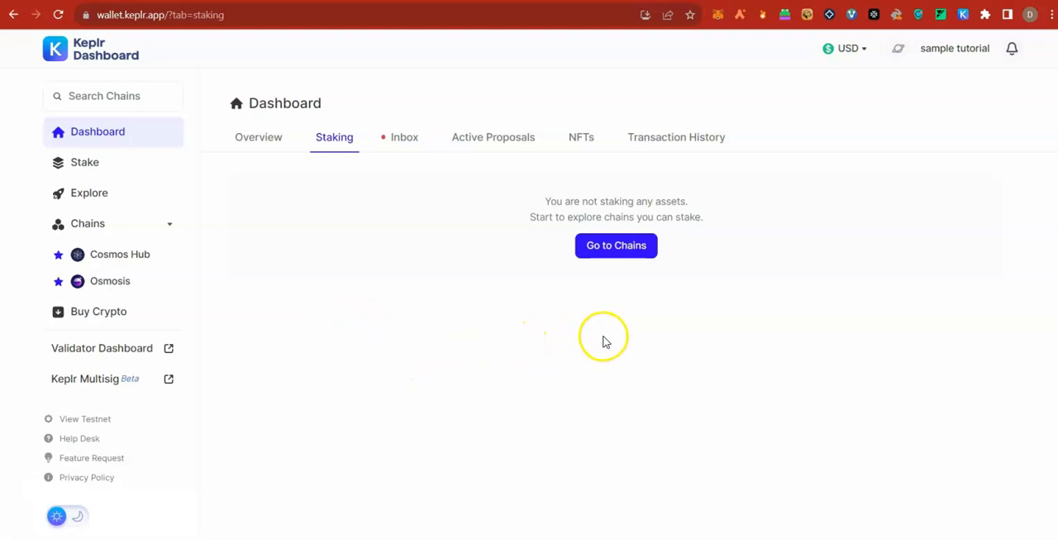
pyautogui.moveTo(417, 361)
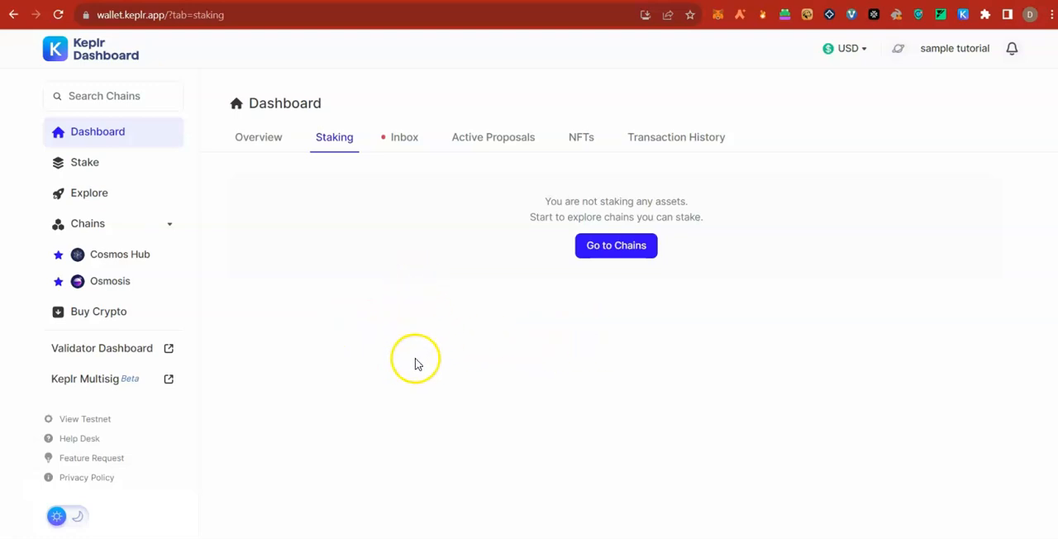
pyautogui.moveTo(423, 339)
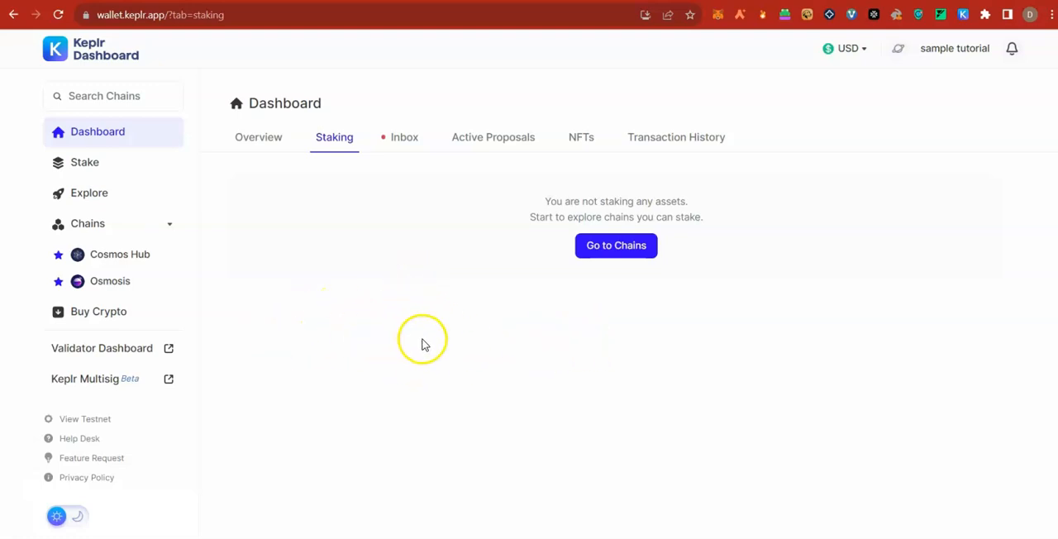
pyautogui.moveTo(322, 359)
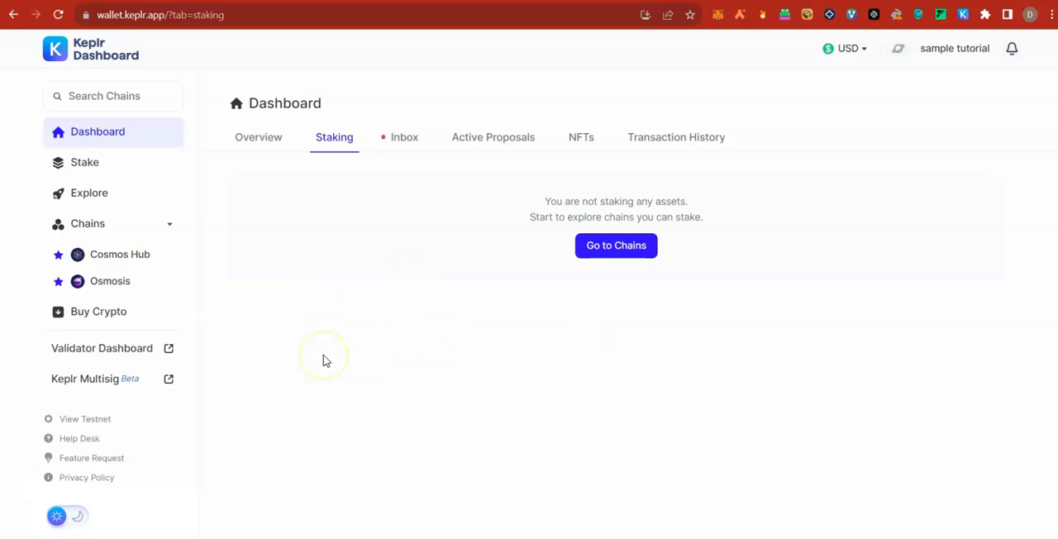
pyautogui.moveTo(164, 241)
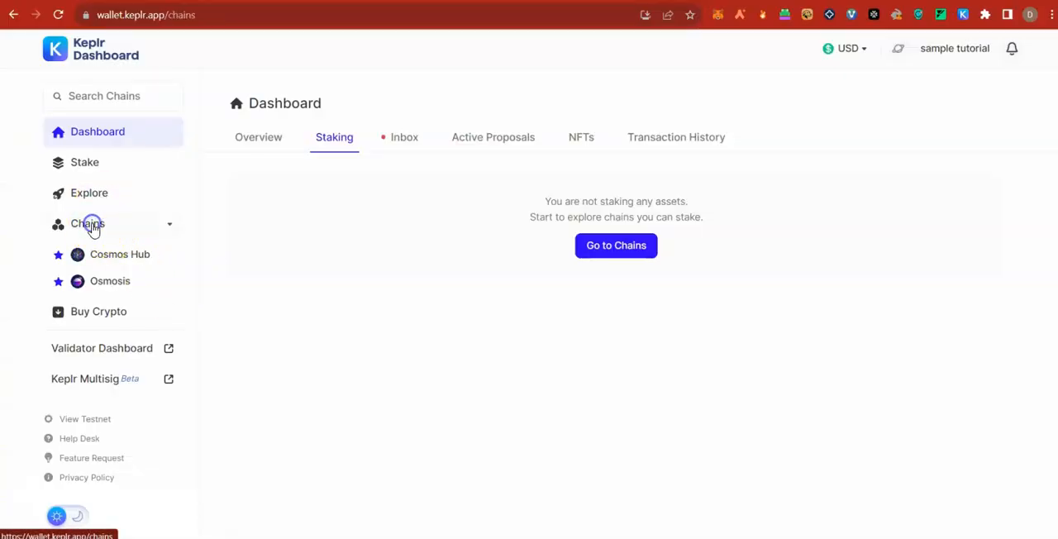
# Step: Search the chains for 'injec' and open the Injective chain page
pyautogui.click(81, 224)
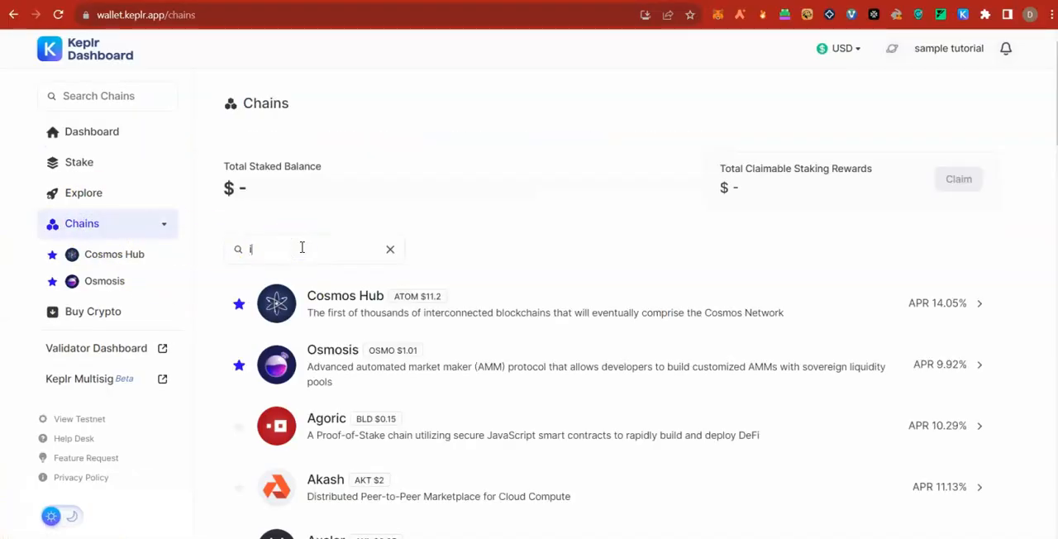
pyautogui.write('njec')
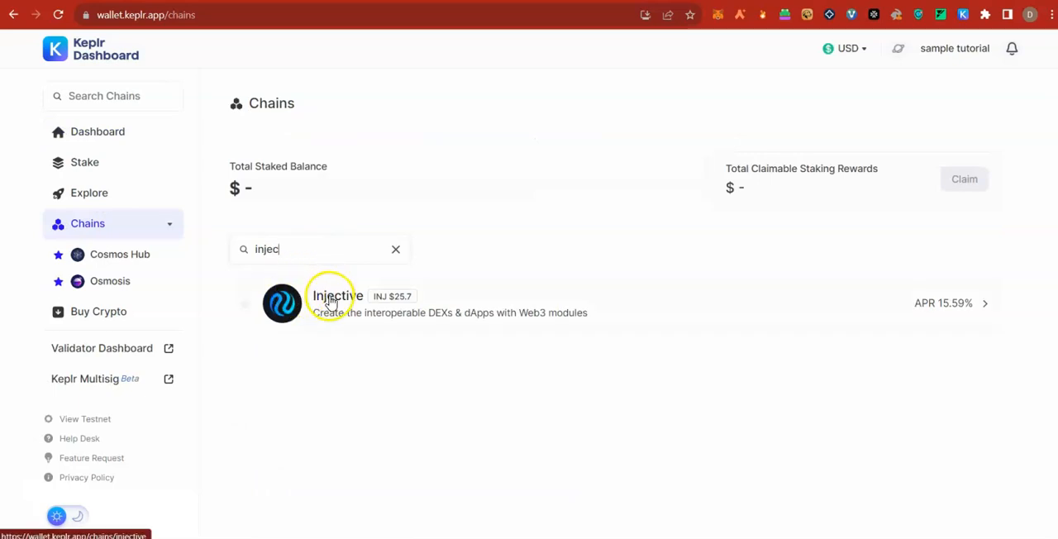
pyautogui.click(337, 305)
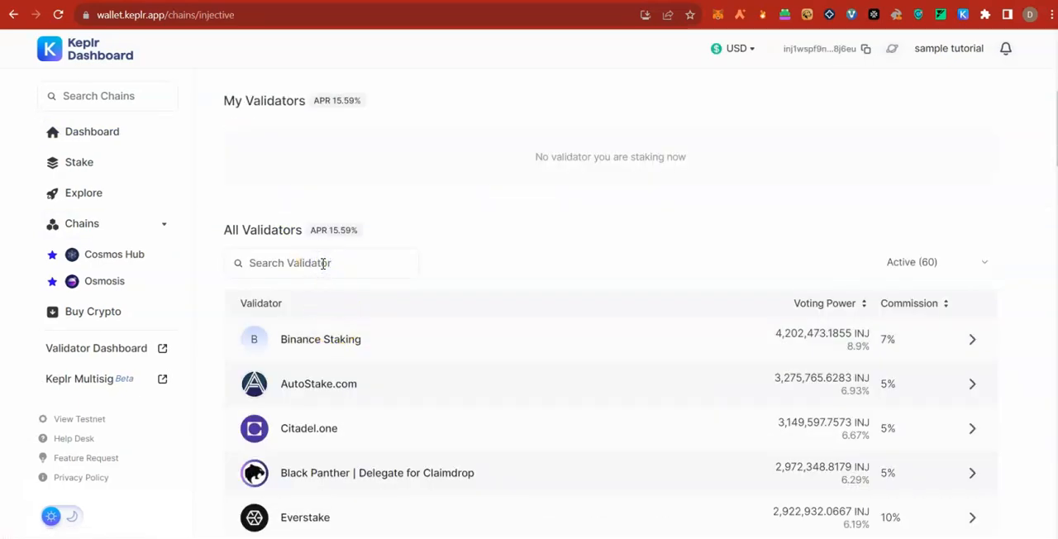
# Step: Search validators for 'black', review Black Panther's details, then dismiss them
pyautogui.write('bal')
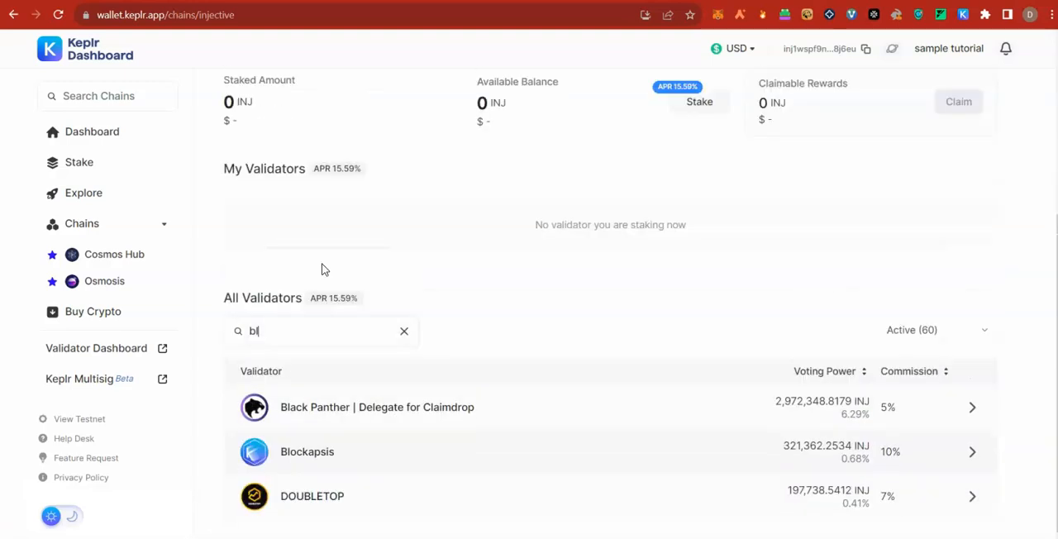
pyautogui.write('ack')
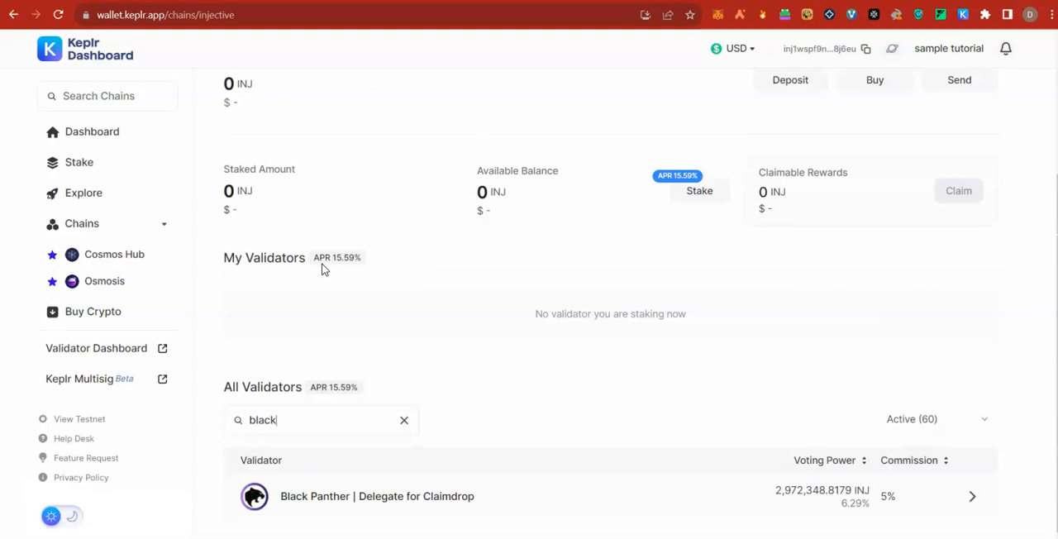
pyautogui.moveTo(413, 509)
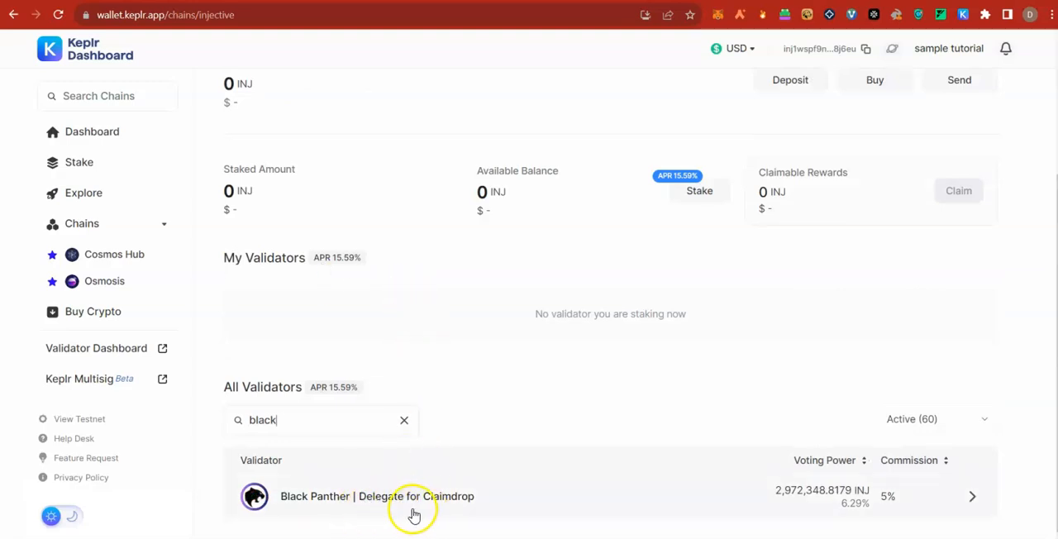
pyautogui.moveTo(424, 511)
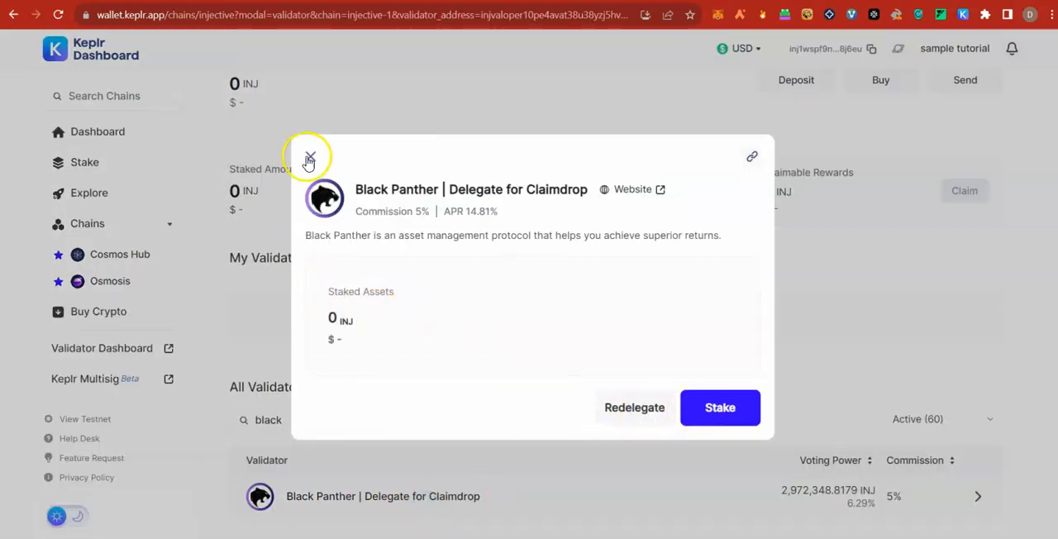
pyautogui.click(310, 157)
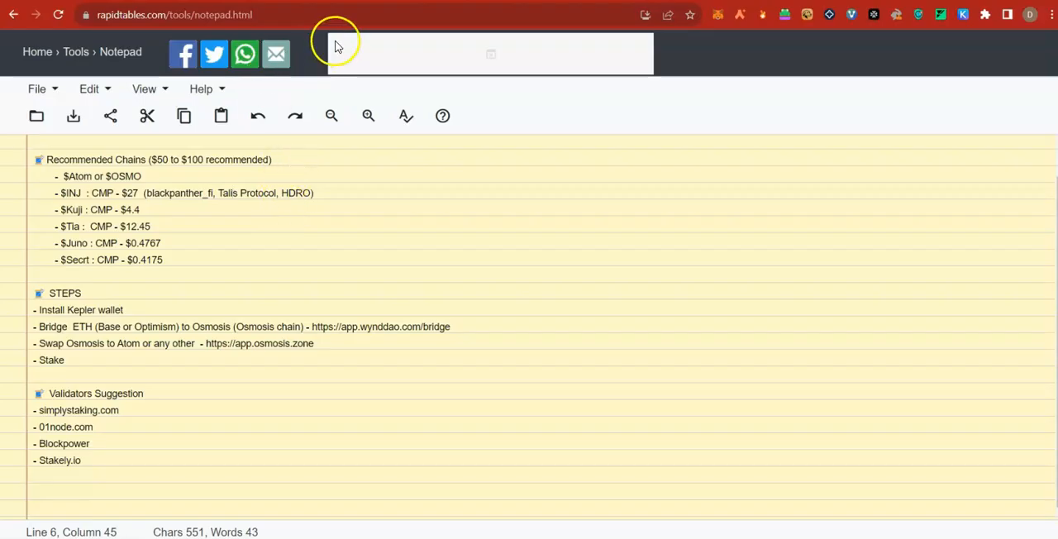
pyautogui.moveTo(334, 46)
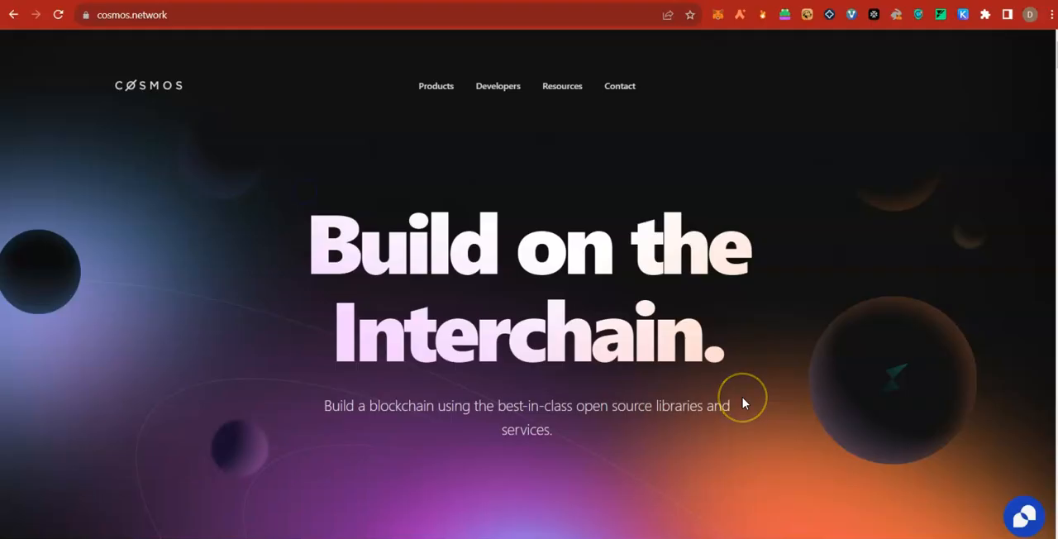
pyautogui.moveTo(744, 403)
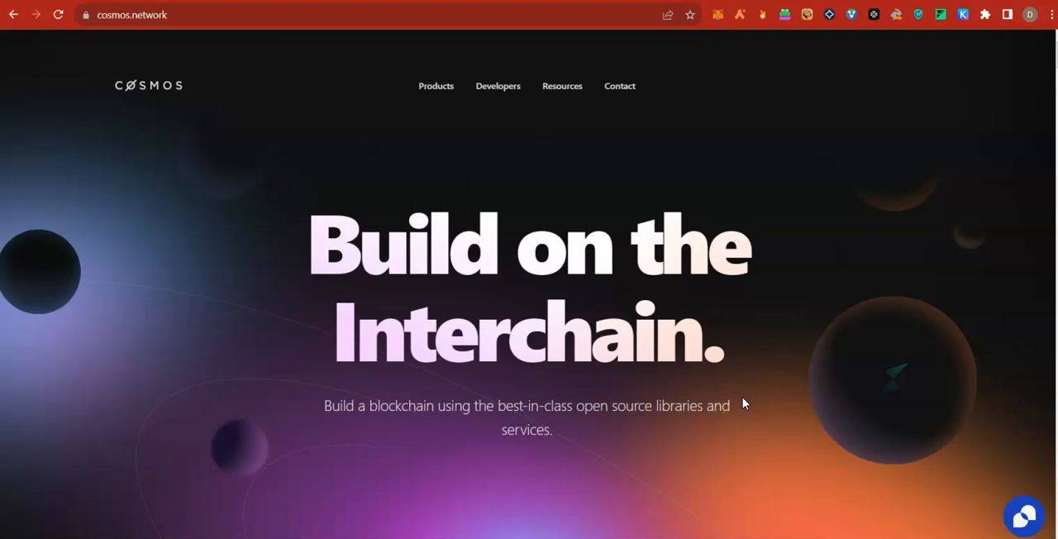
pyautogui.moveTo(714, 57)
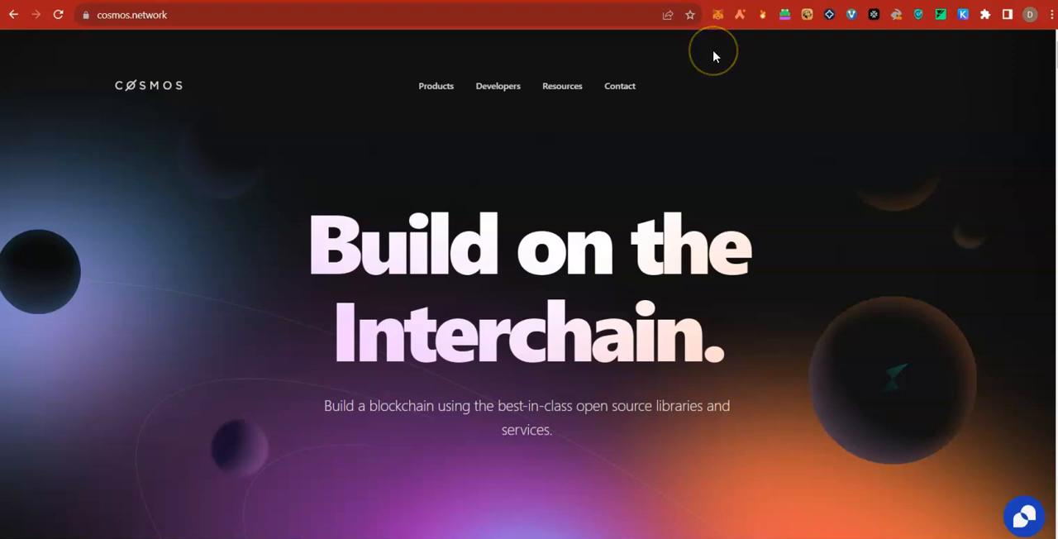
pyautogui.moveTo(714, 56)
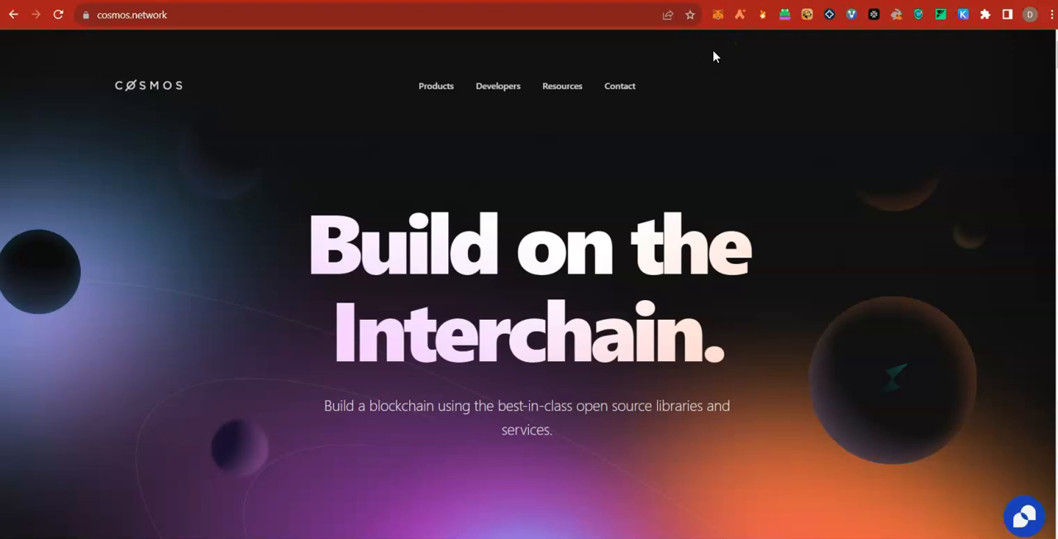